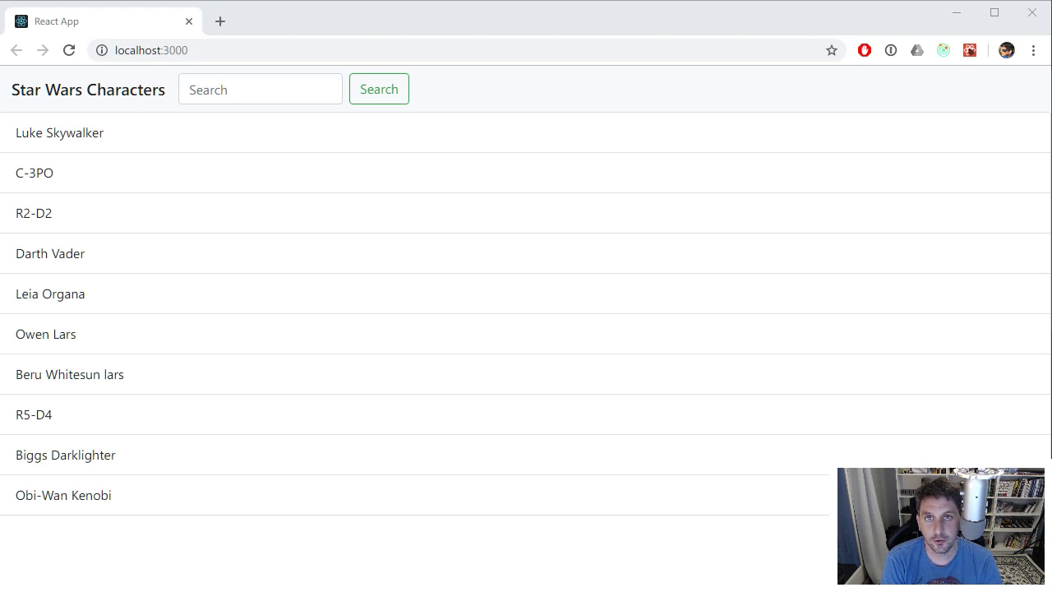
pyautogui.moveTo(846, 92)
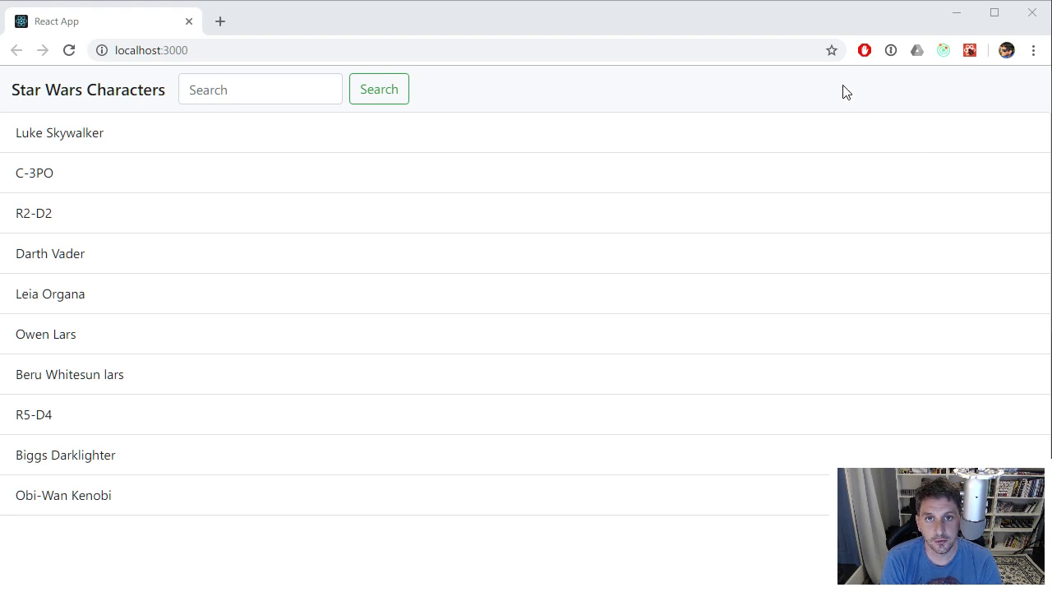
pyautogui.moveTo(682, 28)
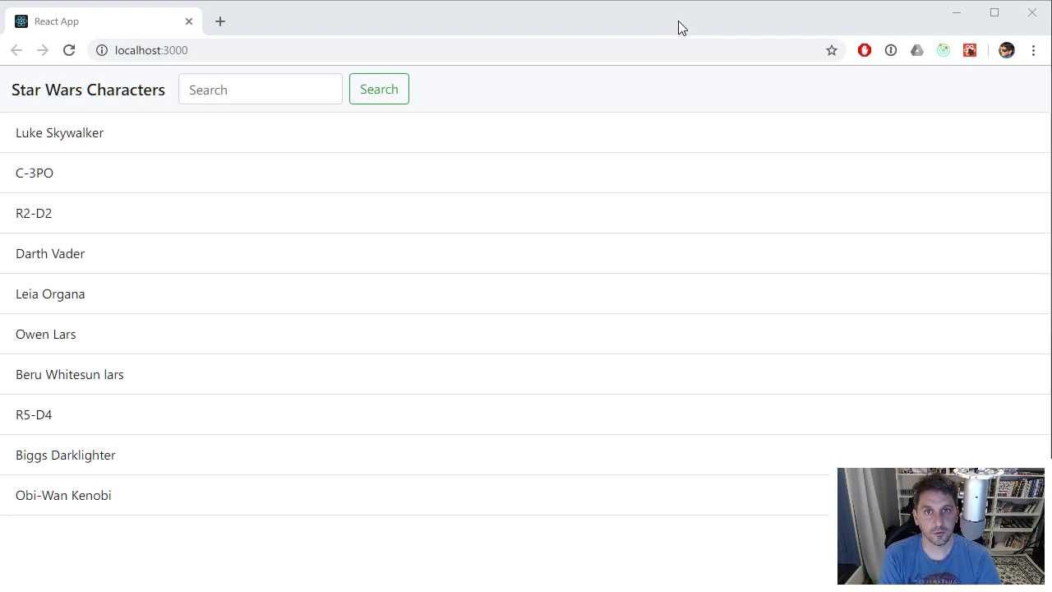
pyautogui.moveTo(730, 71)
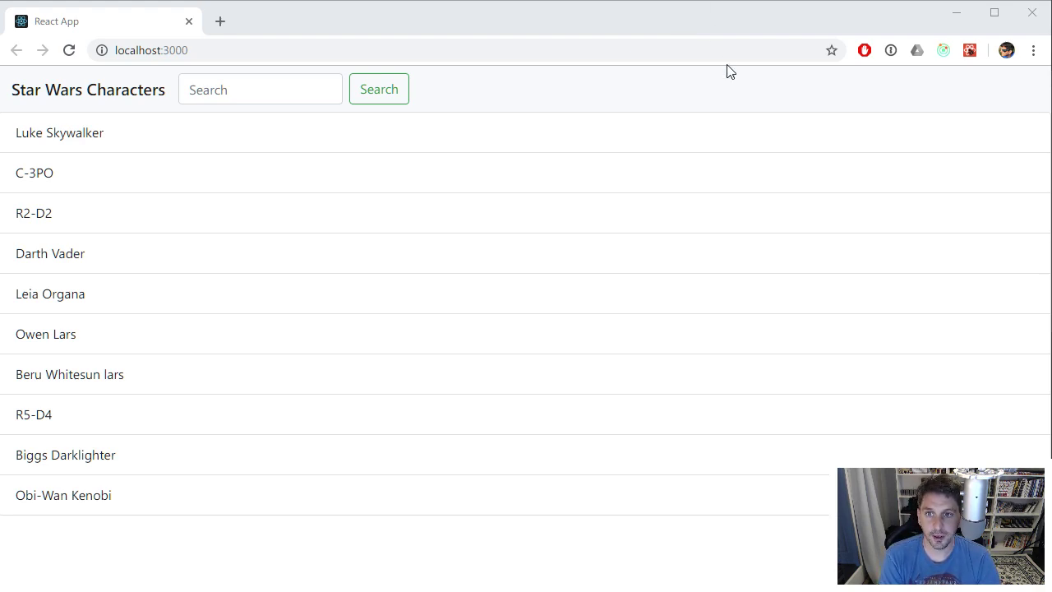
pyautogui.moveTo(628, 102)
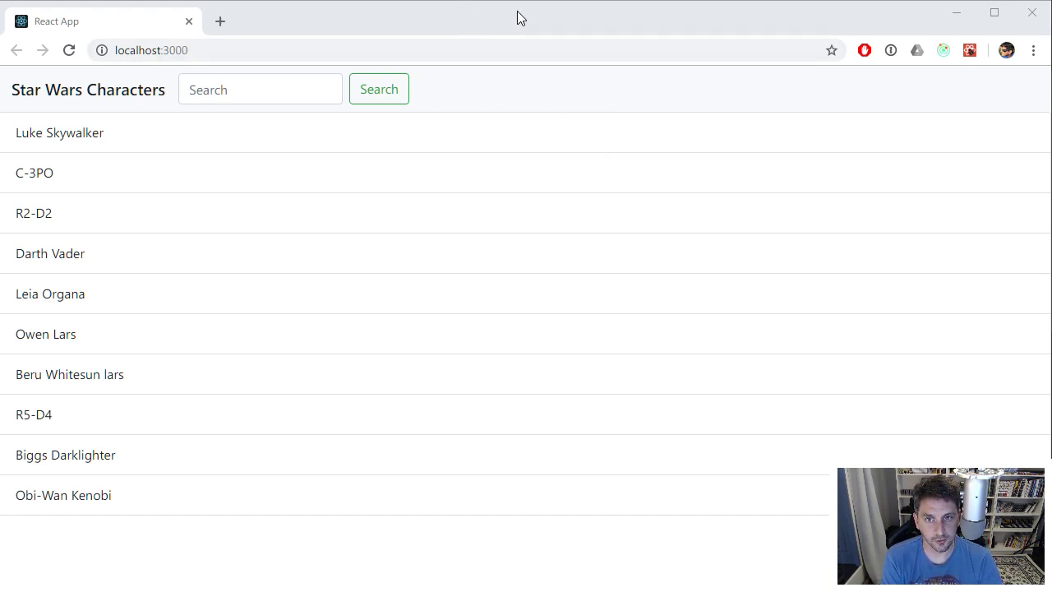
pyautogui.moveTo(273, 74)
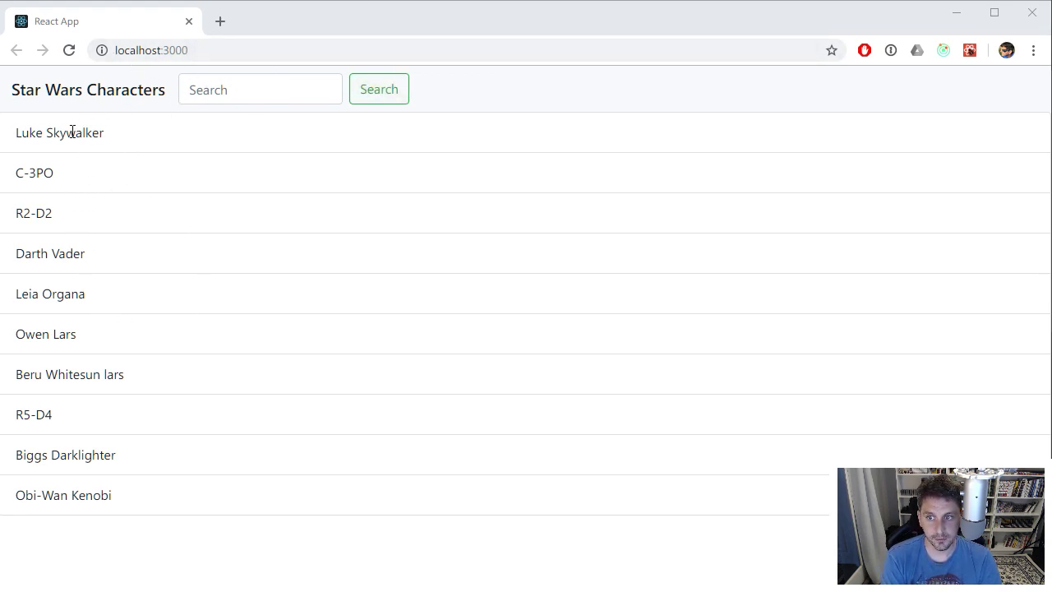
pyautogui.moveTo(102, 460)
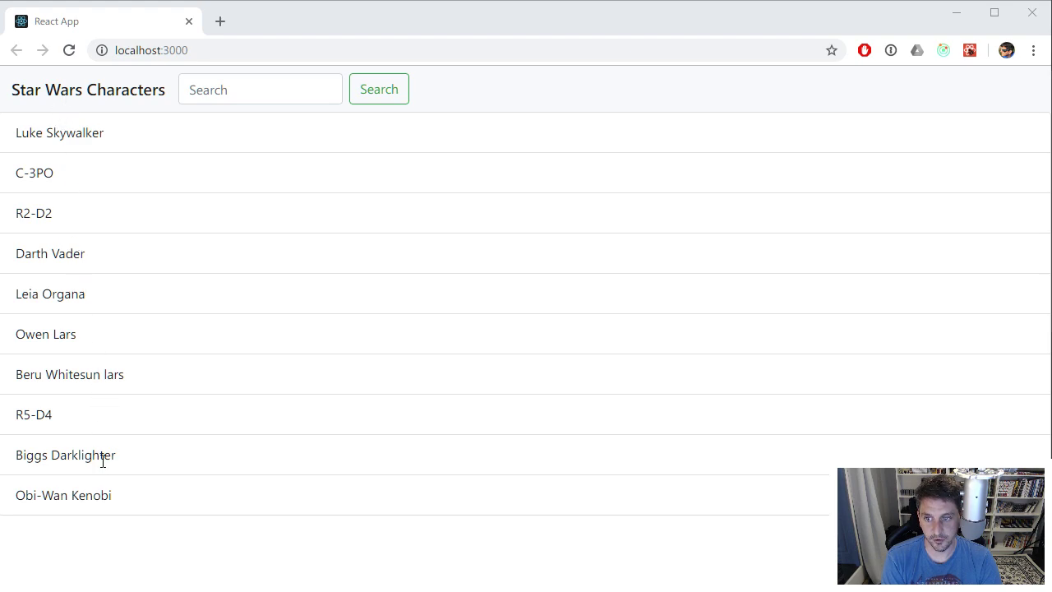
# - Search for 'Luk', then clear the term to reload the full character list
pyautogui.click(260, 88)
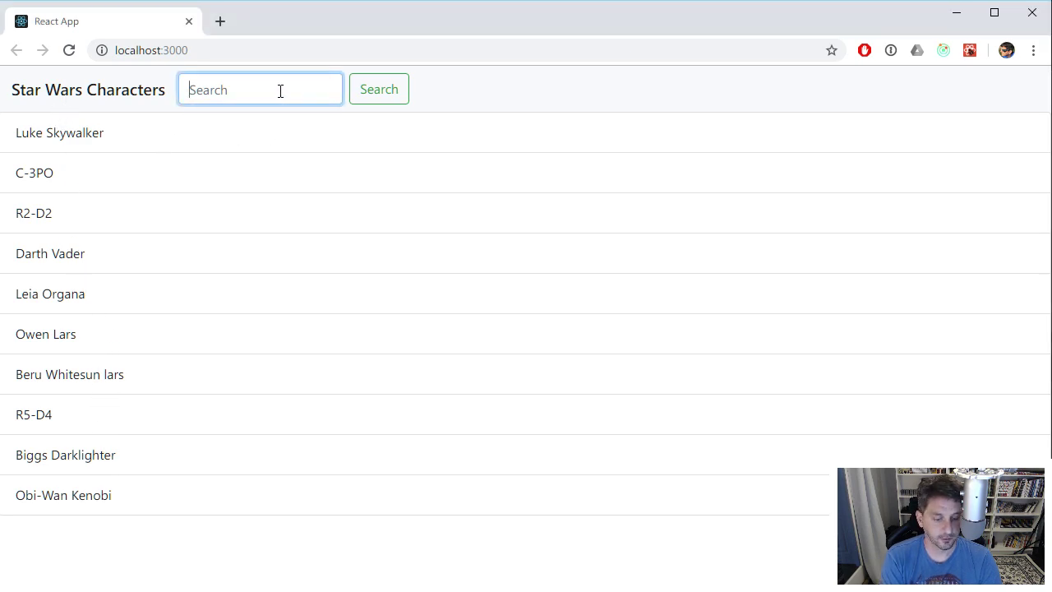
pyautogui.write('Luke')
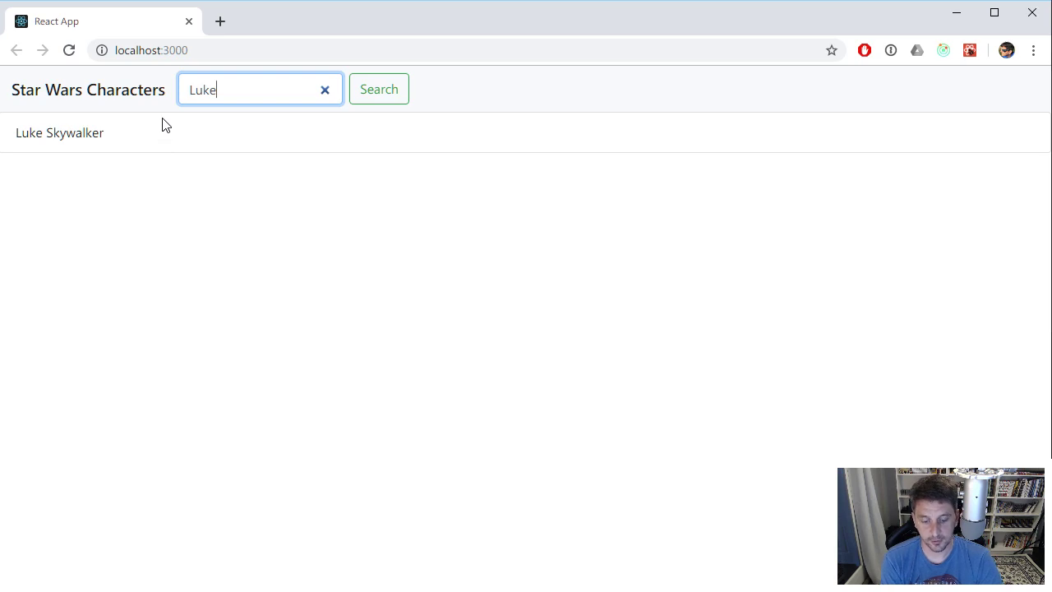
pyautogui.click(378, 89)
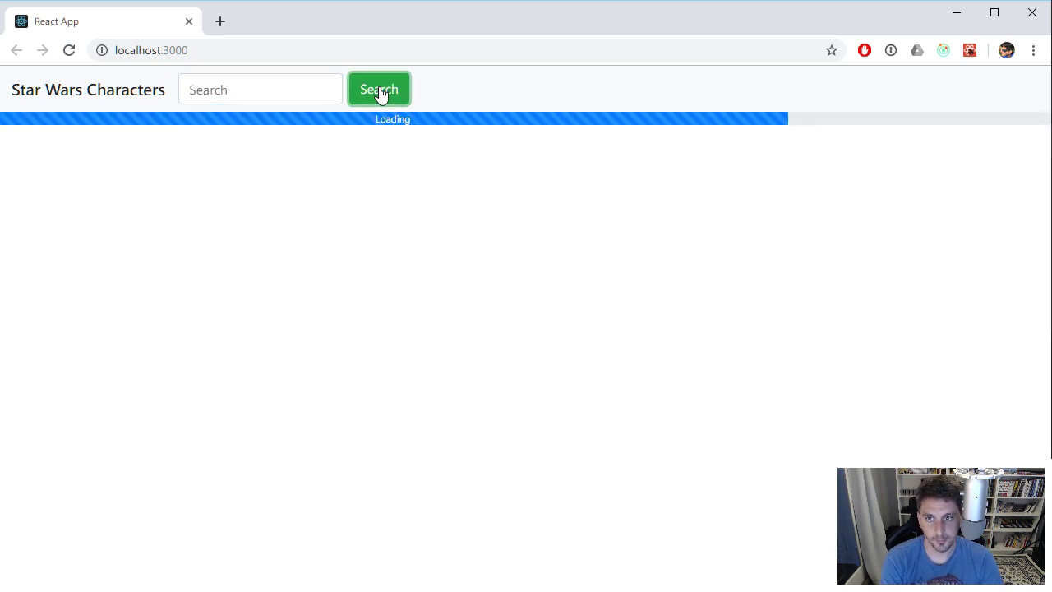
pyautogui.click(378, 89)
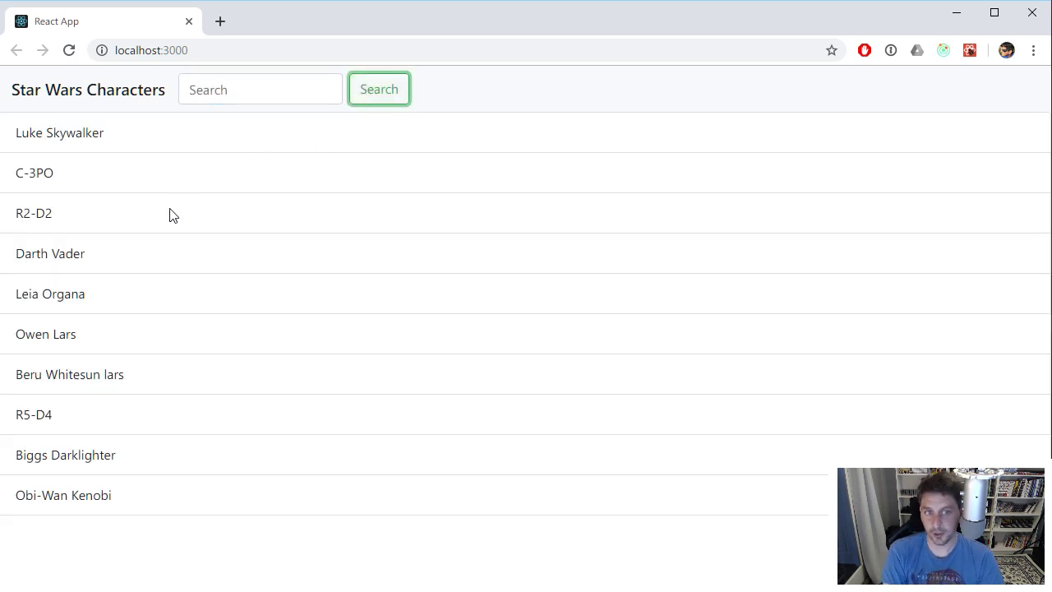
pyautogui.moveTo(551, 112)
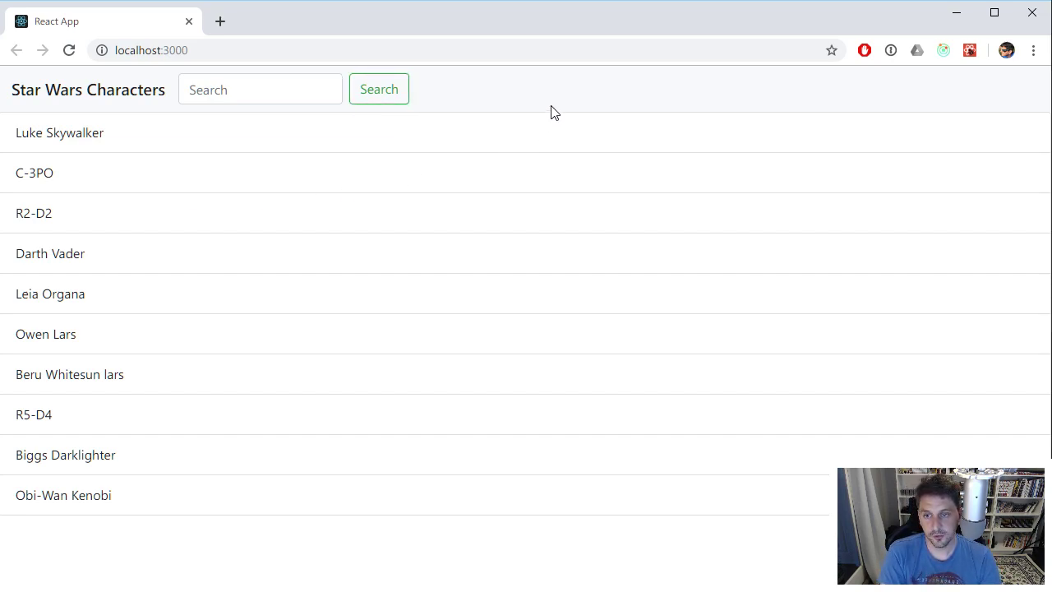
pyautogui.moveTo(189, 72)
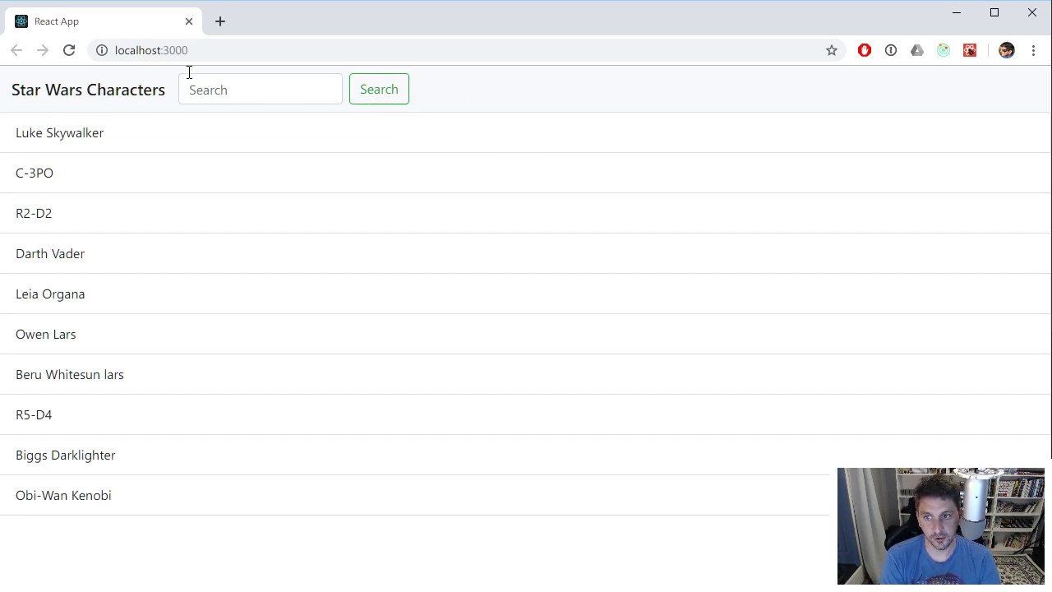
pyautogui.moveTo(66, 118)
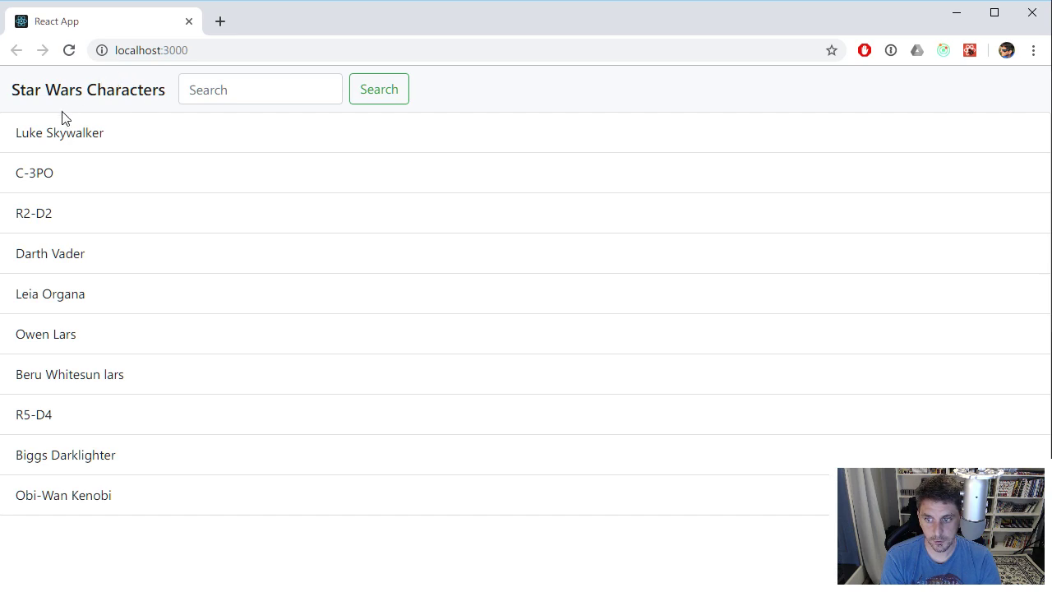
pyautogui.moveTo(92, 169)
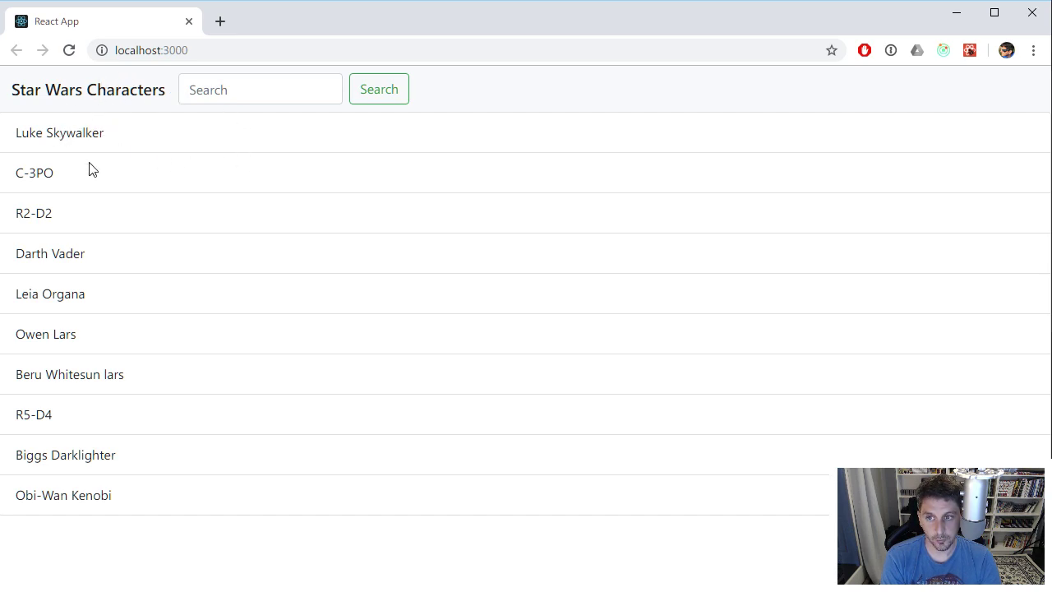
pyautogui.moveTo(123, 73)
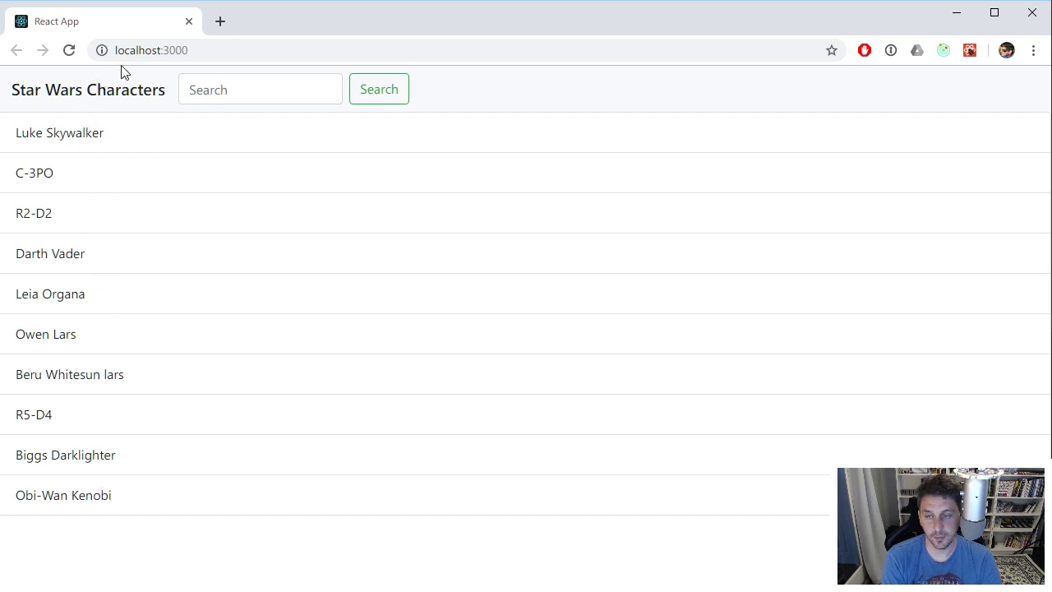
pyautogui.moveTo(93, 257)
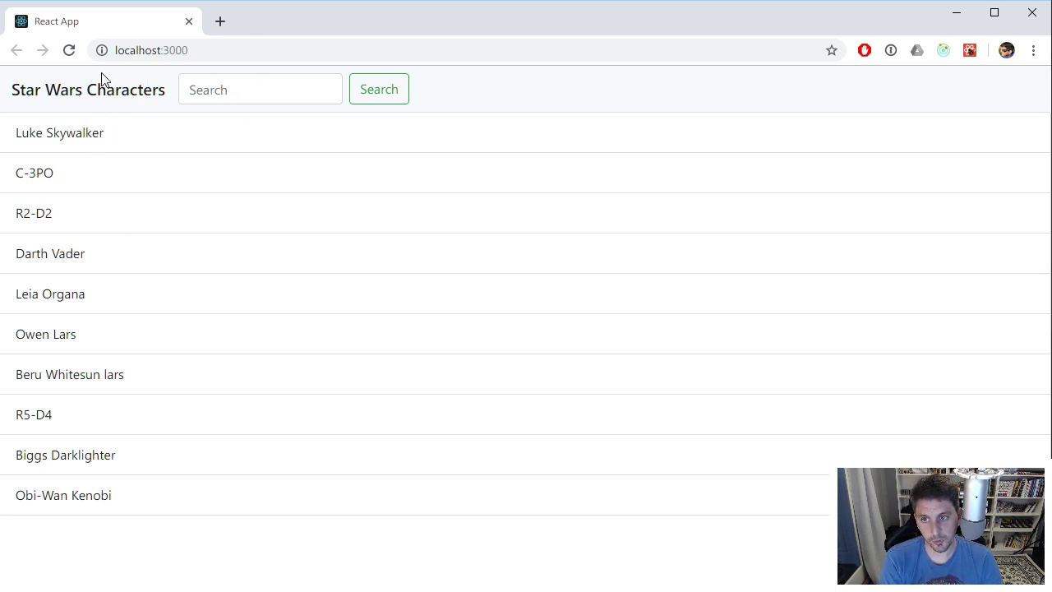
pyautogui.moveTo(84, 128)
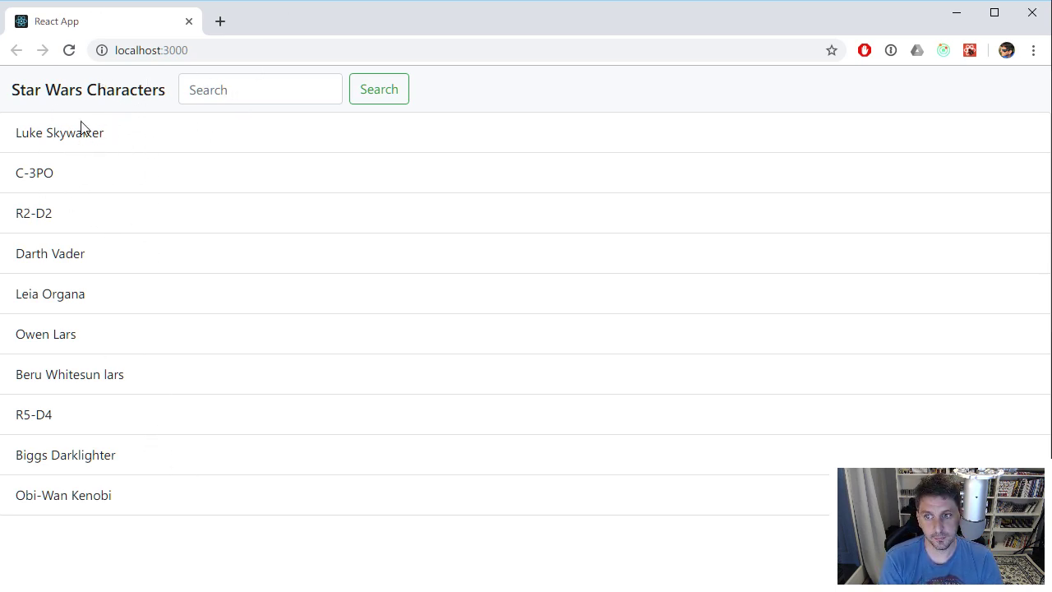
pyautogui.moveTo(40, 129)
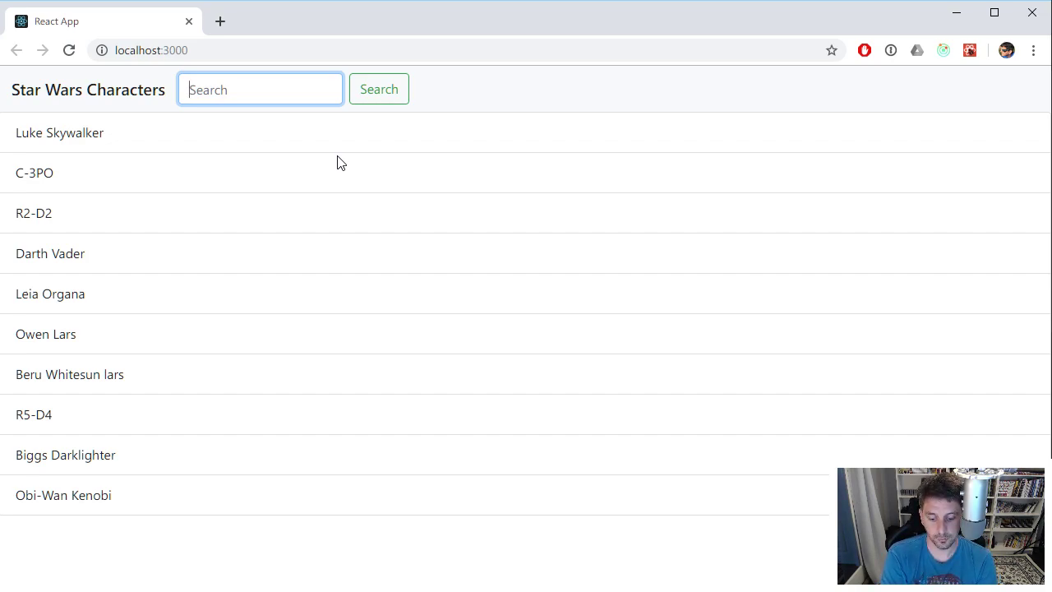
# - Search for 'Vader', then 'Darth', narrowing the list to Darth Vader and Darth Maul
pyautogui.write('Vader')
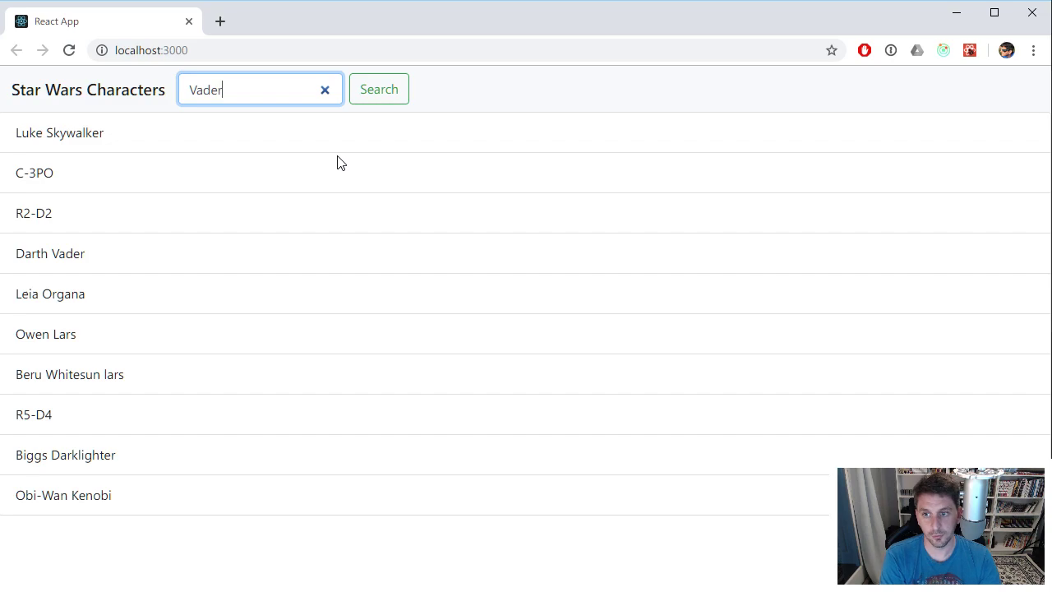
pyautogui.click(378, 89)
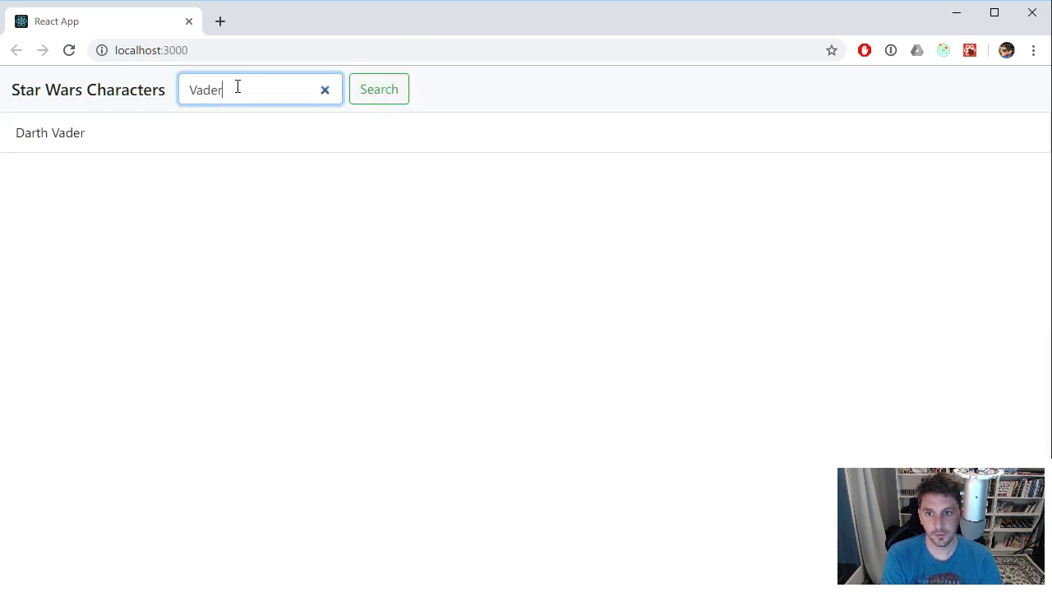
pyautogui.write('Darth')
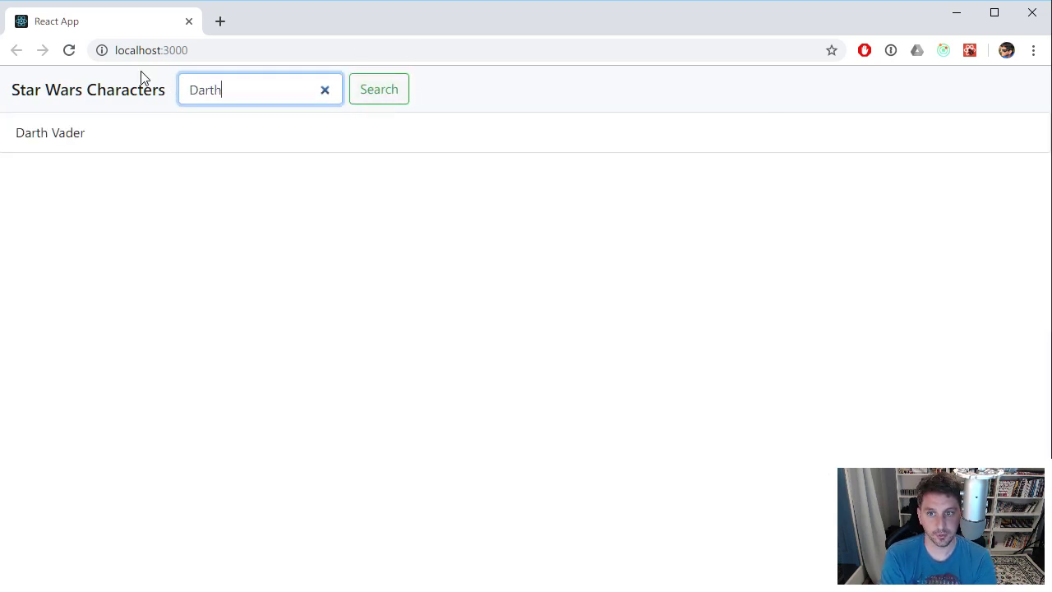
pyautogui.click(378, 89)
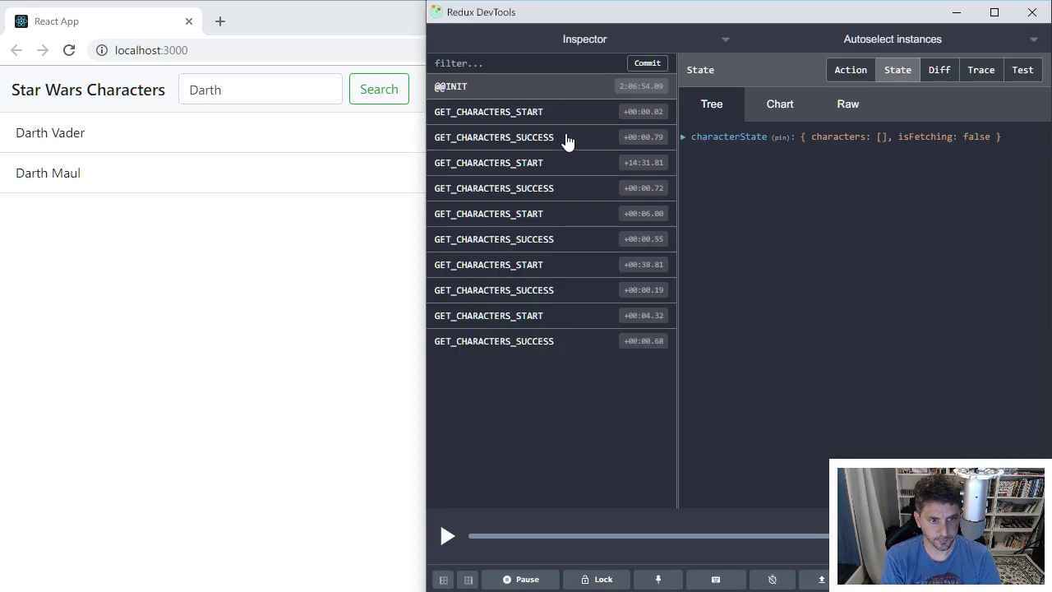
pyautogui.moveTo(633, 163)
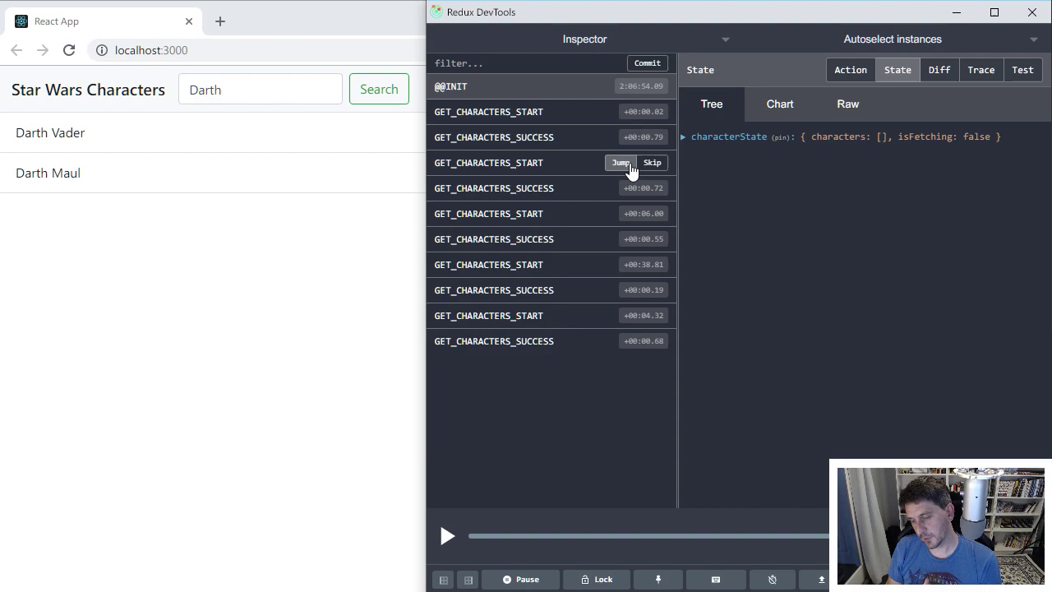
pyautogui.moveTo(672, 200)
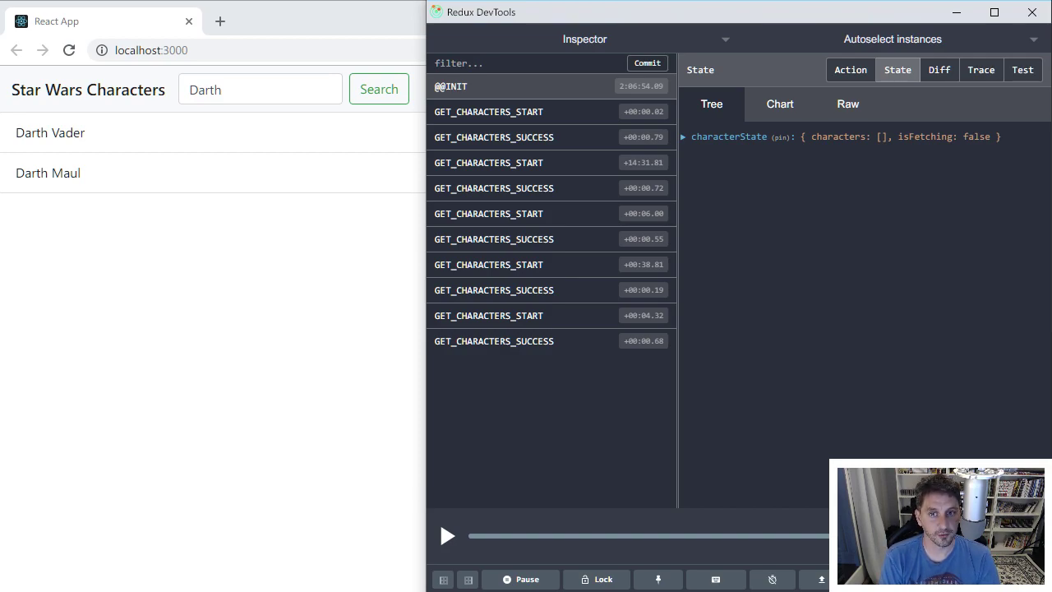
pyautogui.moveTo(727, 263)
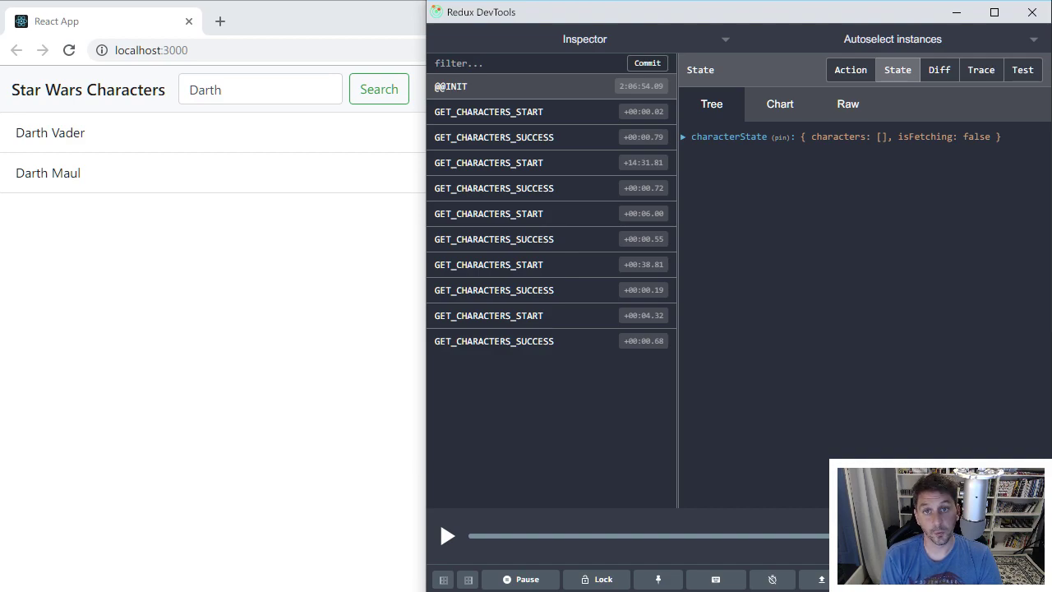
pyautogui.moveTo(549, 86)
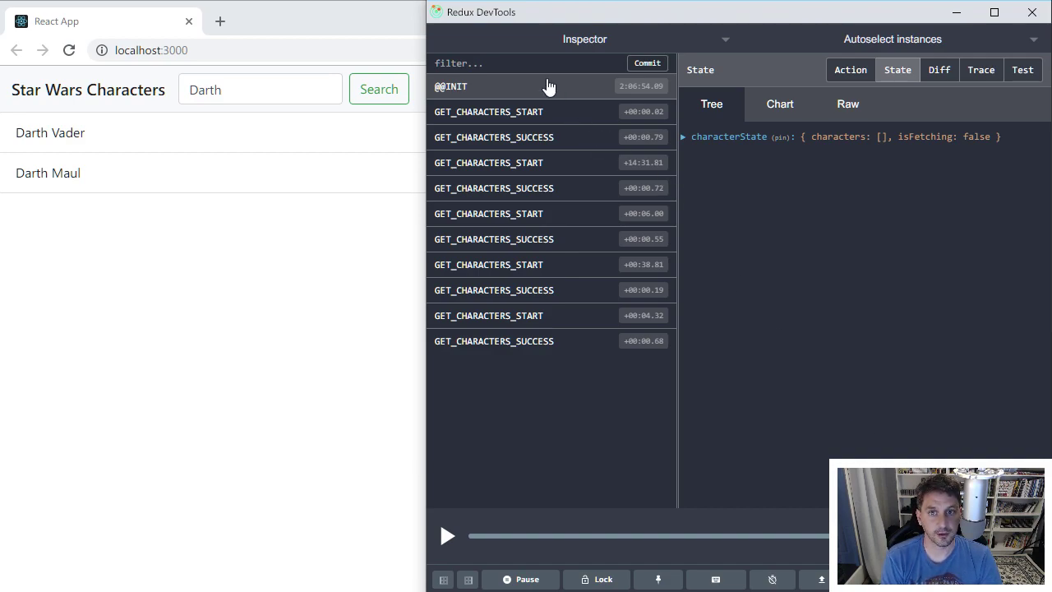
pyautogui.moveTo(522, 109)
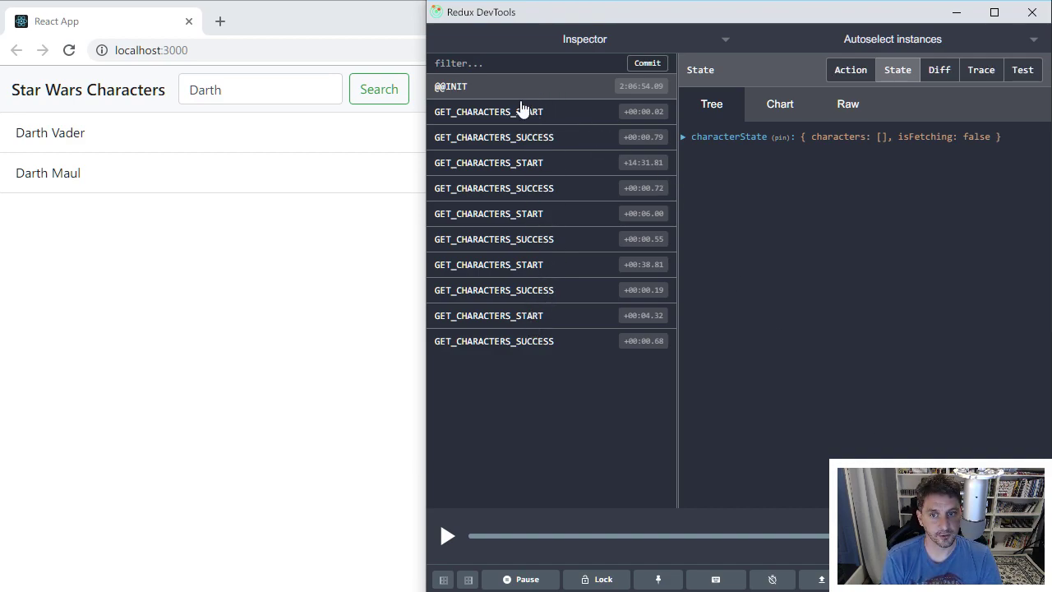
pyautogui.moveTo(517, 95)
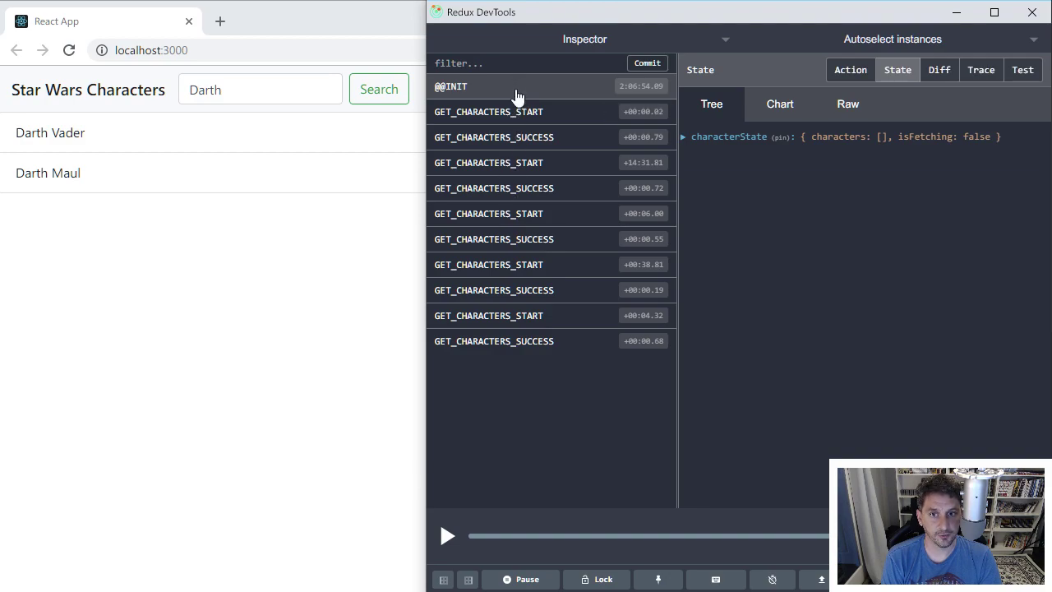
pyautogui.moveTo(689, 147)
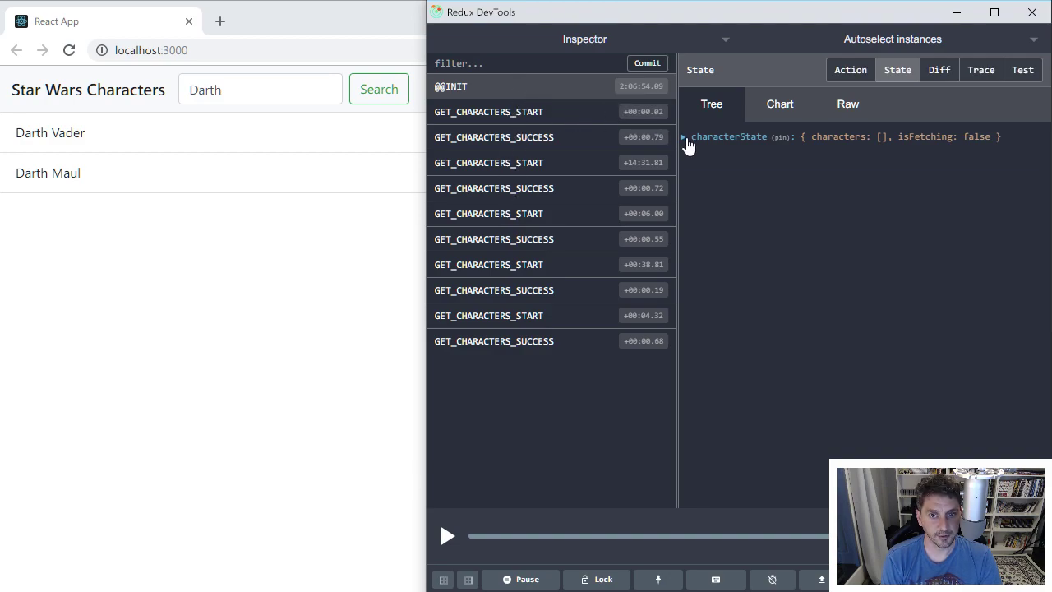
# - Inspect the first fetch-start action across State, Action and Diff views, seeing isFetching turn true
pyautogui.click(684, 136)
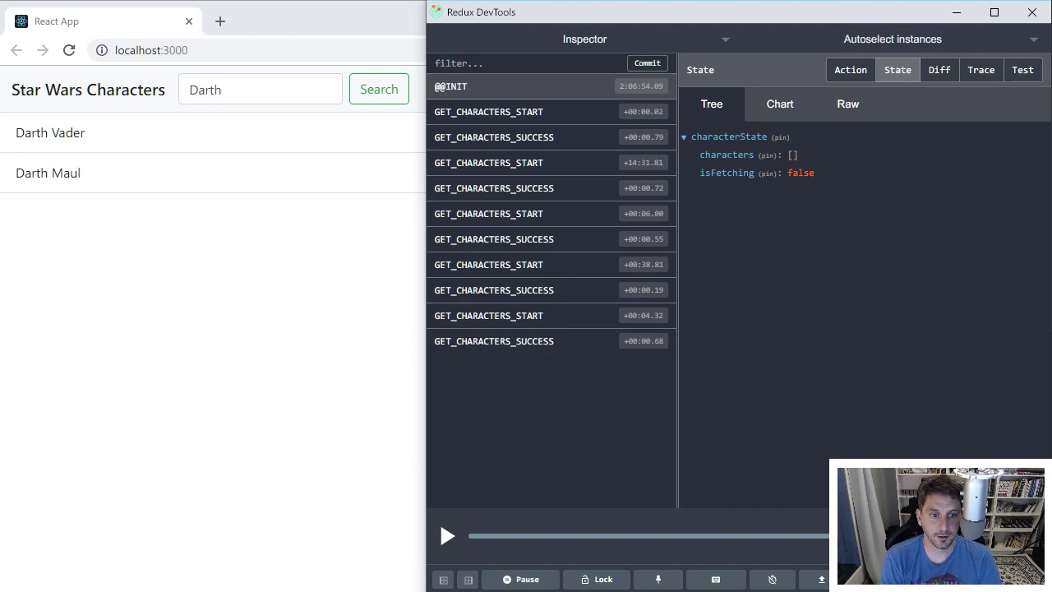
pyautogui.click(488, 112)
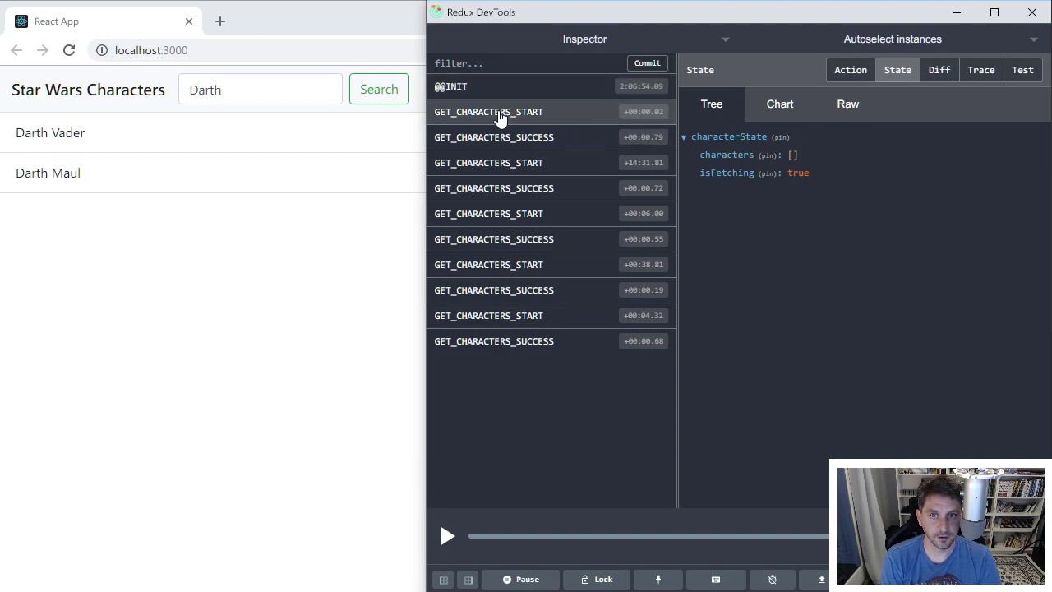
pyautogui.moveTo(510, 112)
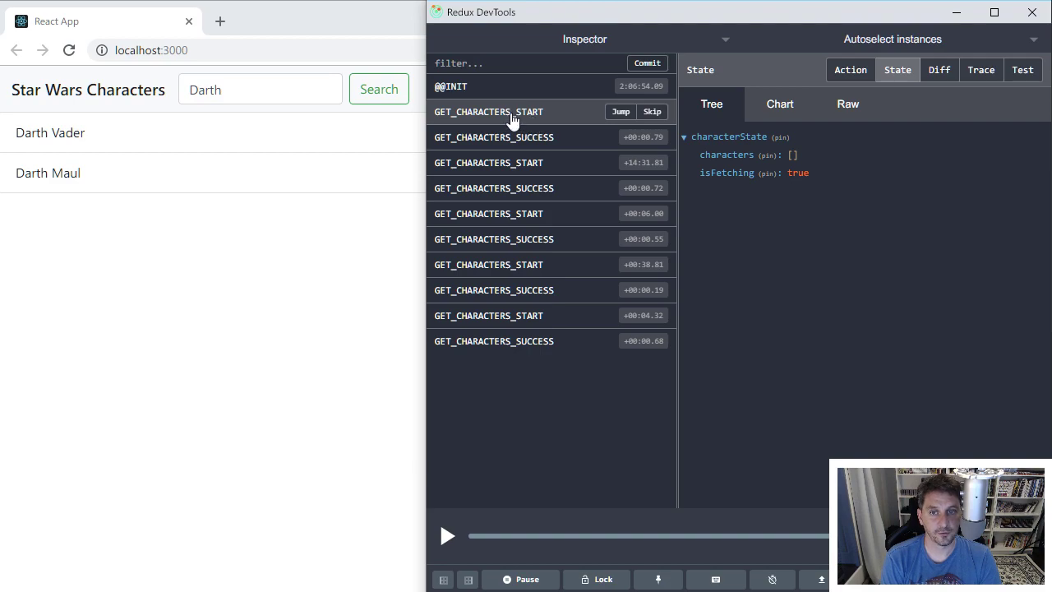
pyautogui.moveTo(535, 114)
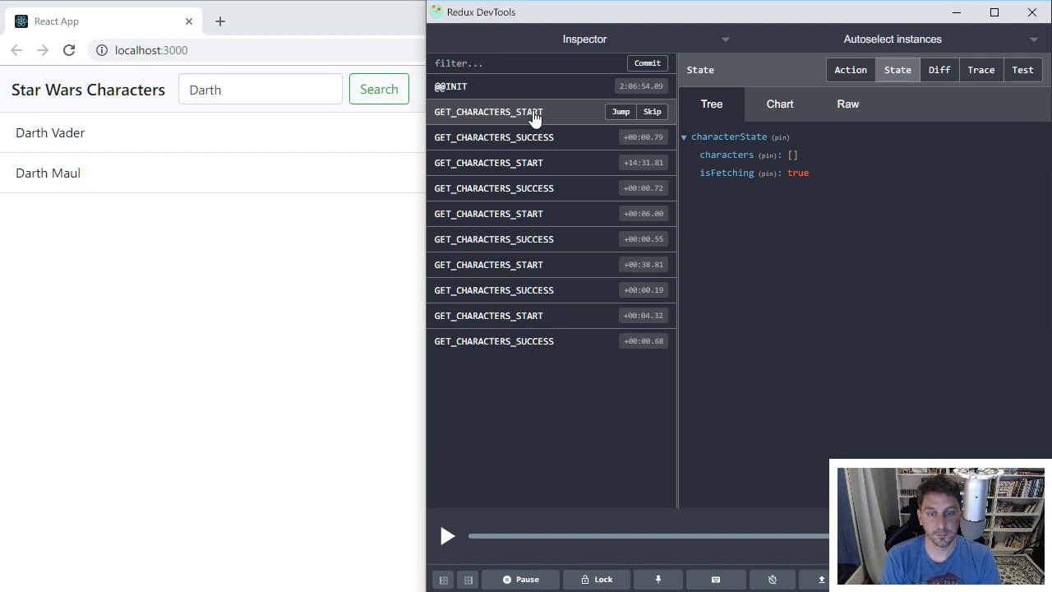
pyautogui.moveTo(575, 114)
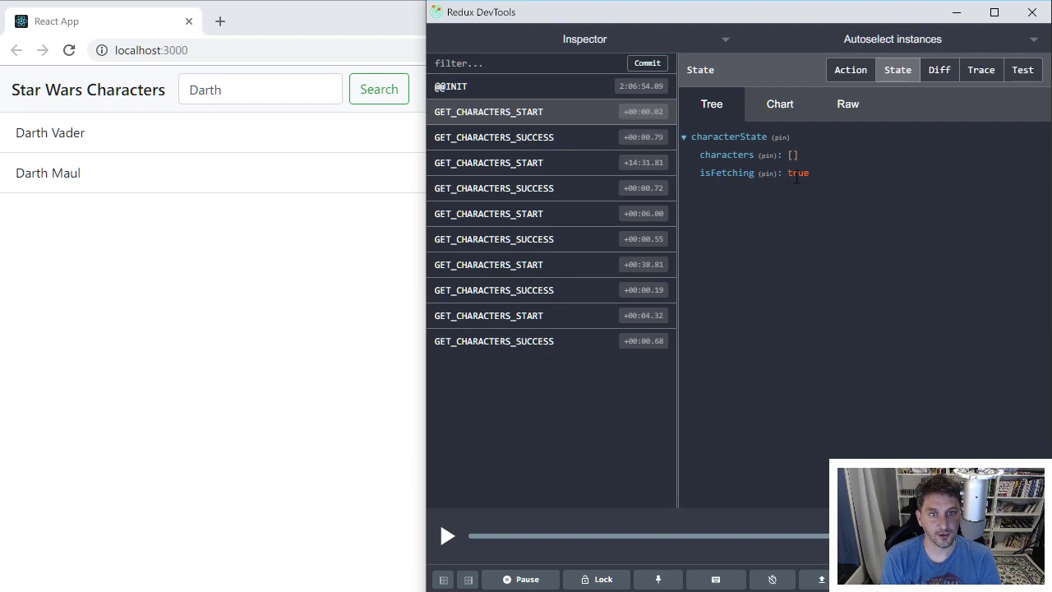
pyautogui.click(939, 70)
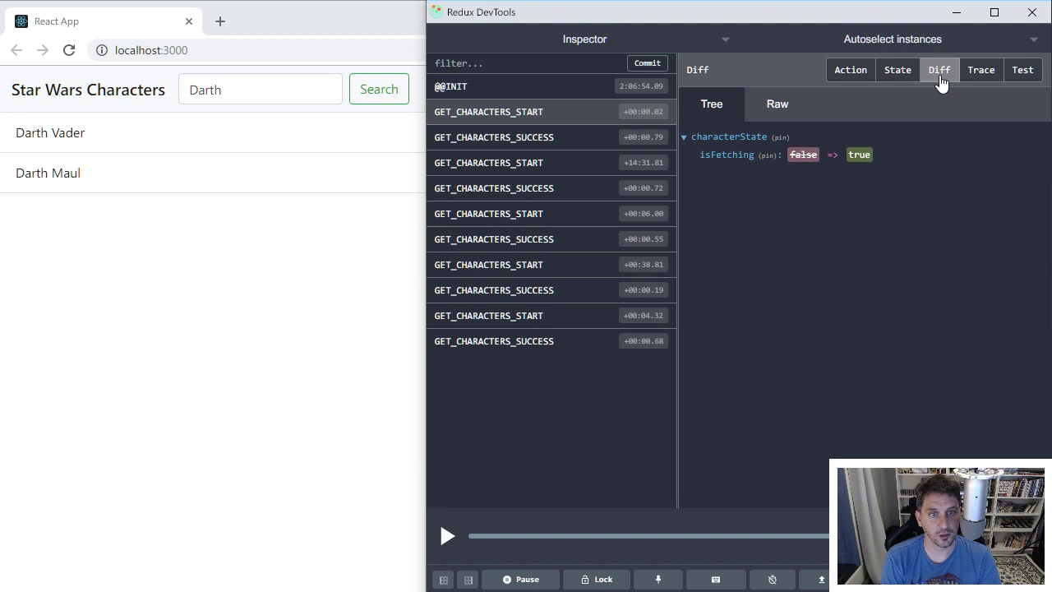
pyautogui.moveTo(852, 69)
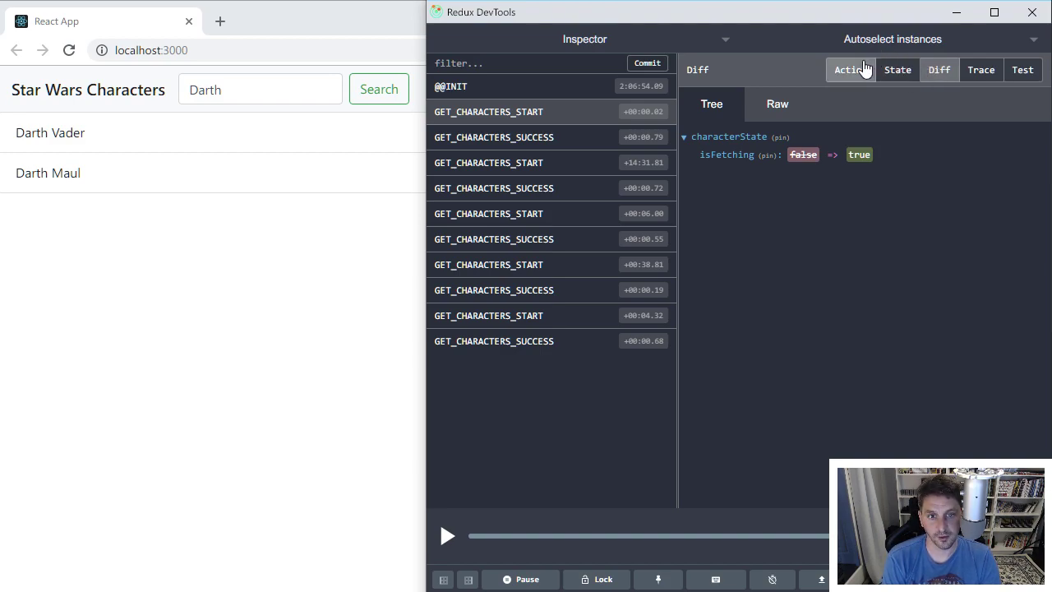
pyautogui.click(851, 69)
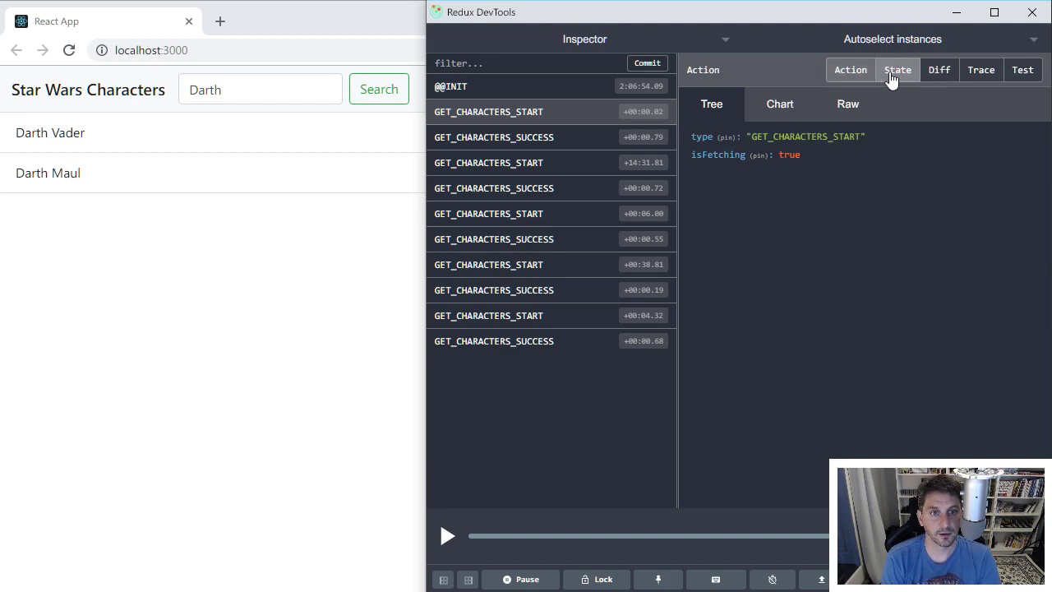
pyautogui.click(897, 69)
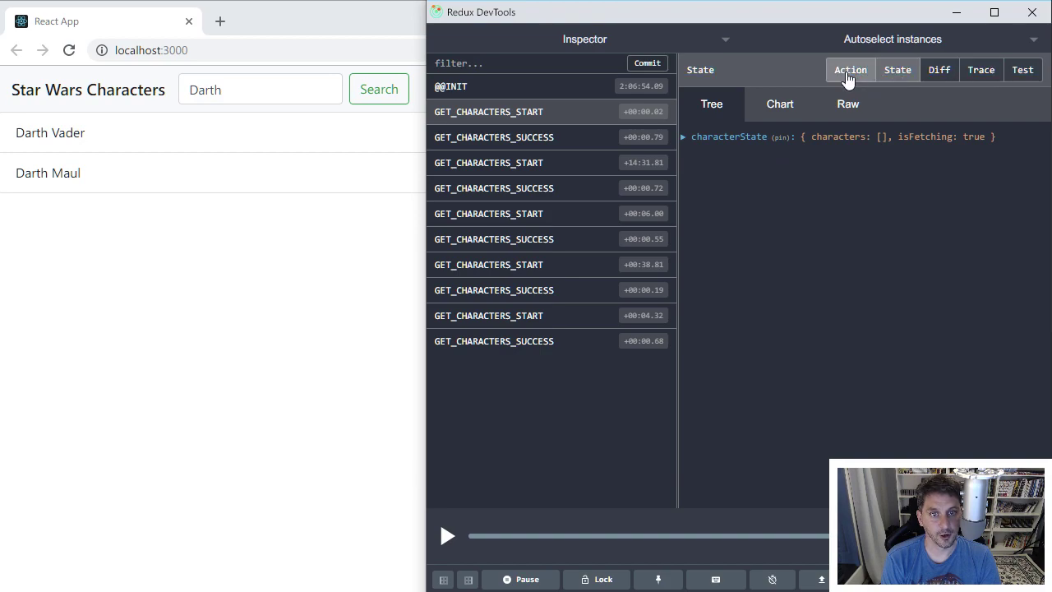
pyautogui.click(852, 69)
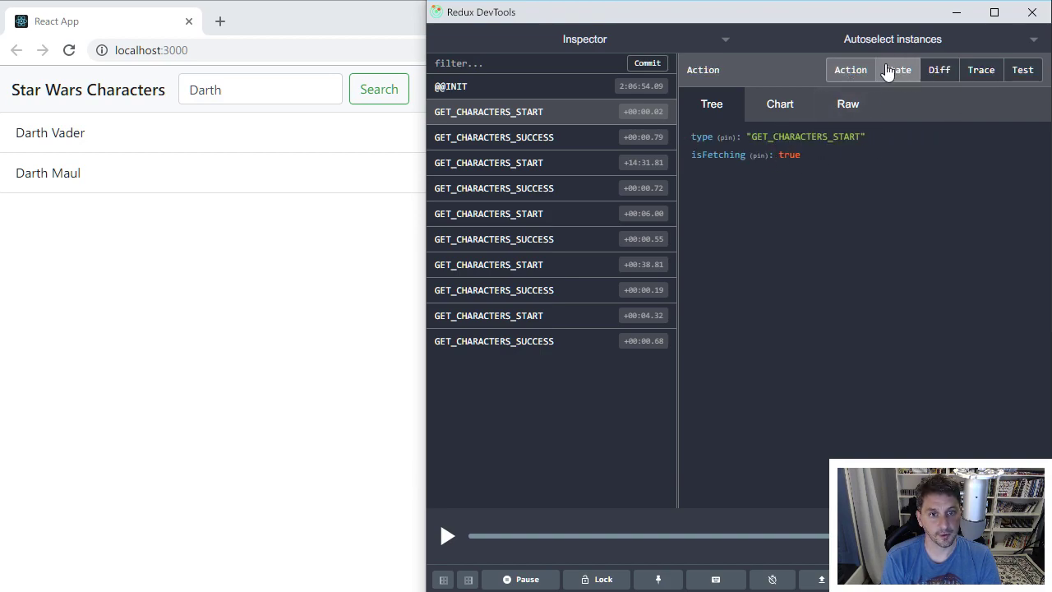
pyautogui.click(897, 69)
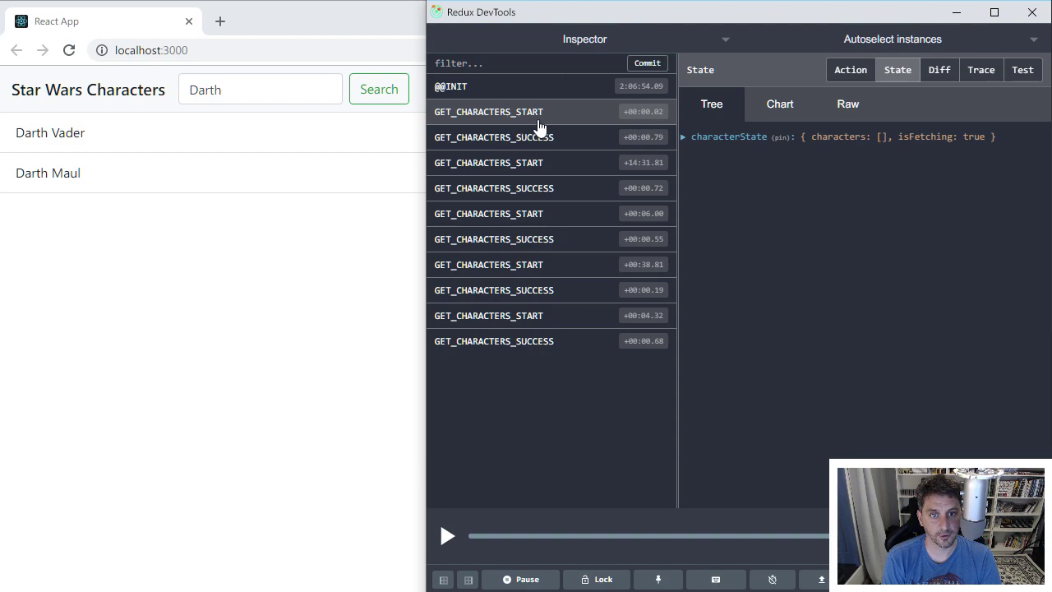
pyautogui.click(938, 69)
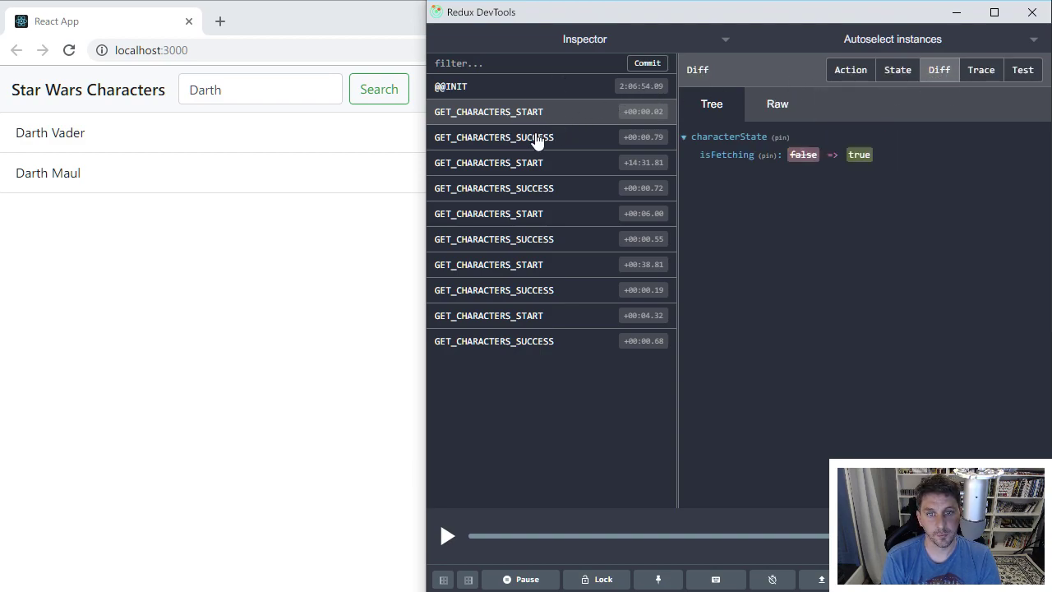
pyautogui.moveTo(534, 106)
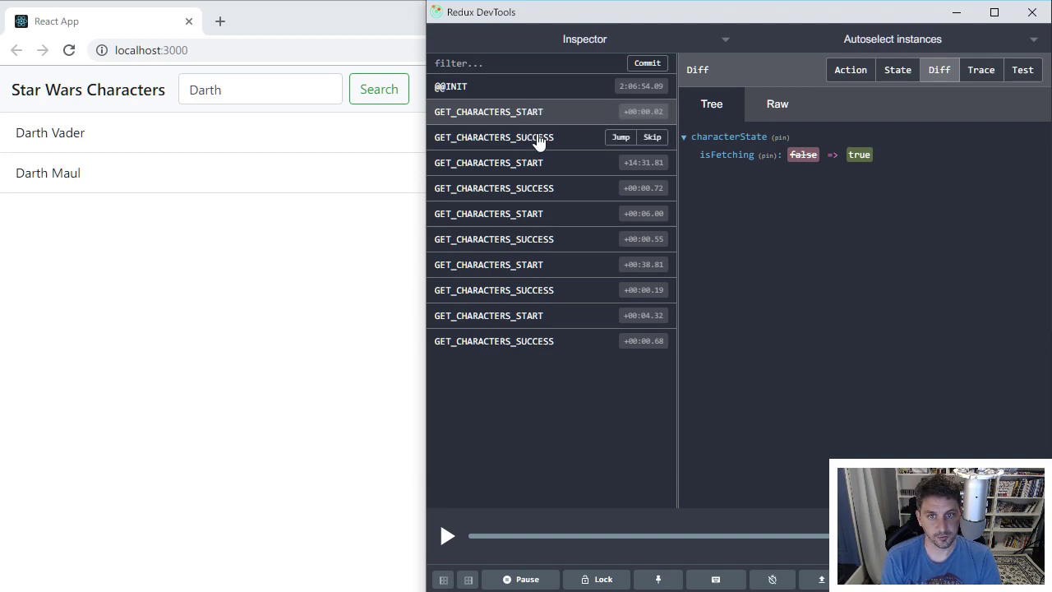
# - Step through the fetch-success and second fetch actions, expanding the added and removed characters in the Diff
pyautogui.click(493, 139)
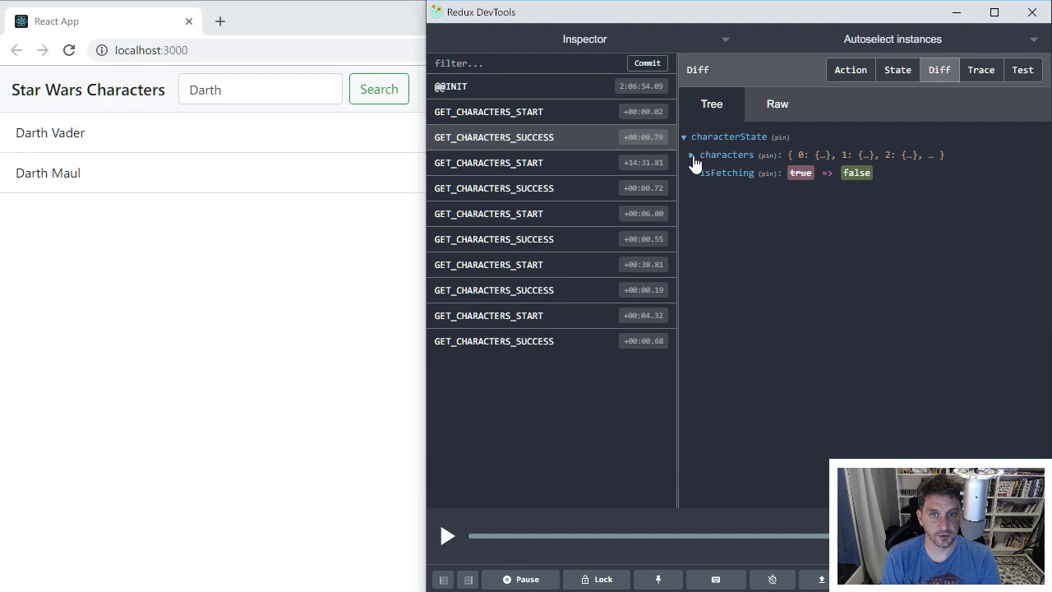
pyautogui.moveTo(670, 144)
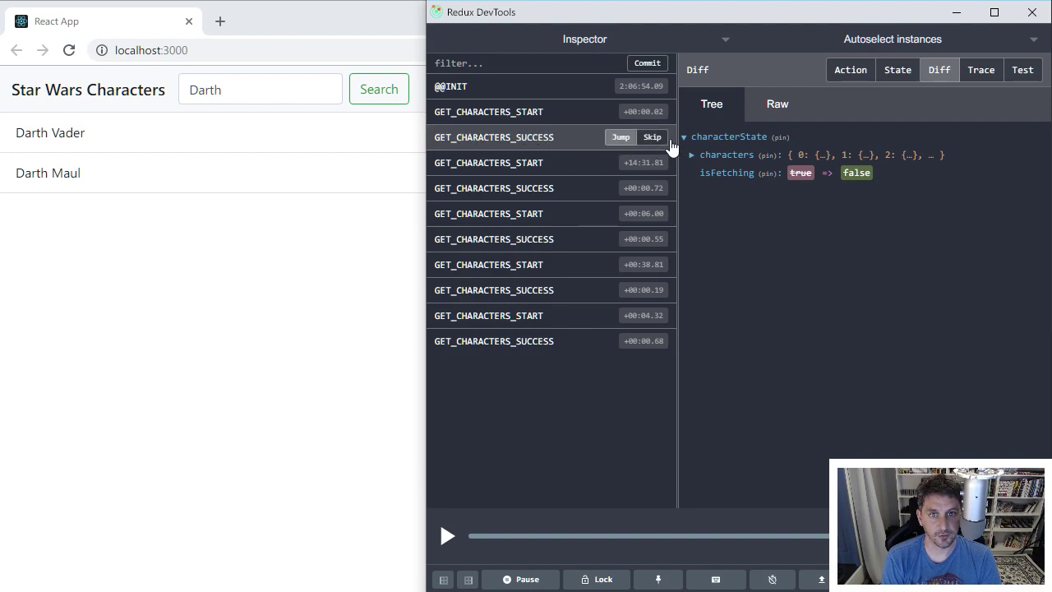
pyautogui.click(692, 155)
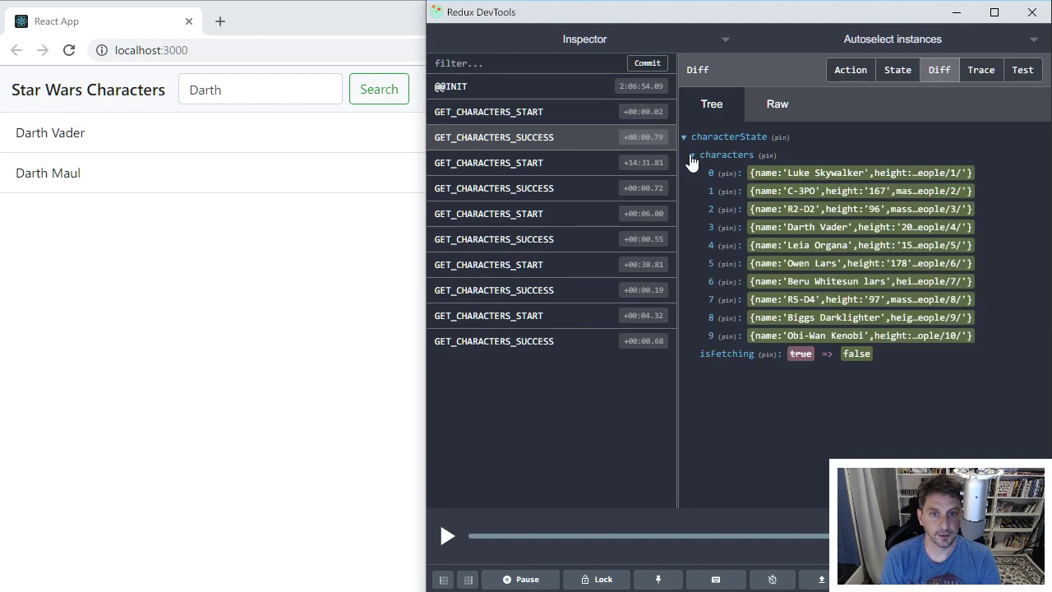
pyautogui.moveTo(723, 161)
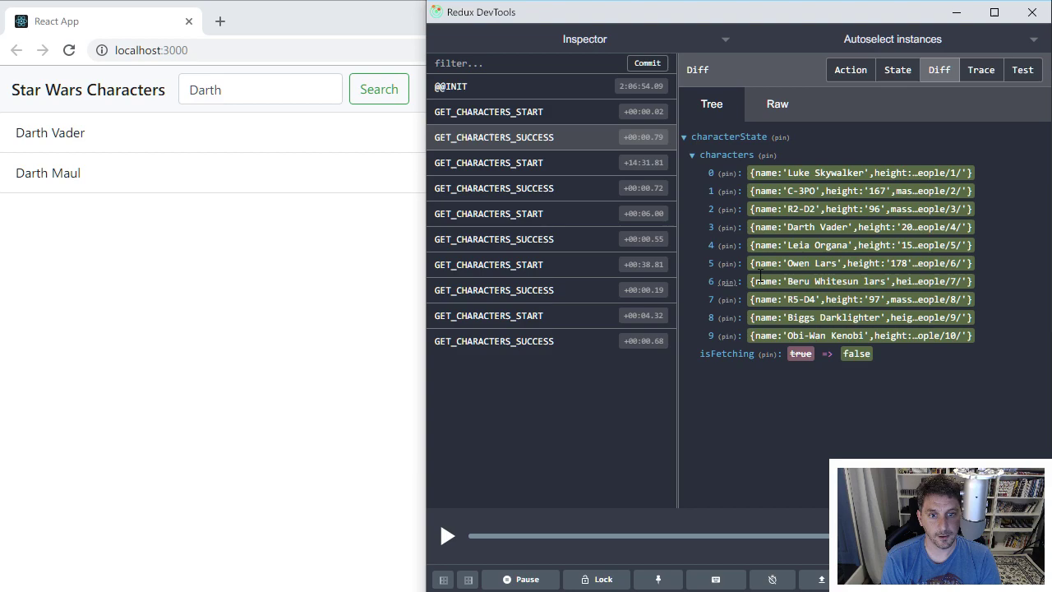
pyautogui.moveTo(837, 374)
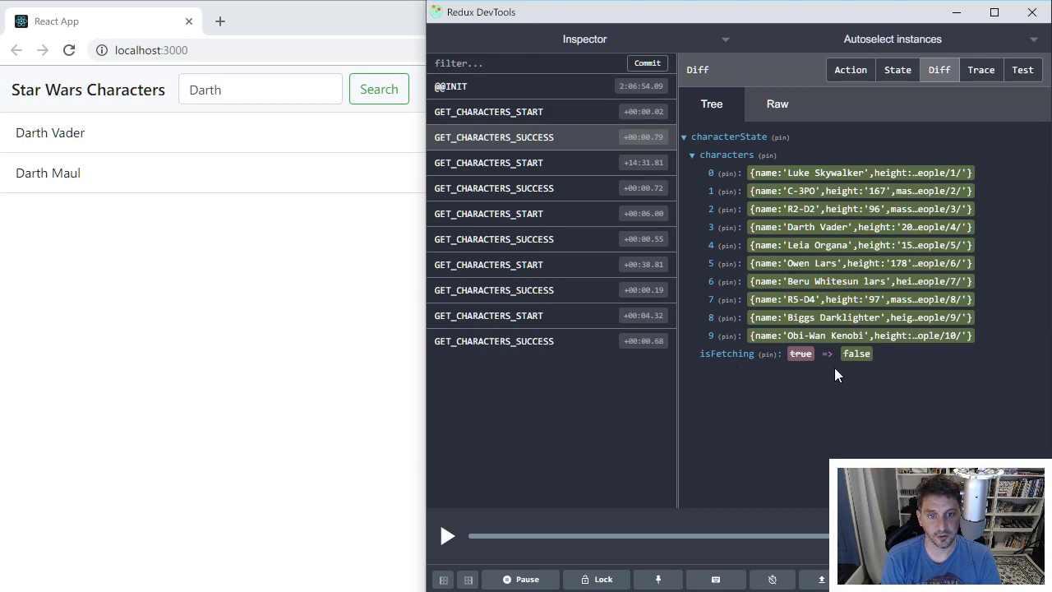
pyautogui.moveTo(567, 164)
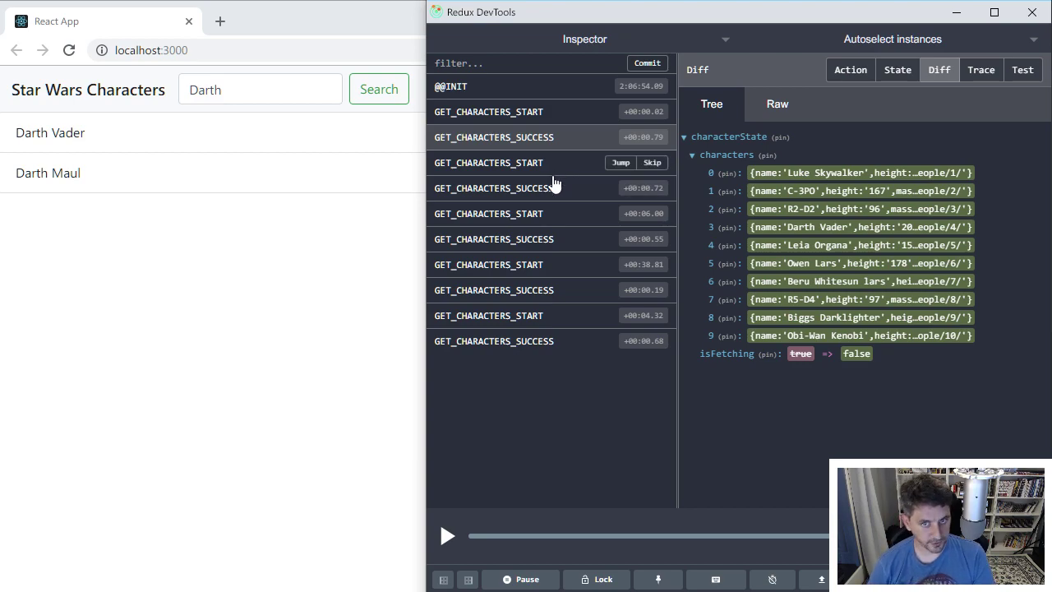
pyautogui.click(488, 163)
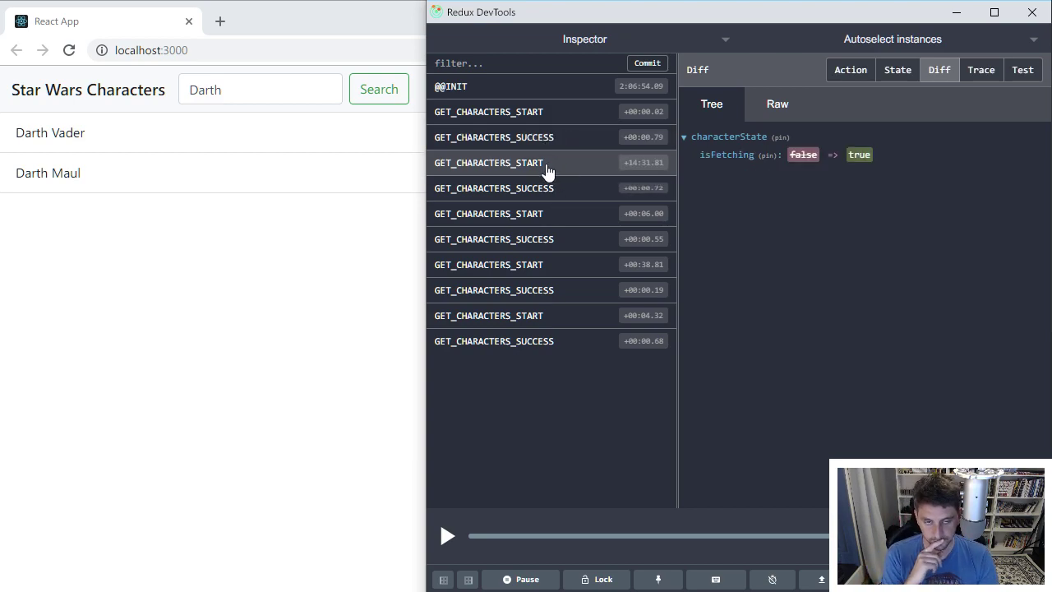
pyautogui.moveTo(564, 189)
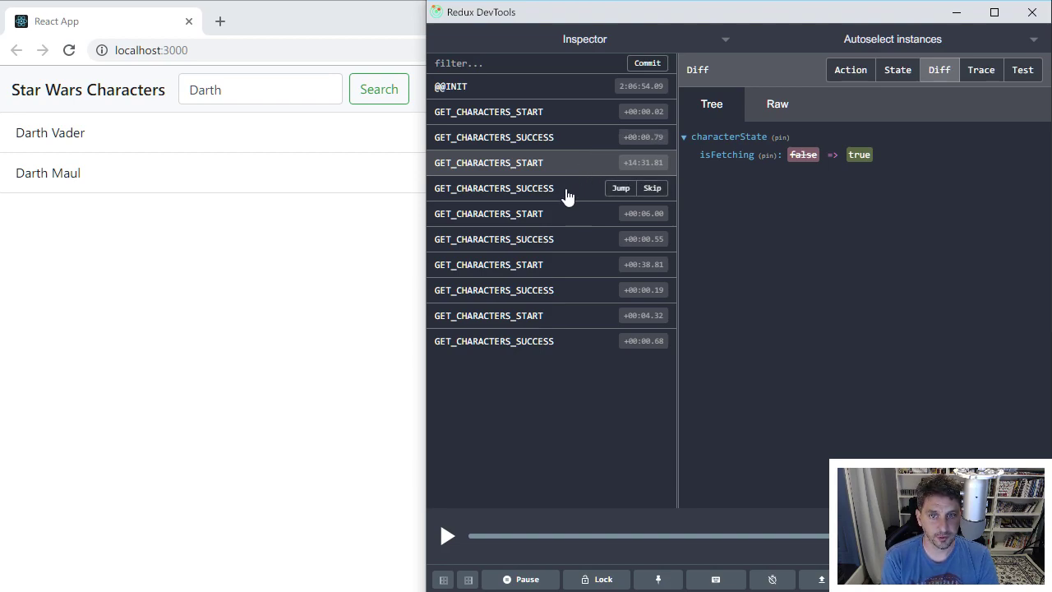
pyautogui.moveTo(600, 163)
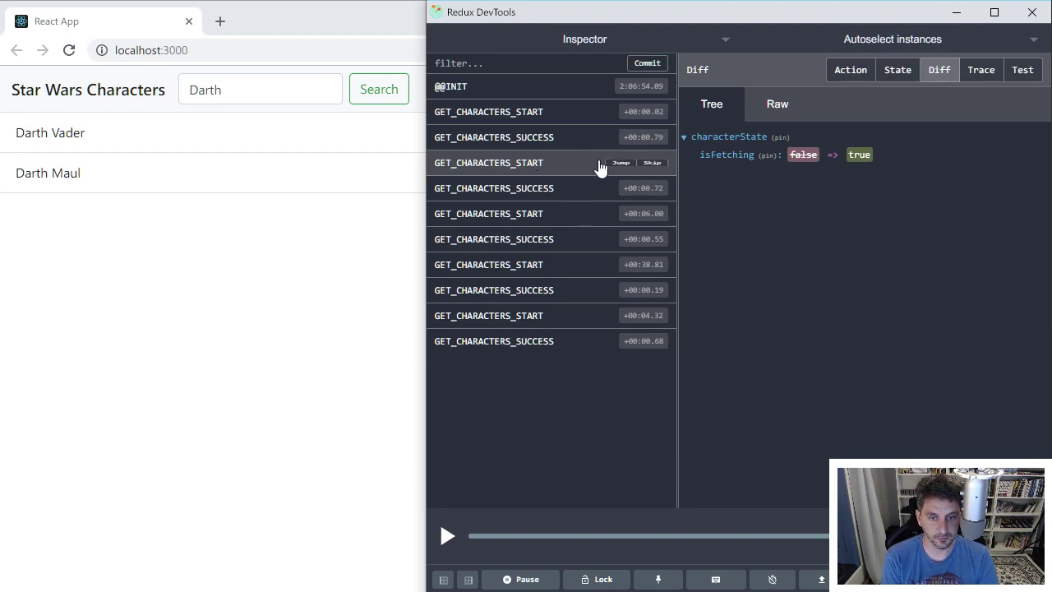
pyautogui.moveTo(558, 197)
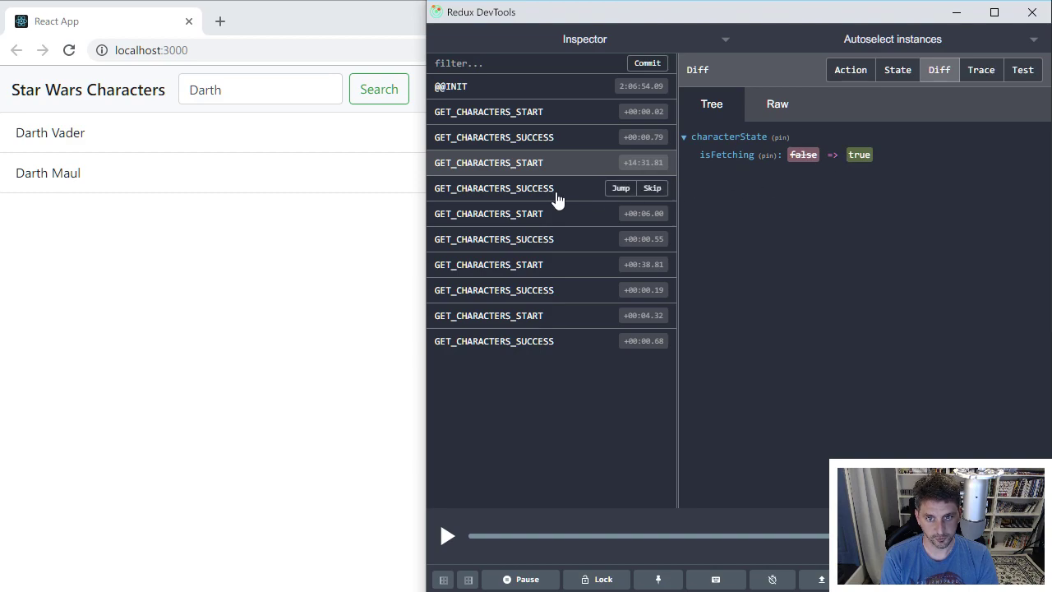
pyautogui.click(493, 188)
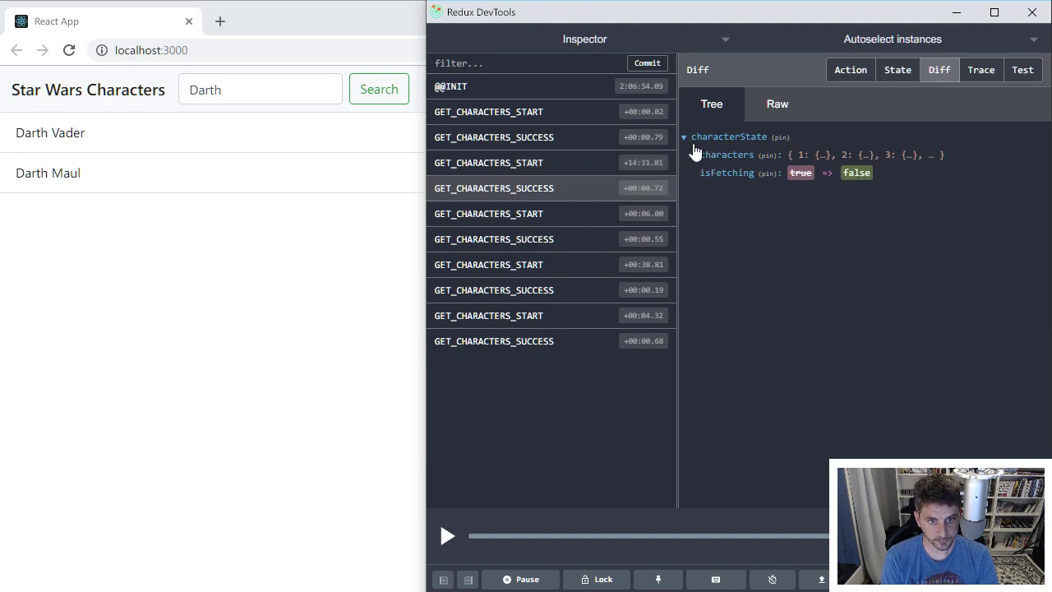
pyautogui.click(693, 154)
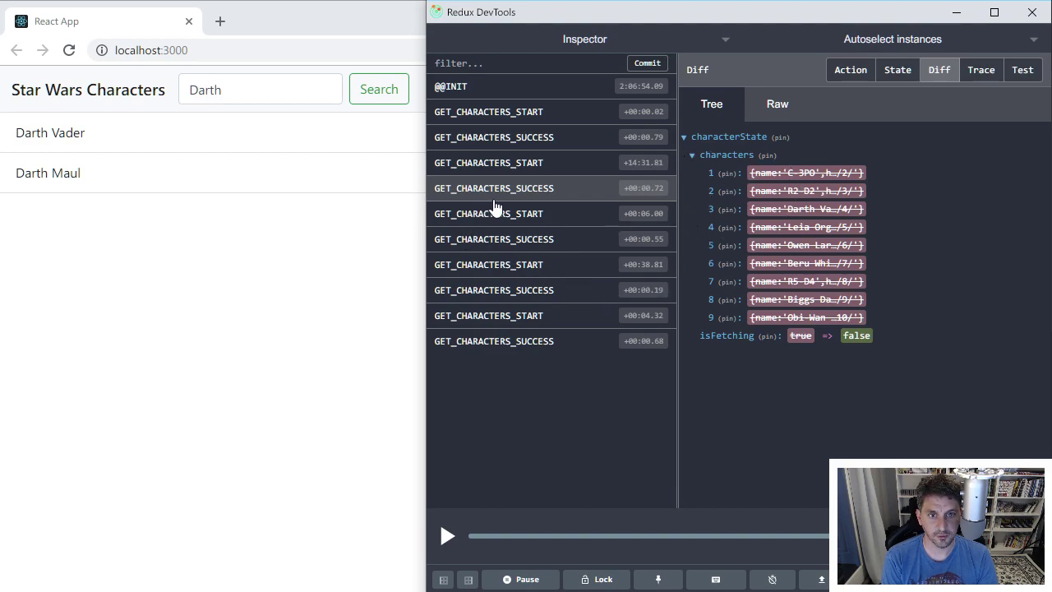
pyautogui.moveTo(516, 221)
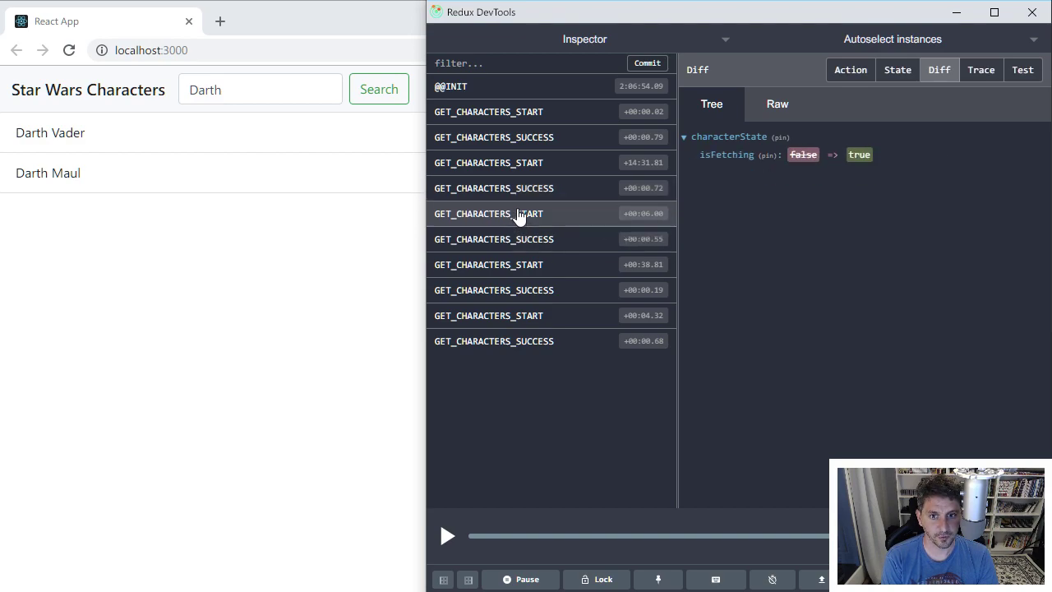
# - View the expanded characterState for the action that loaded all ten characters
pyautogui.click(898, 70)
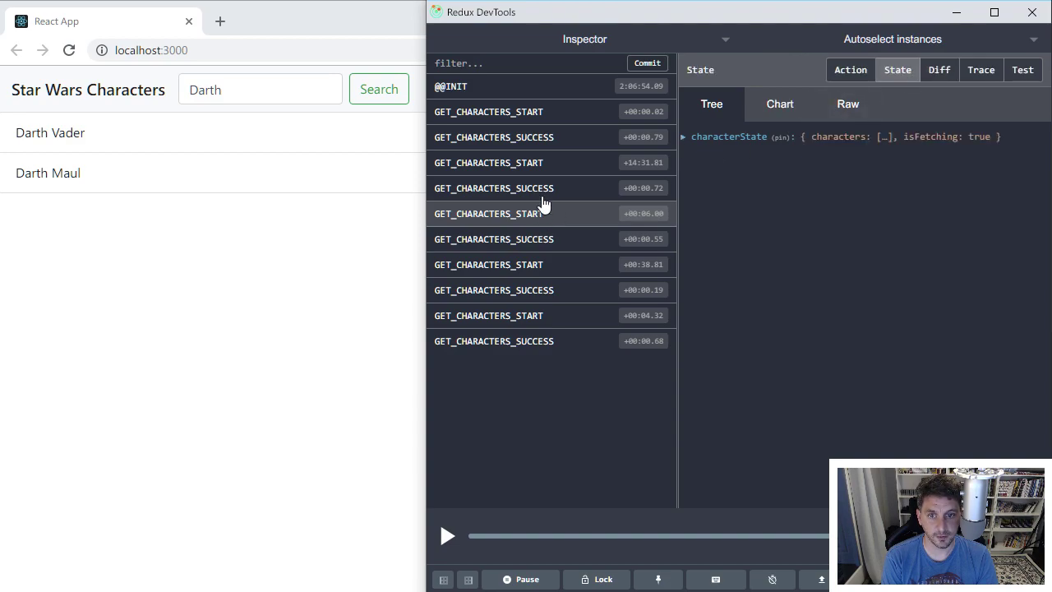
pyautogui.moveTo(677, 140)
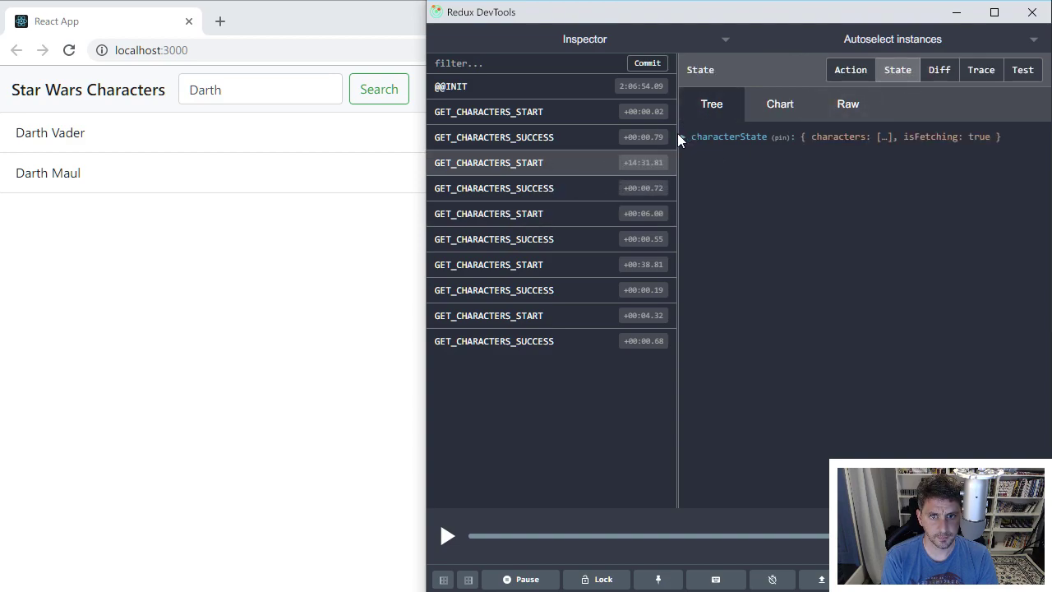
pyautogui.click(683, 136)
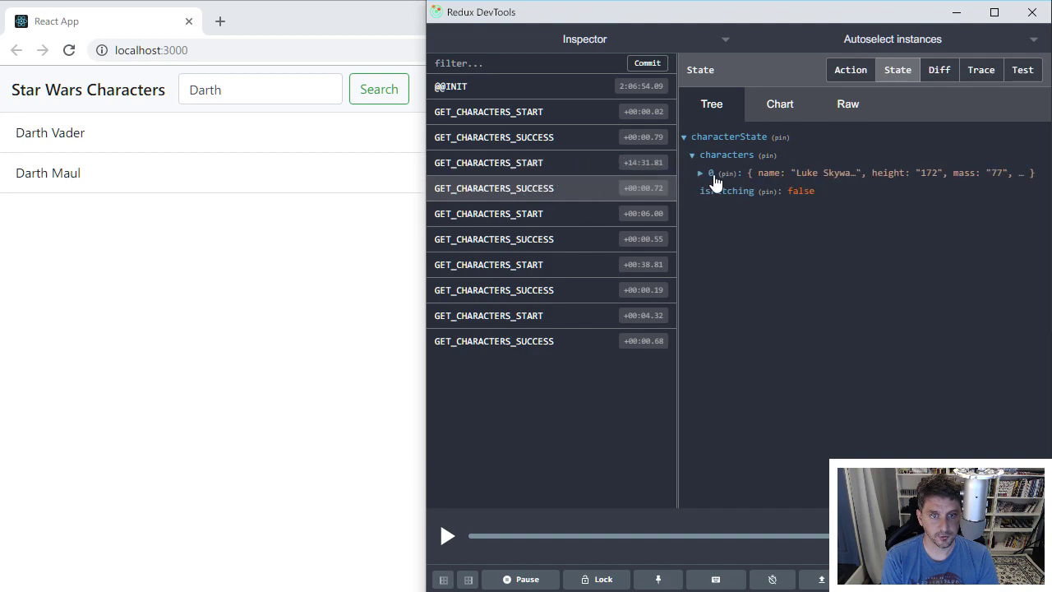
pyautogui.moveTo(802, 168)
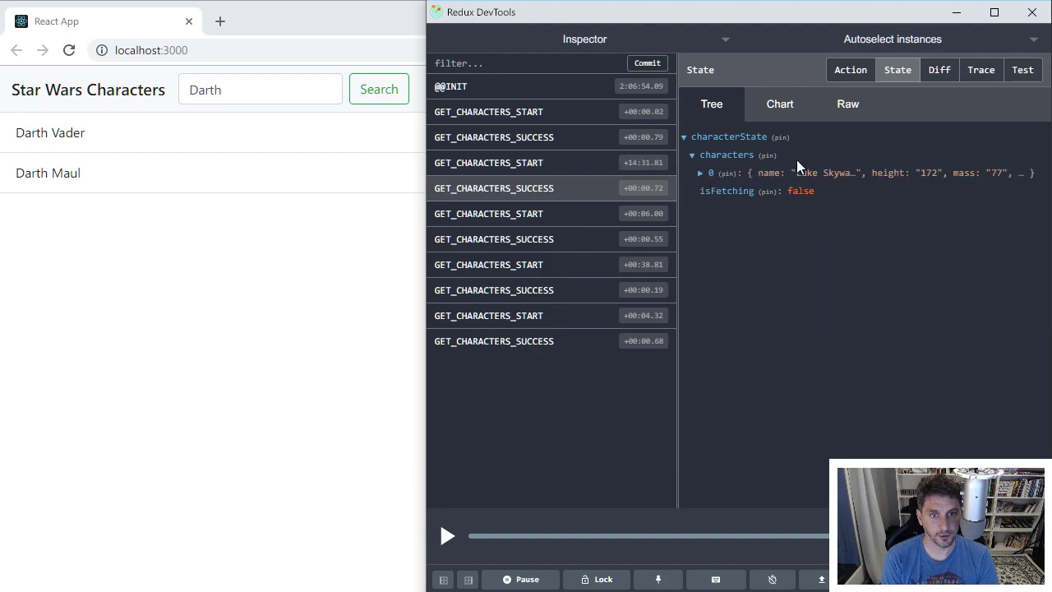
pyautogui.moveTo(509, 213)
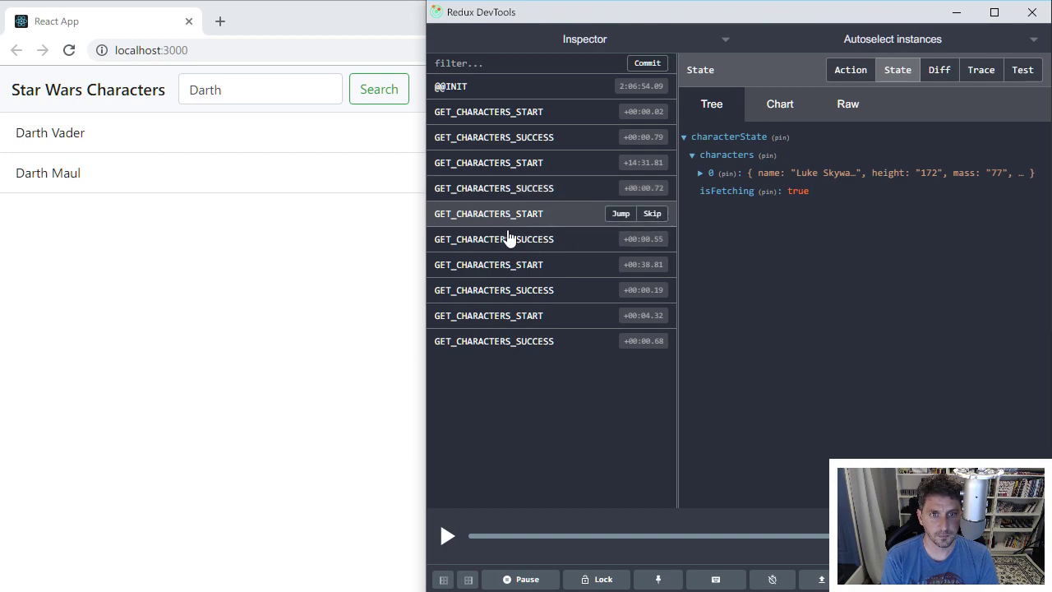
pyautogui.click(494, 238)
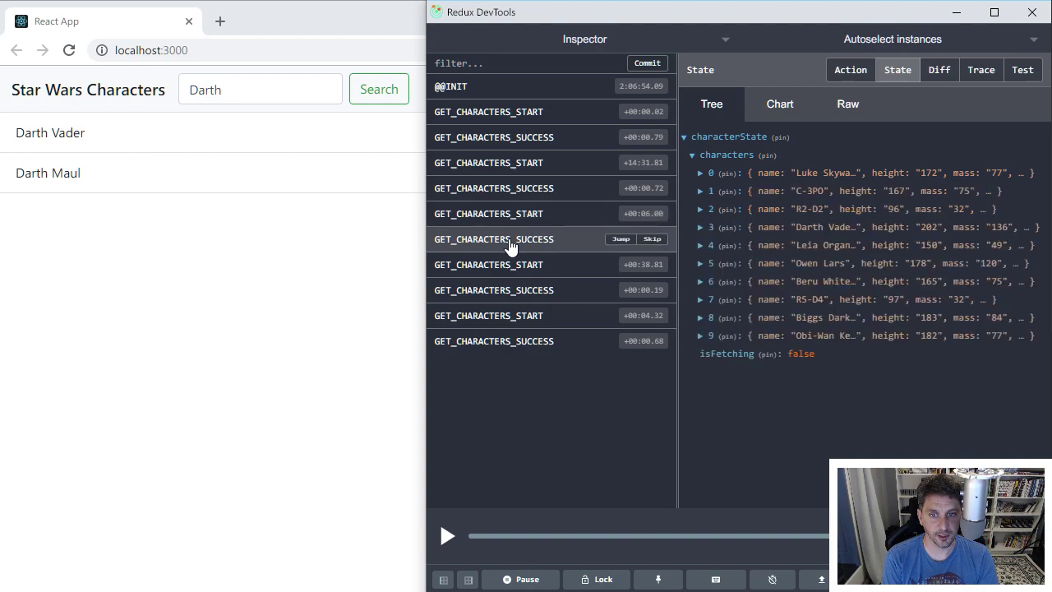
pyautogui.moveTo(543, 243)
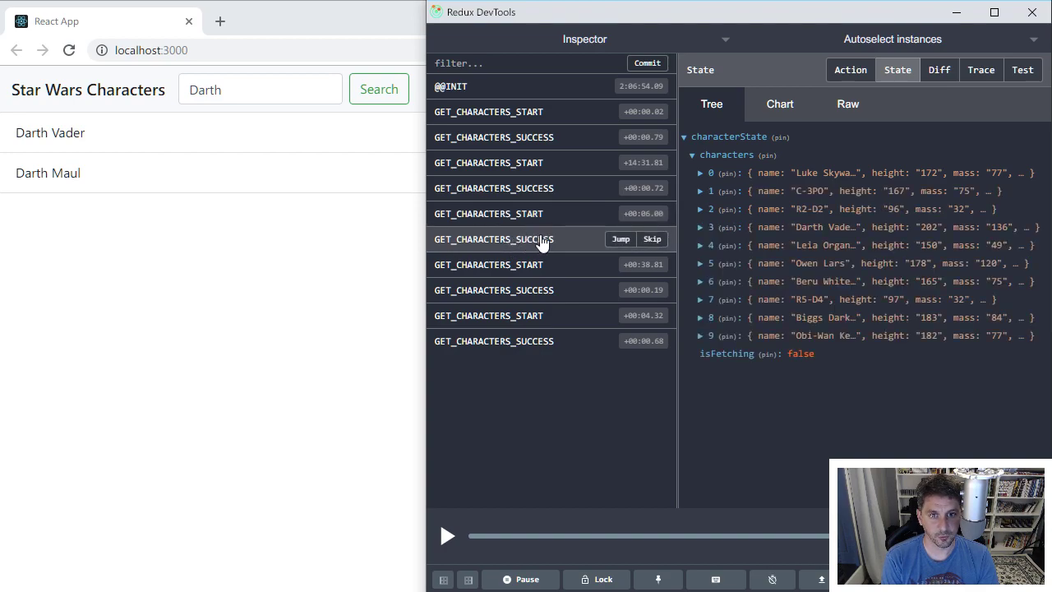
pyautogui.moveTo(534, 222)
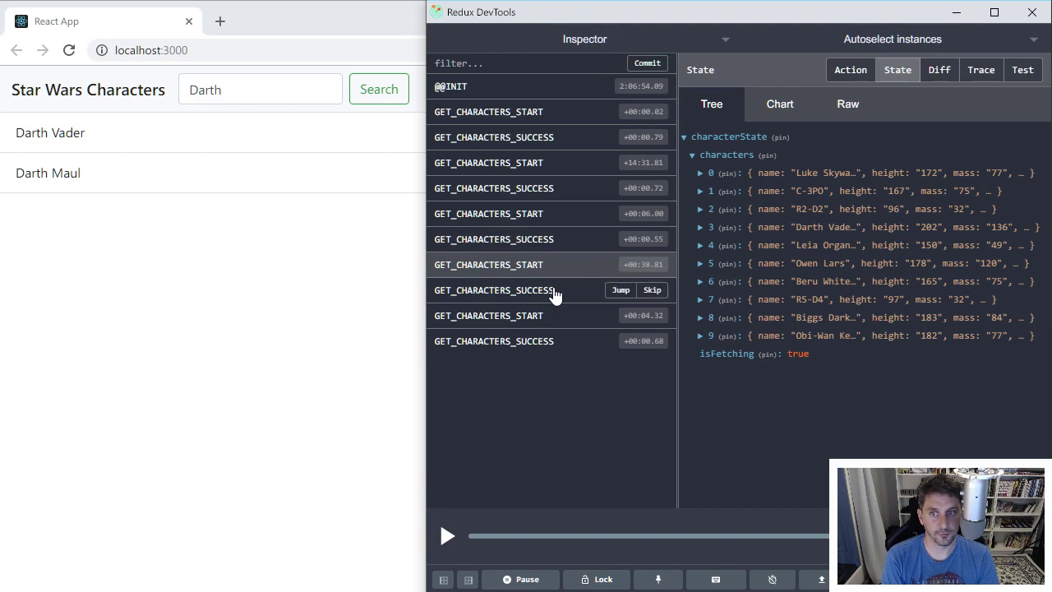
# - Jump through the Vader-only, last fetch-start and final Darth Vader/Darth Maul actions' state
pyautogui.click(493, 289)
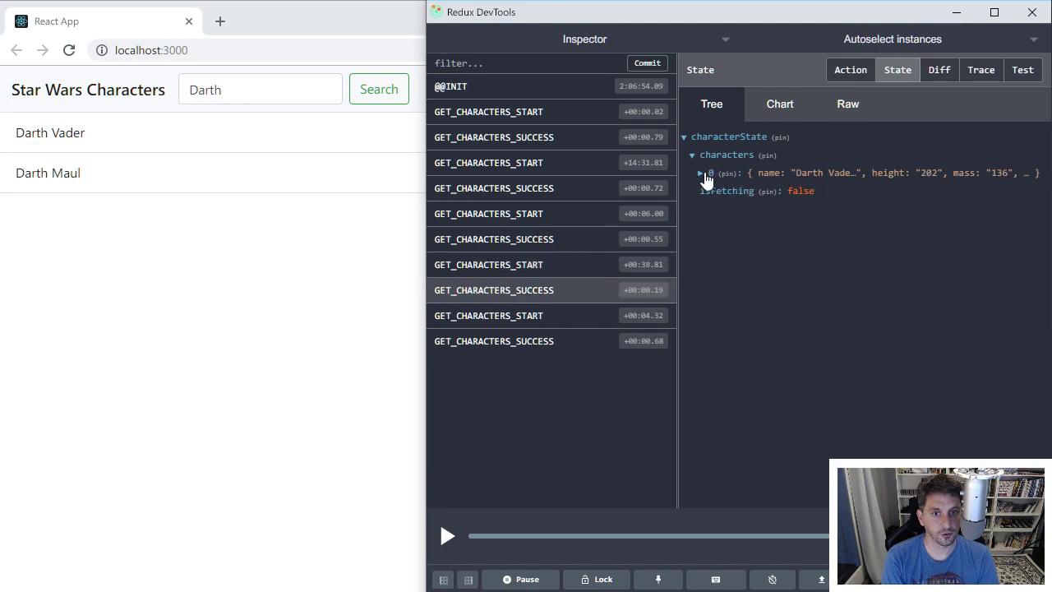
pyautogui.moveTo(776, 187)
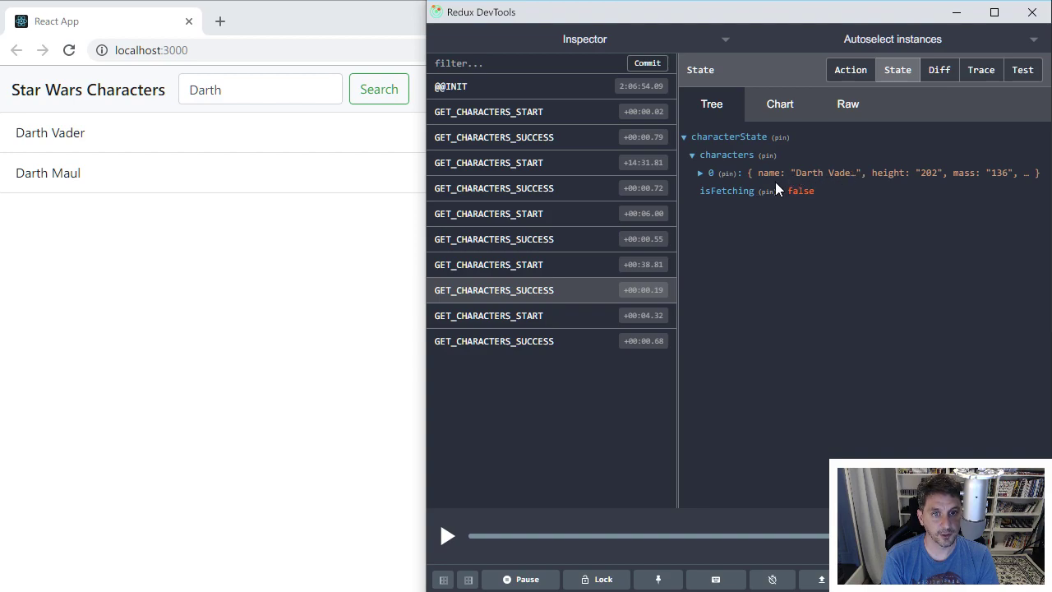
pyautogui.moveTo(558, 320)
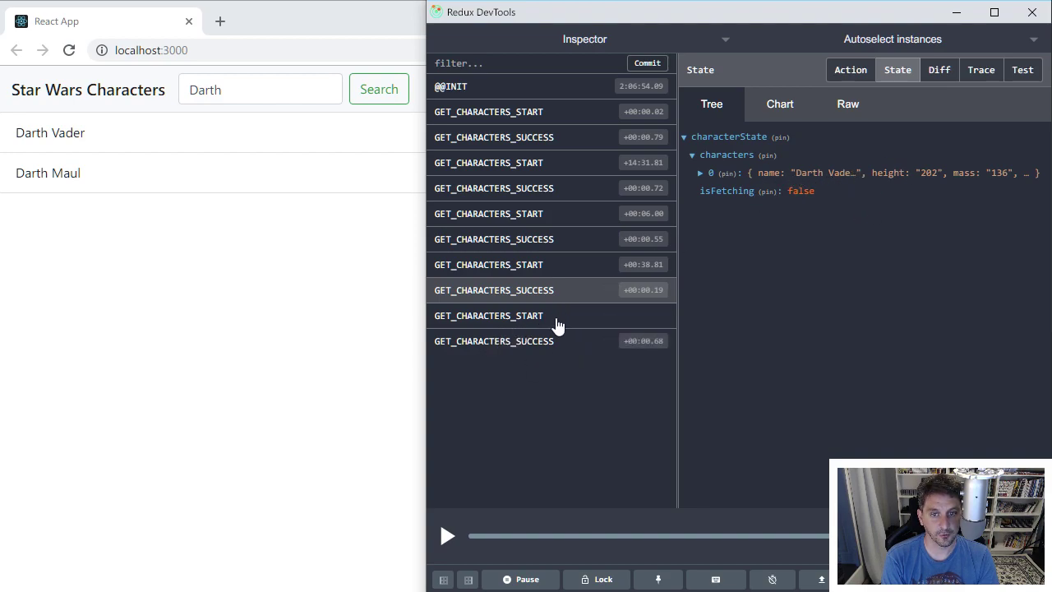
pyautogui.click(488, 316)
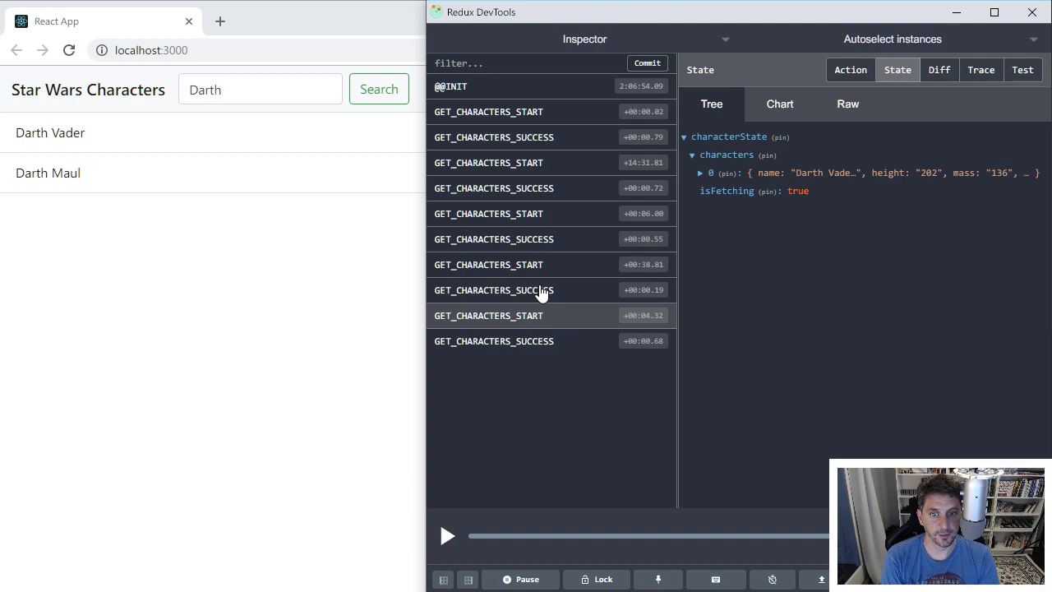
pyautogui.click(493, 340)
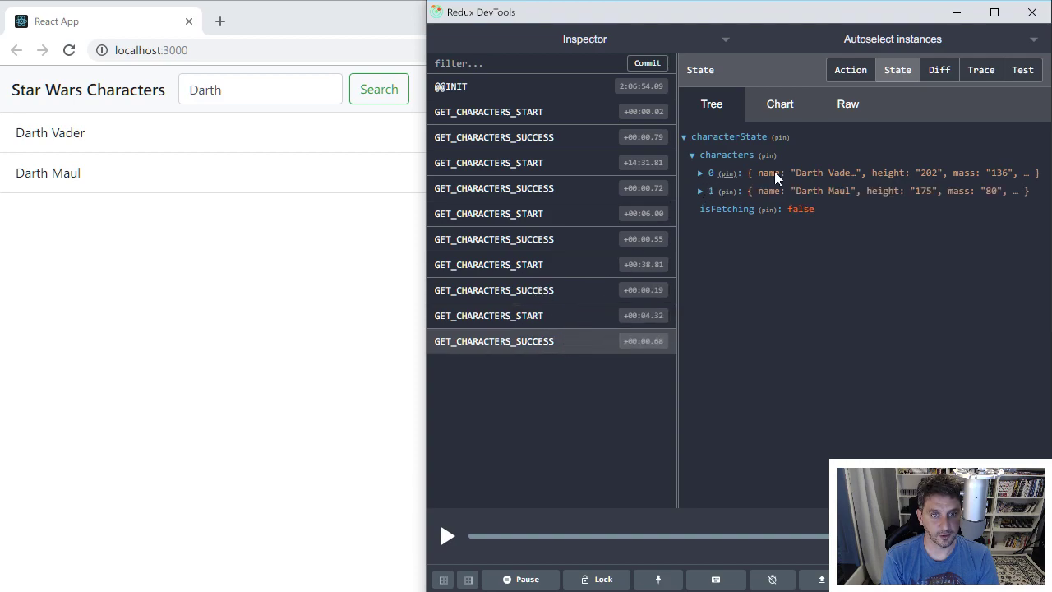
pyautogui.moveTo(808, 181)
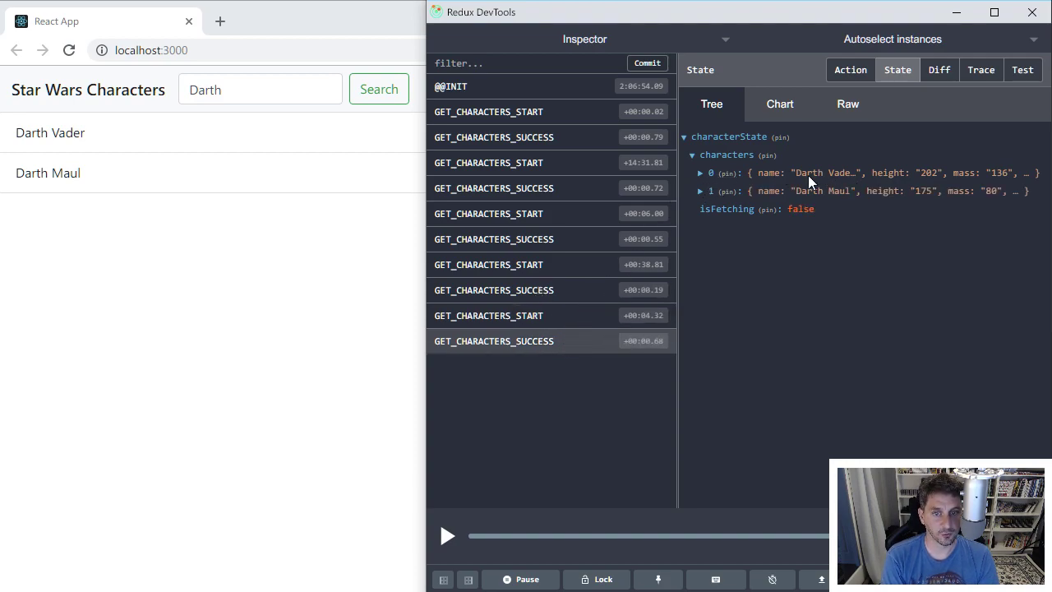
pyautogui.moveTo(861, 168)
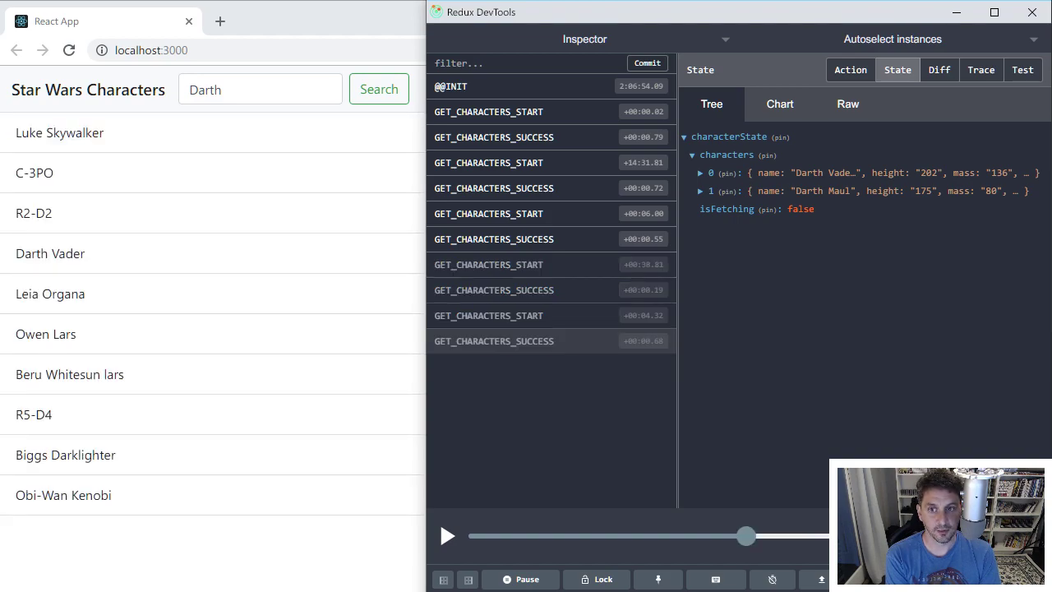
# - Scrub the timeline back to the full list, replay the actions forward and return to the latest state
pyautogui.moveTo(747, 536); pyautogui.dragTo(612, 536)
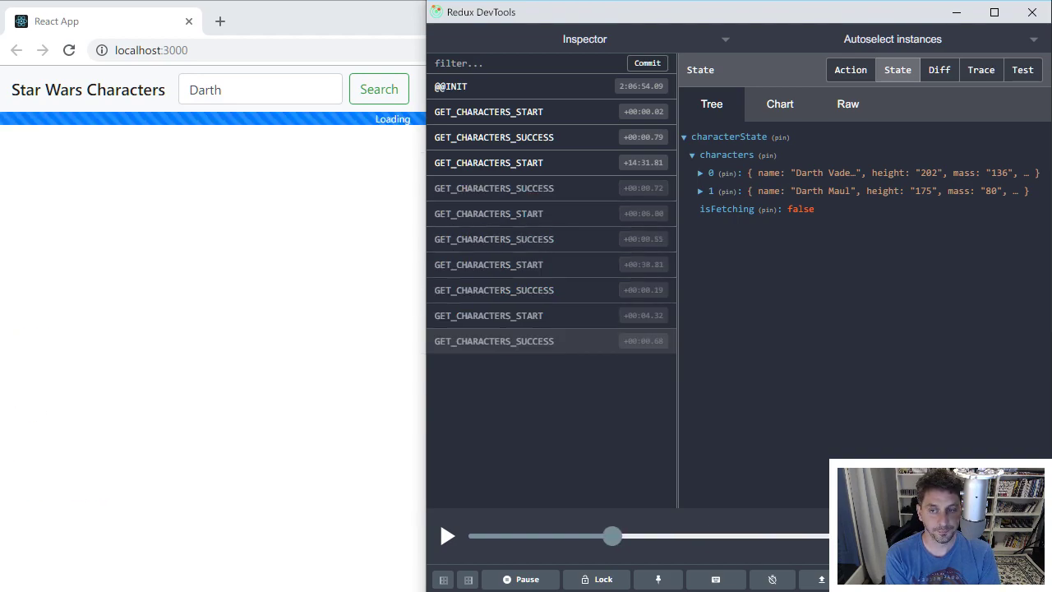
pyautogui.moveTo(611, 535); pyautogui.dragTo(523, 536)
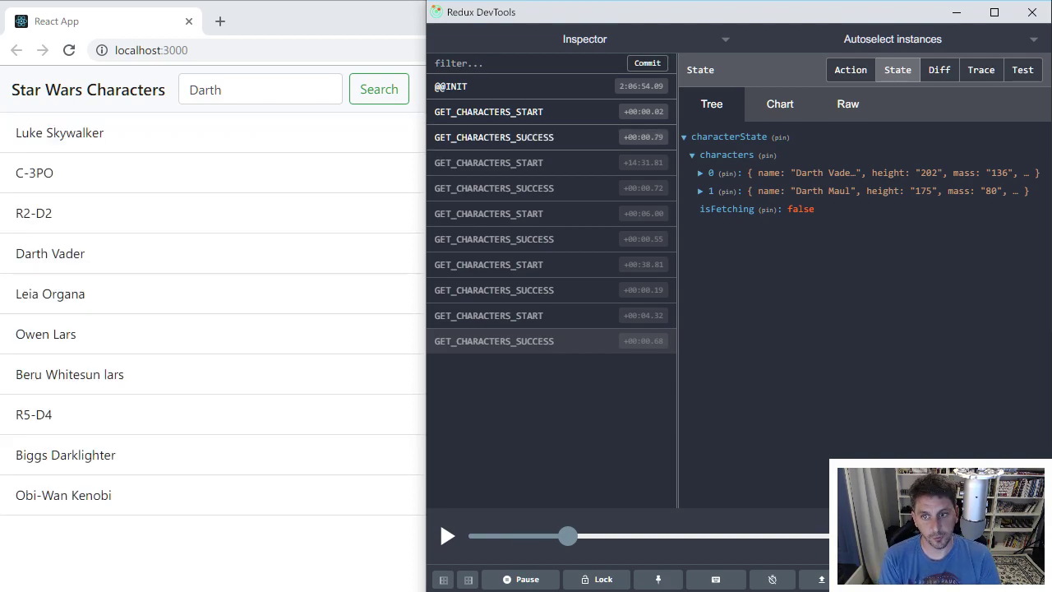
pyautogui.click(378, 89)
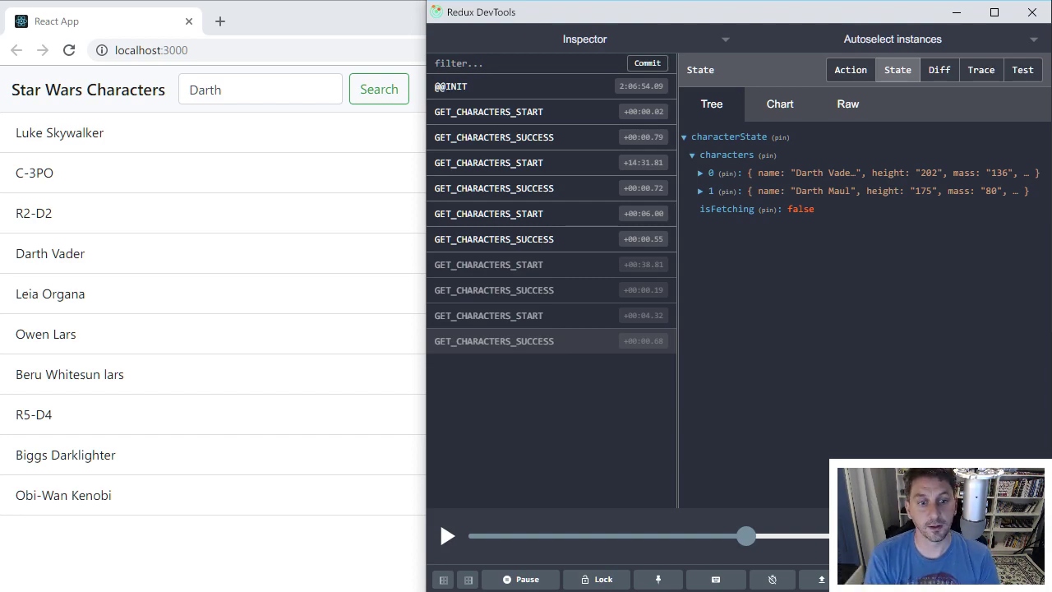
pyautogui.click(378, 89)
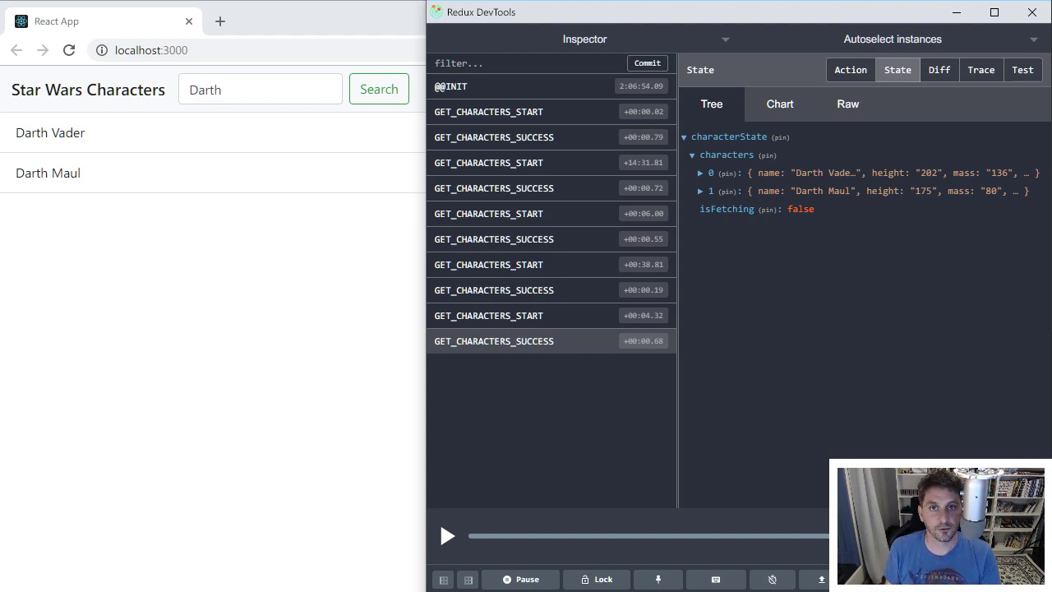
pyautogui.moveTo(588, 434)
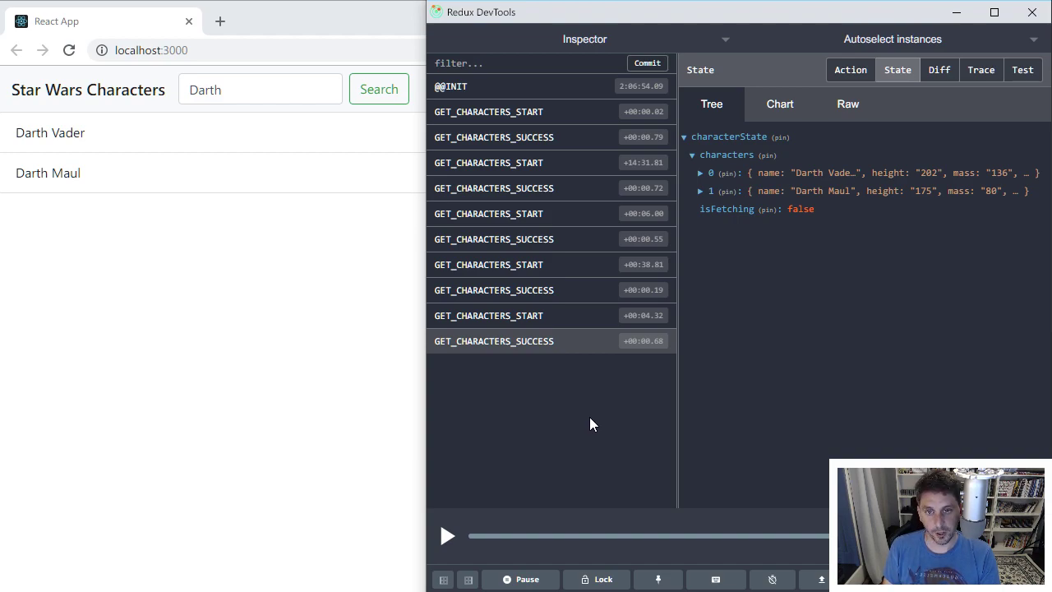
pyautogui.moveTo(549, 248)
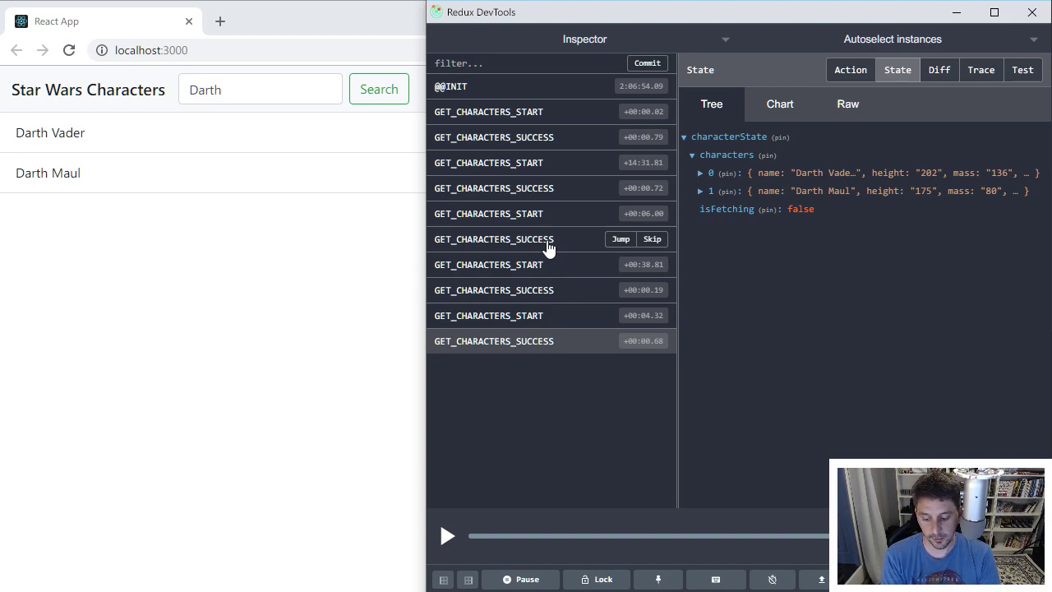
pyautogui.moveTo(648, 289)
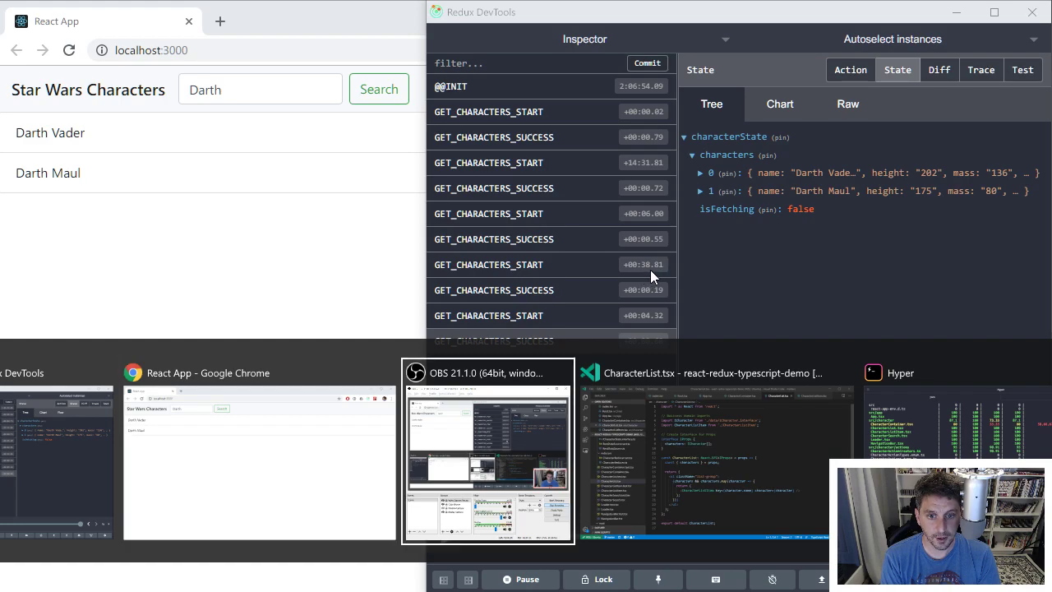
# - Review the Jest coverage report in Hyper: 11 suites, 27 tests passed, 92.65% statements
pyautogui.click(901, 371)
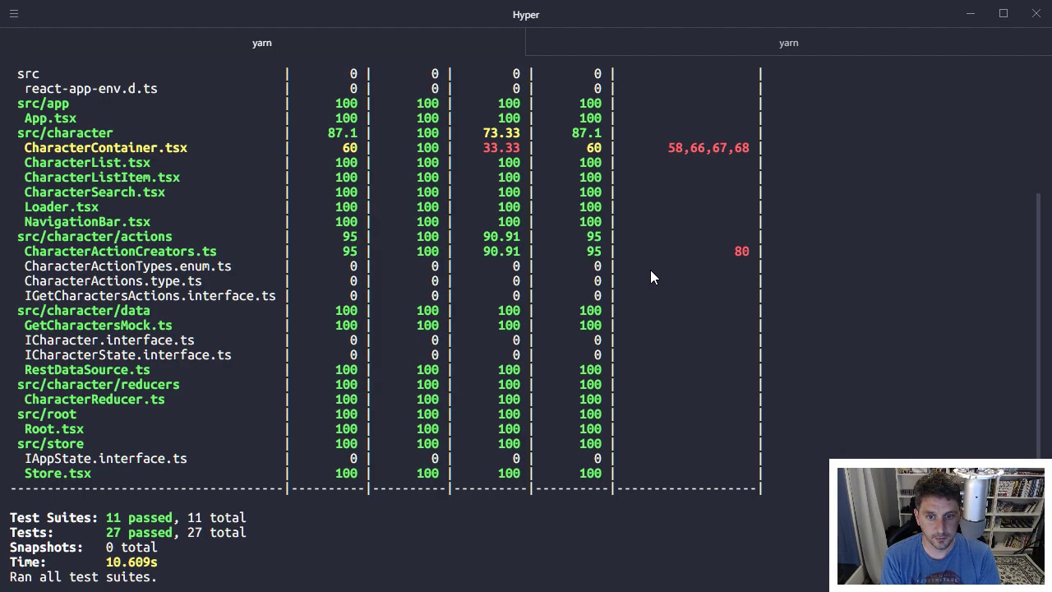
pyautogui.moveTo(657, 259)
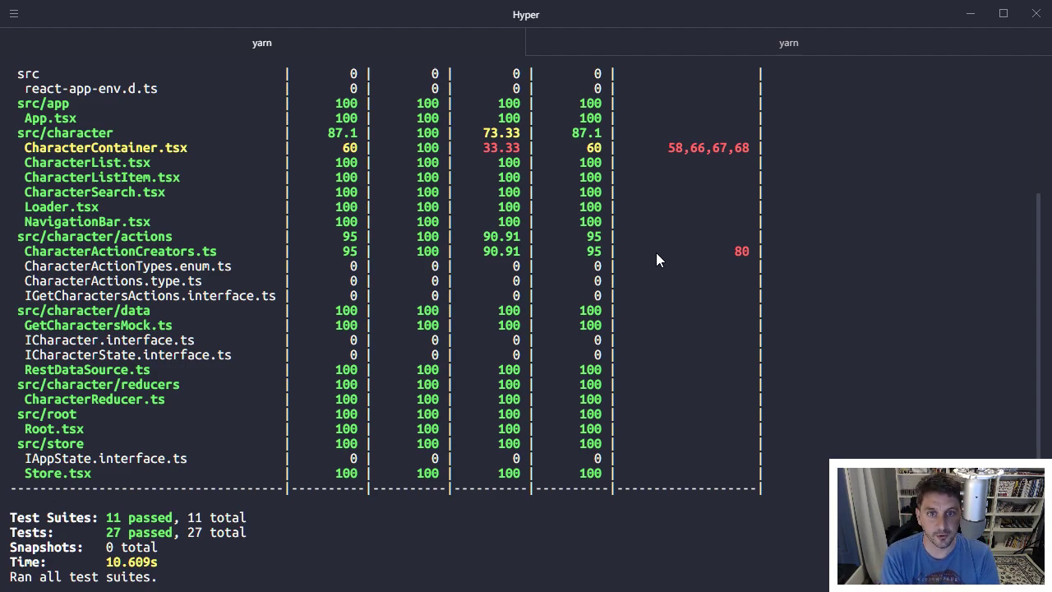
pyautogui.moveTo(526, 186)
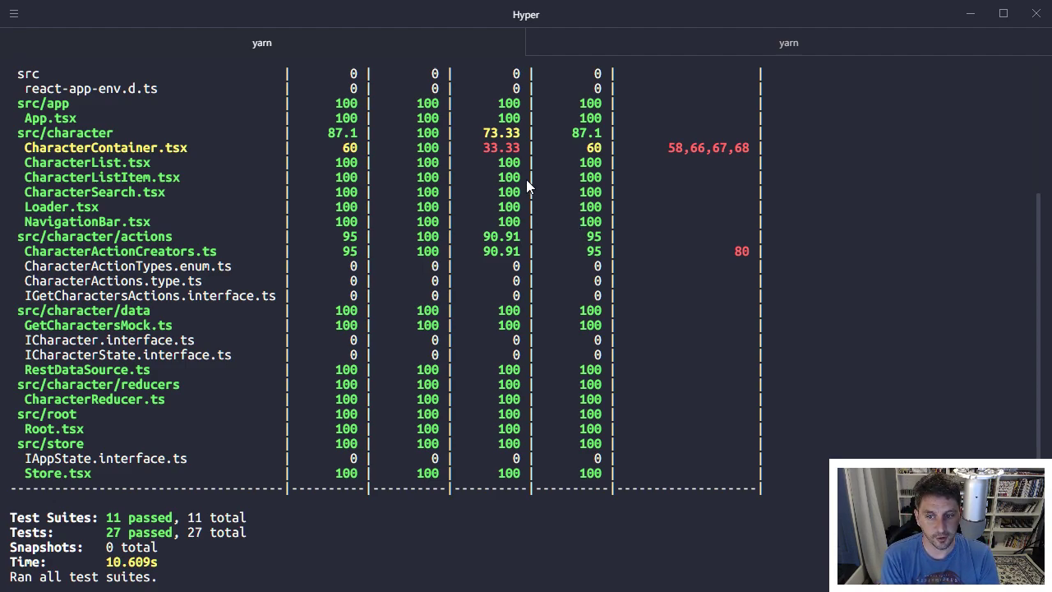
pyautogui.moveTo(526, 210)
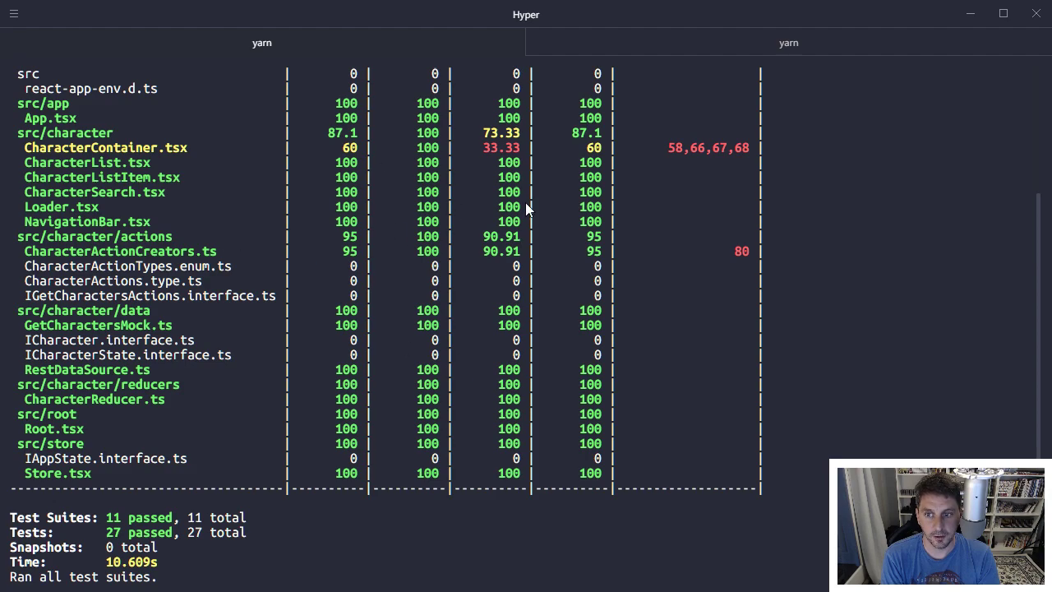
pyautogui.scroll(3)
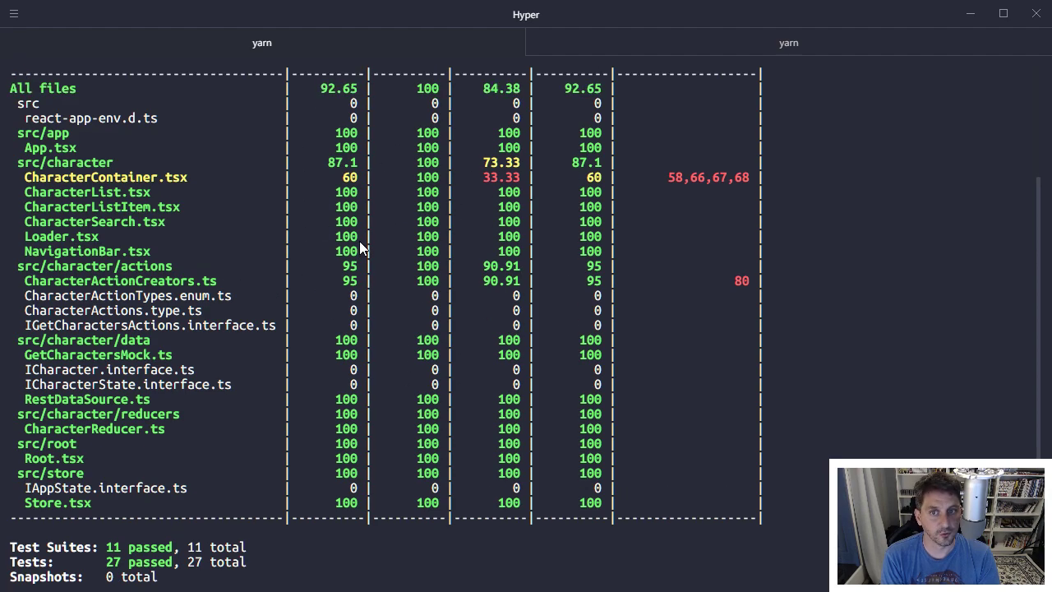
pyautogui.scroll(3)
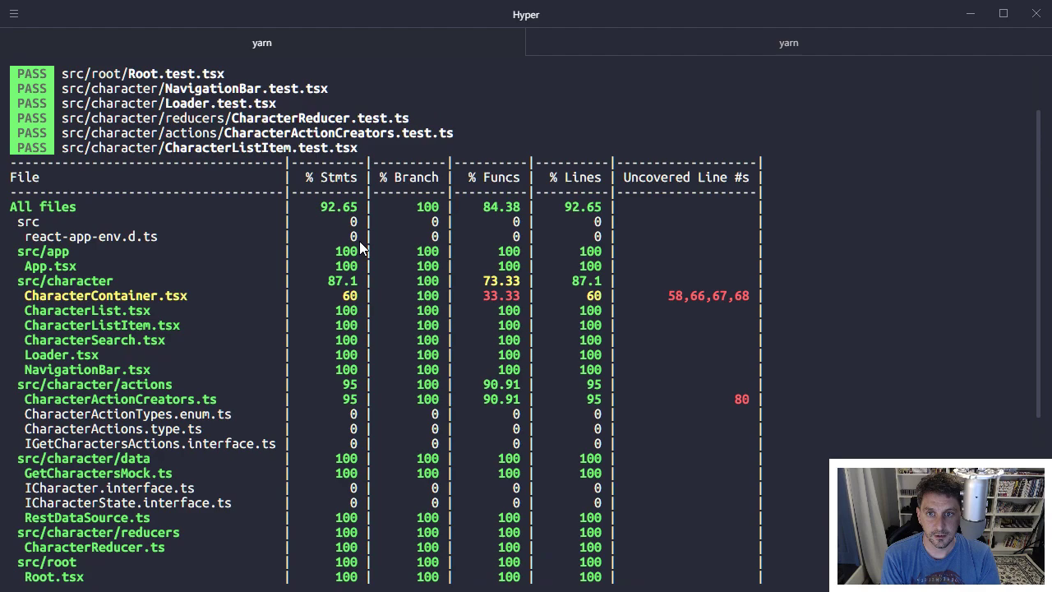
pyautogui.scroll(-3)
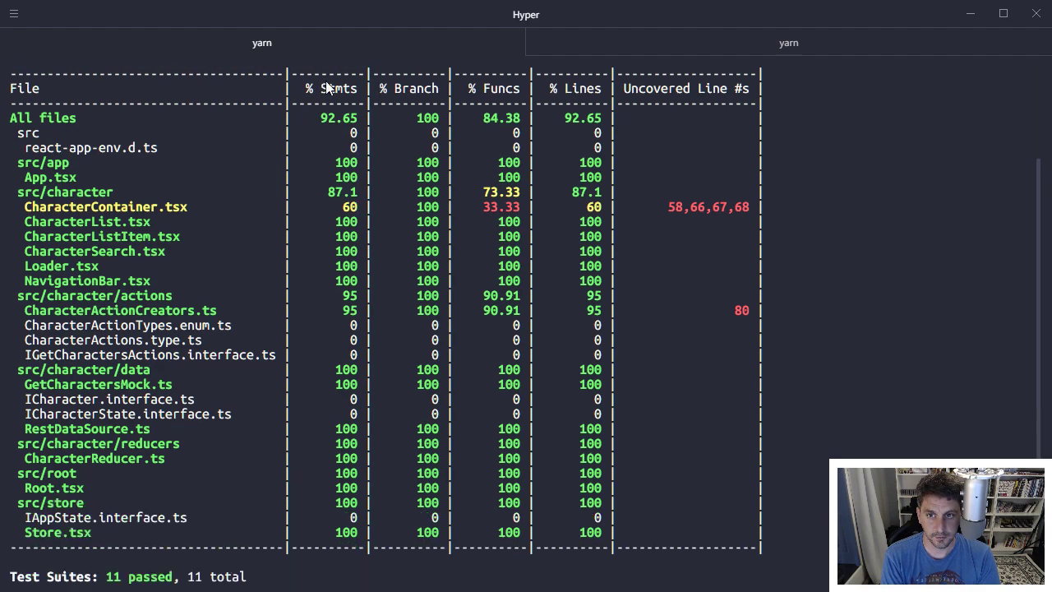
pyautogui.moveTo(388, 412)
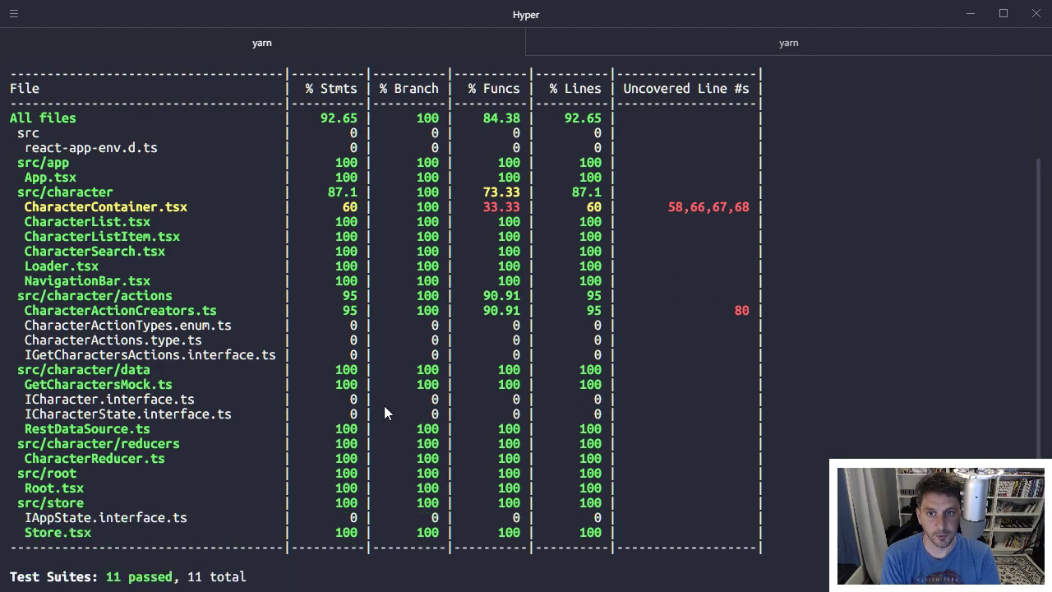
pyautogui.moveTo(344, 89)
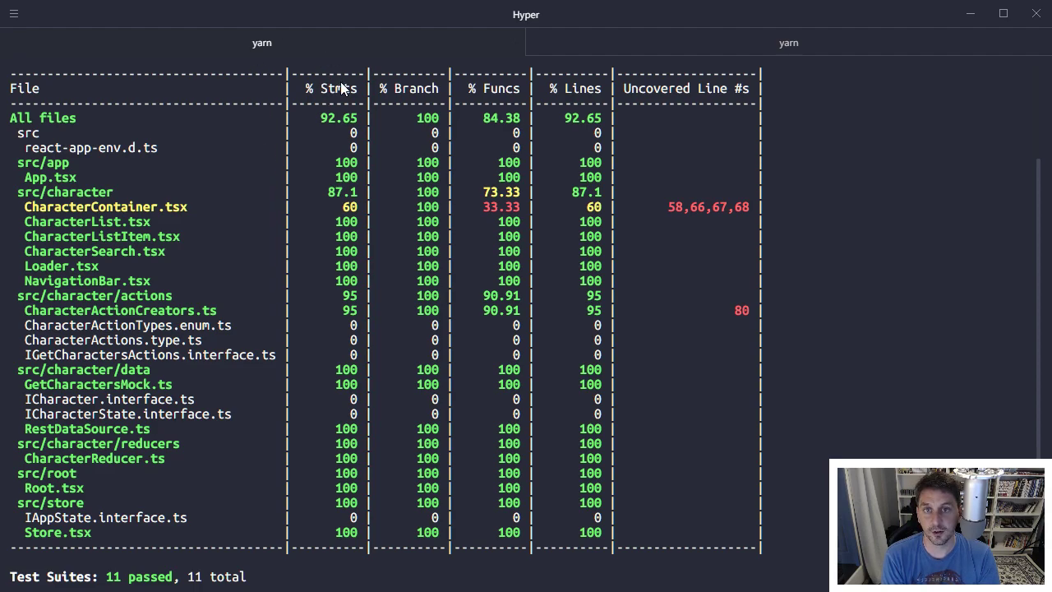
pyautogui.moveTo(508, 91)
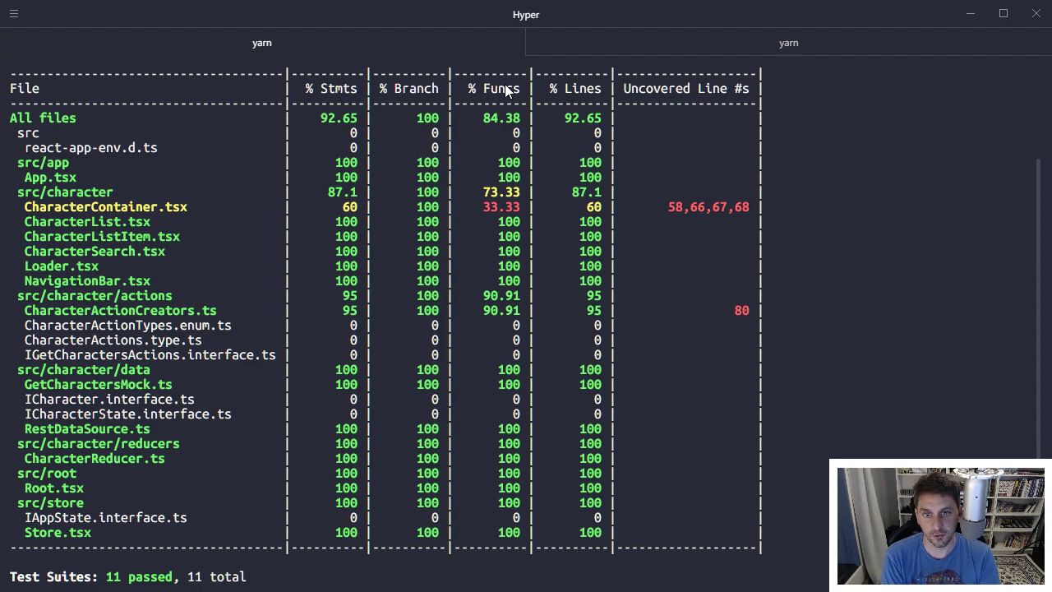
pyautogui.moveTo(733, 132)
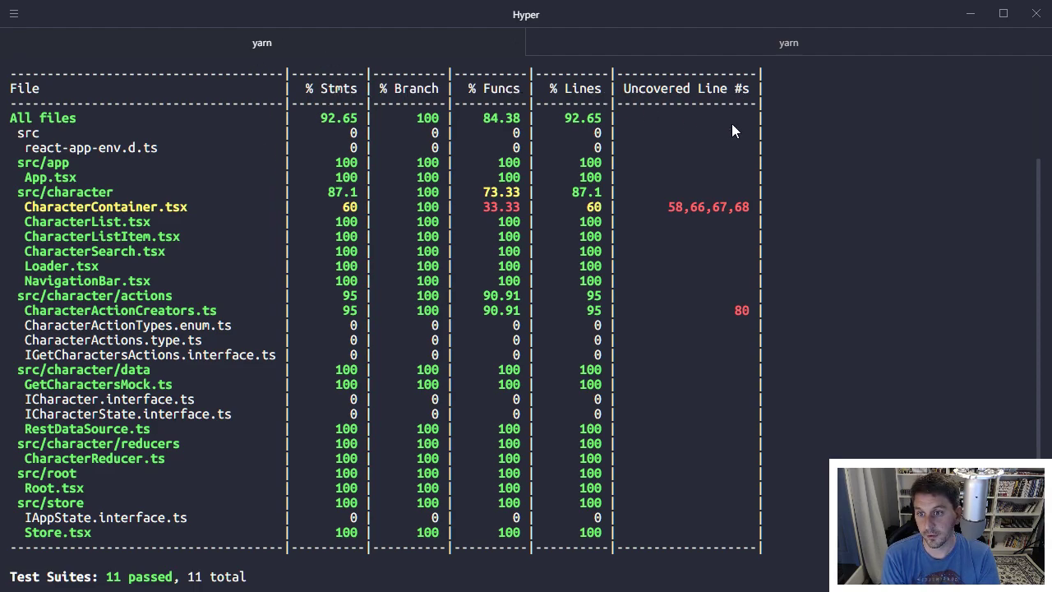
pyautogui.moveTo(680, 261)
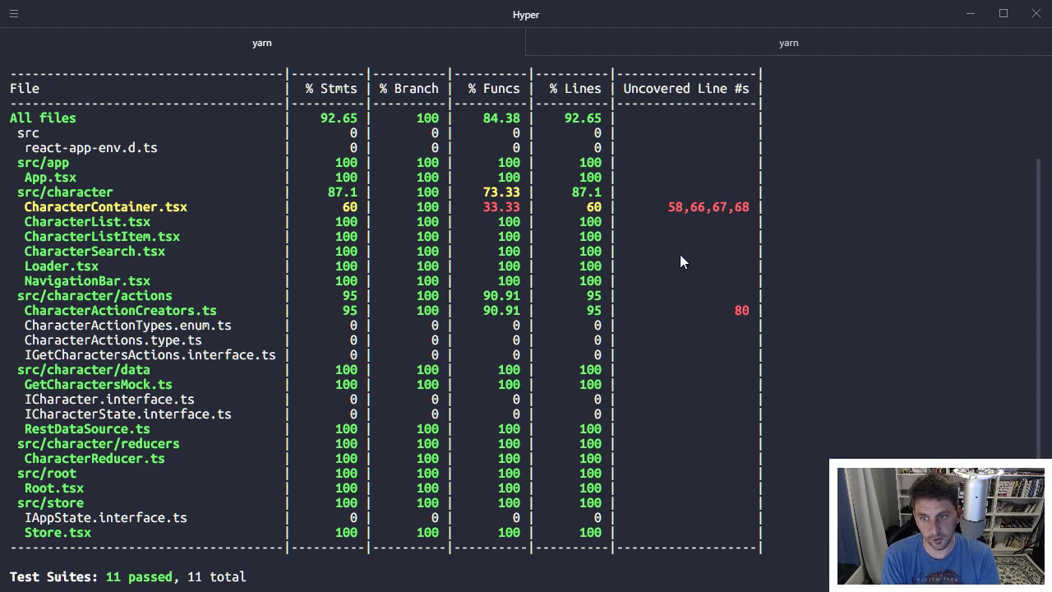
pyautogui.moveTo(358, 125)
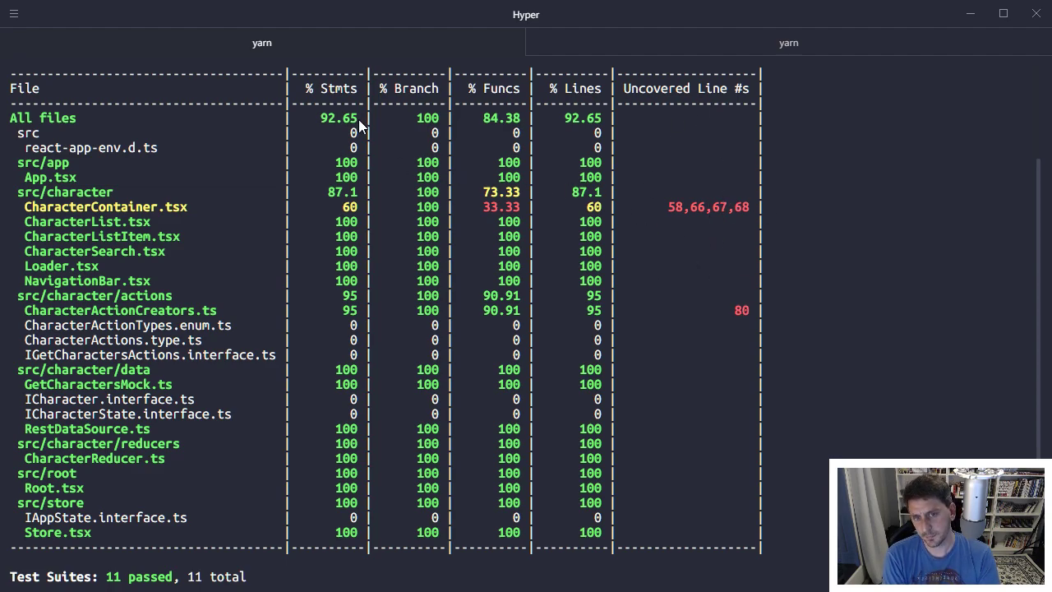
pyautogui.moveTo(394, 141)
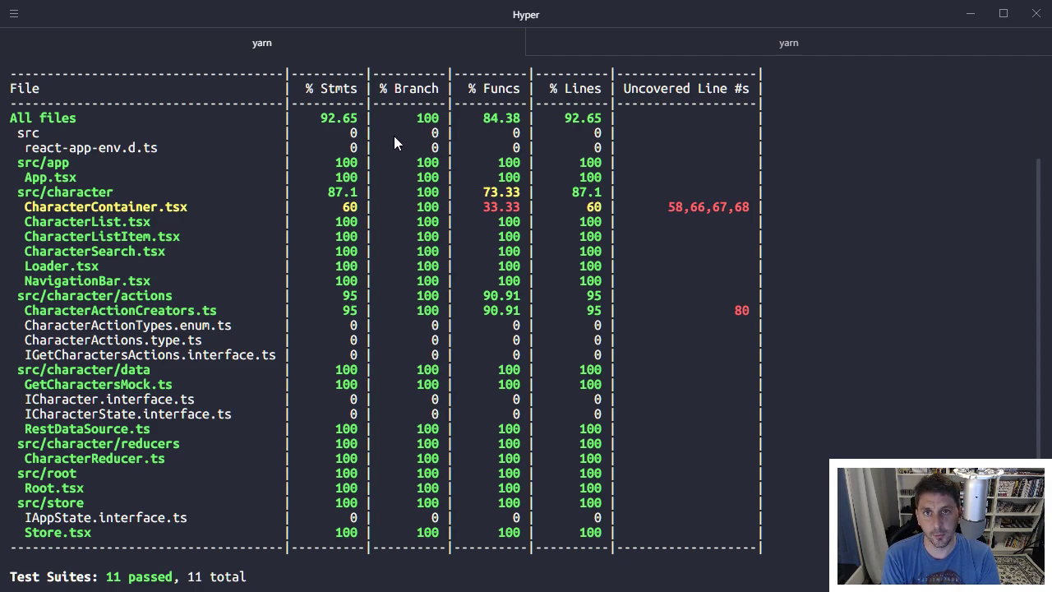
pyautogui.moveTo(96, 250)
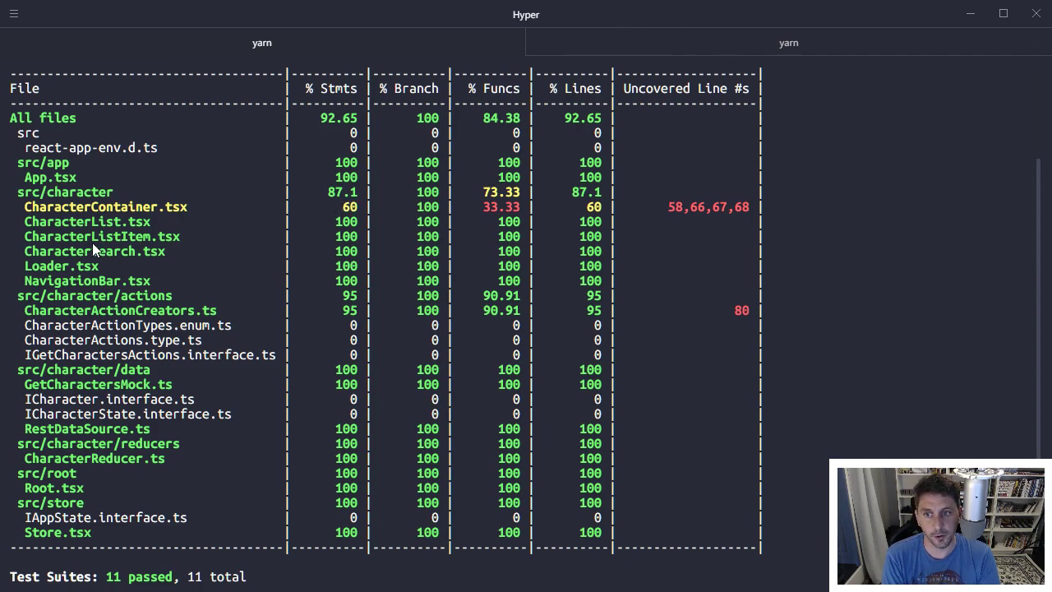
pyautogui.moveTo(107, 215)
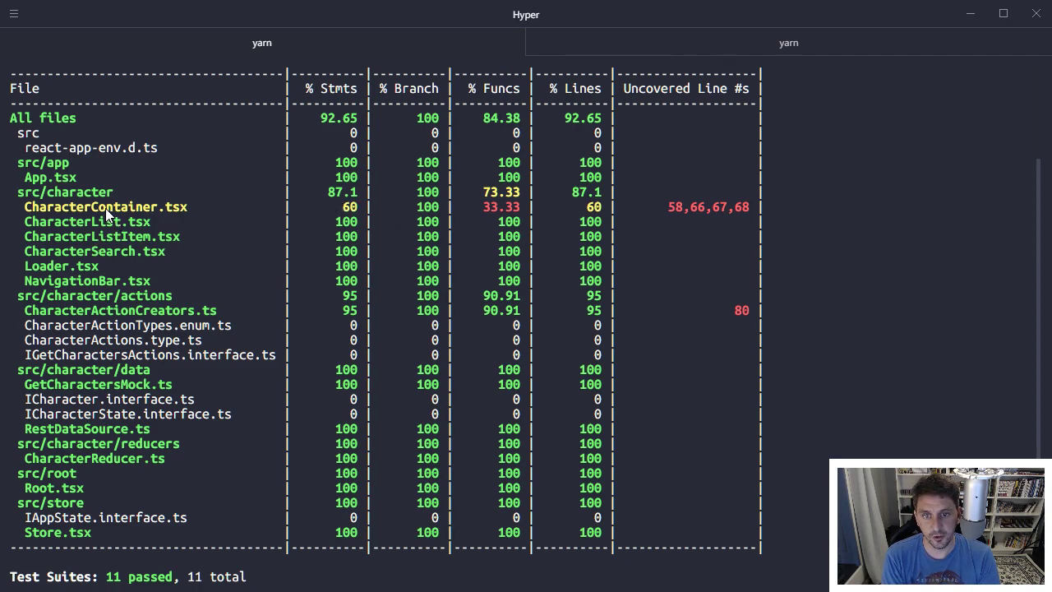
pyautogui.moveTo(398, 213)
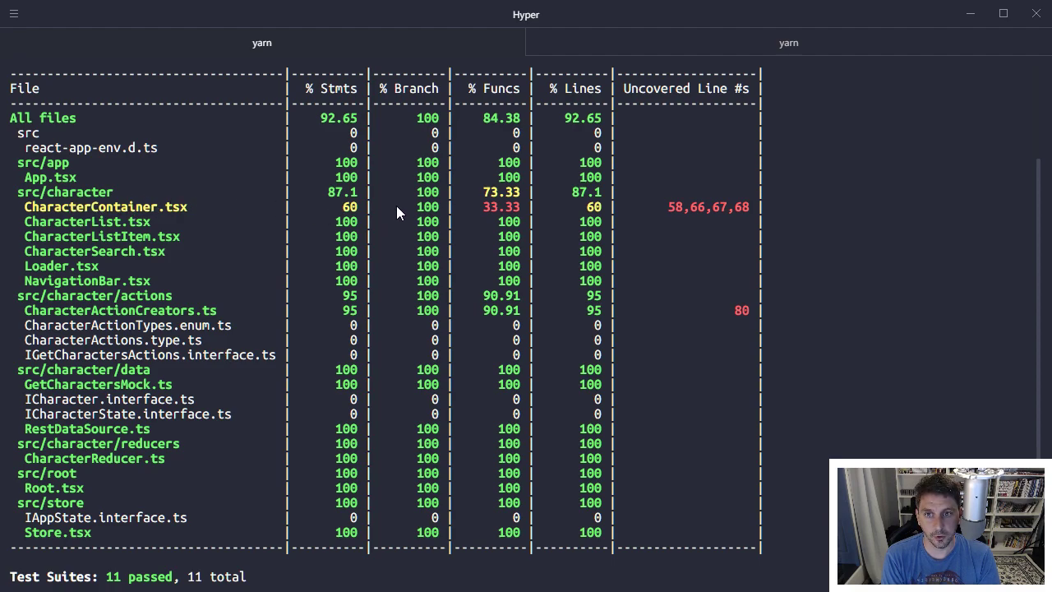
pyautogui.moveTo(95, 212)
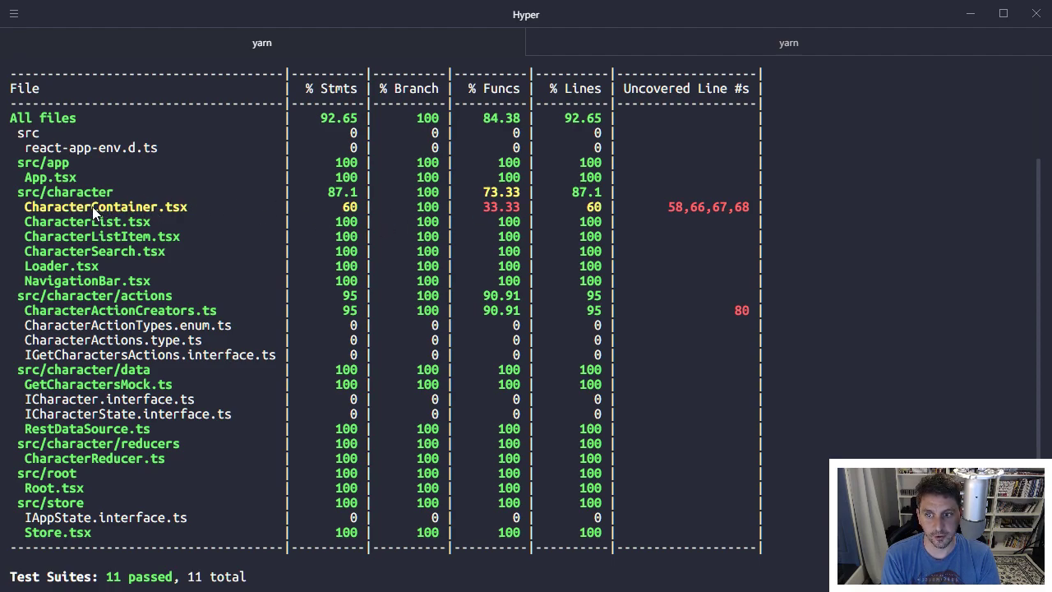
pyautogui.moveTo(348, 210)
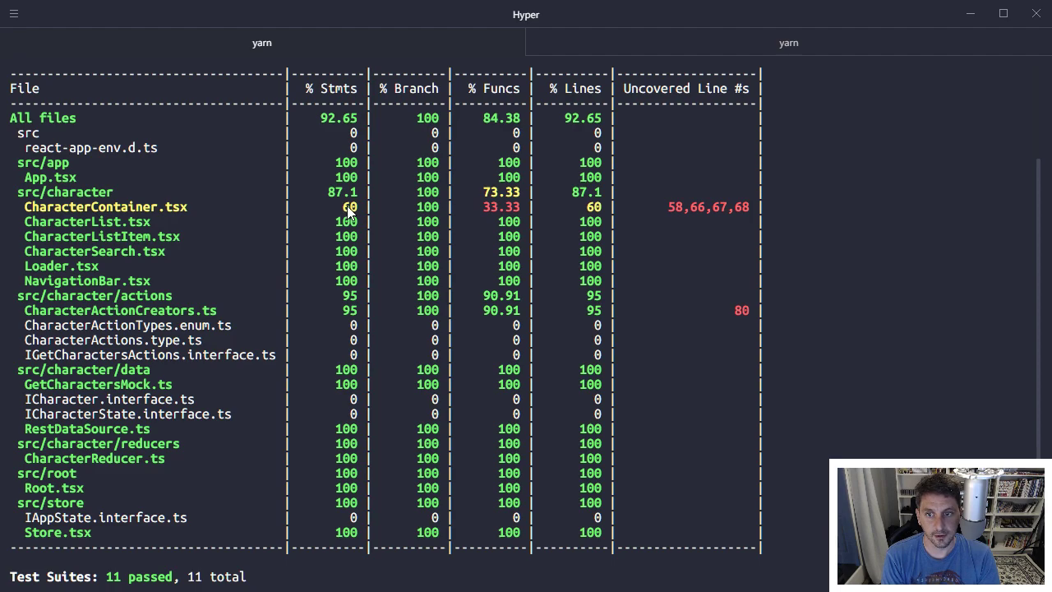
pyautogui.moveTo(342, 211)
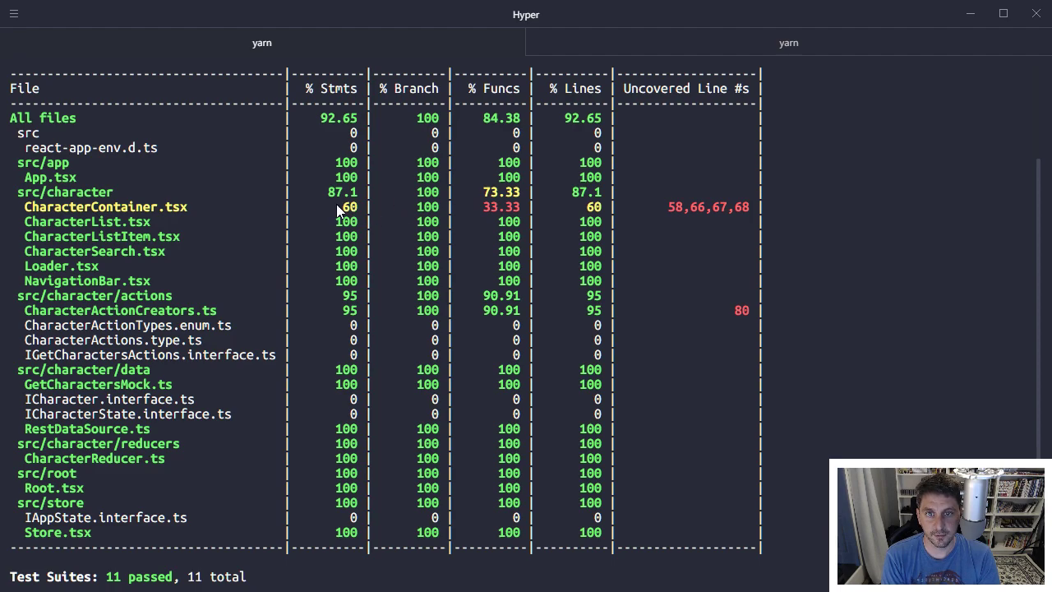
pyautogui.moveTo(506, 220)
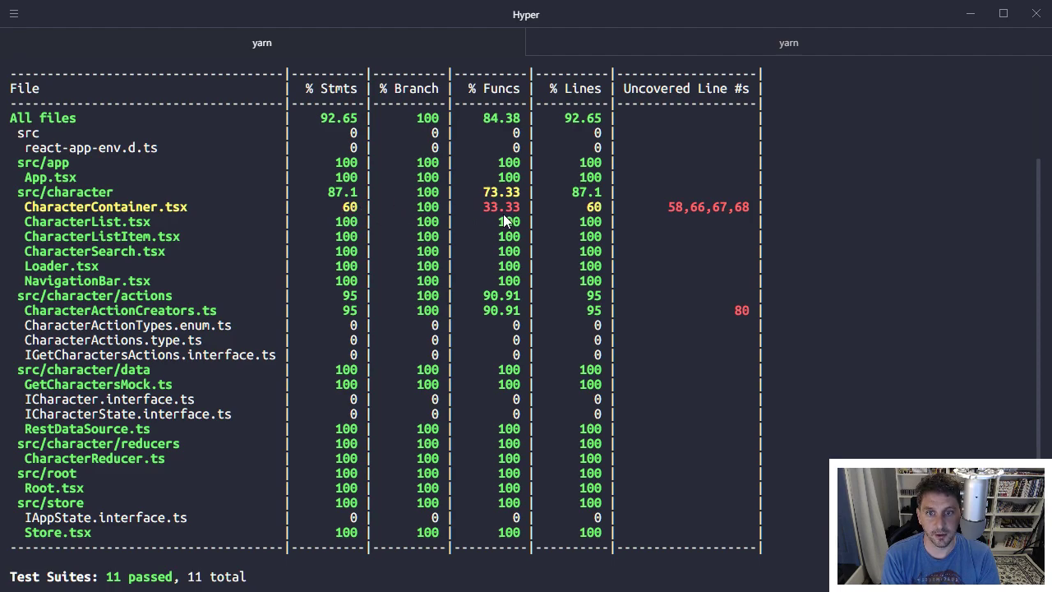
pyautogui.moveTo(494, 191)
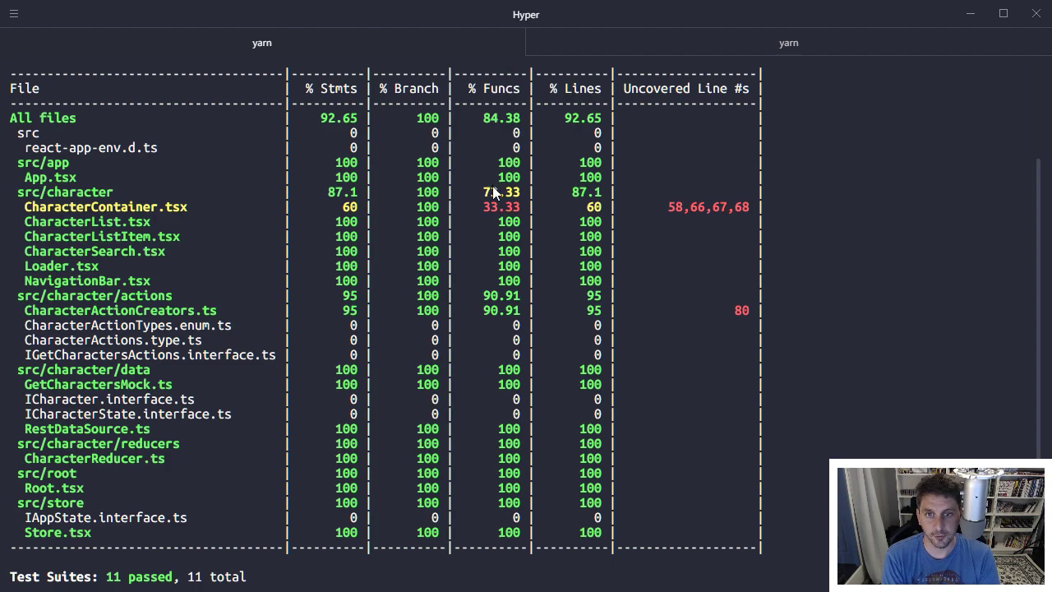
pyautogui.moveTo(749, 205)
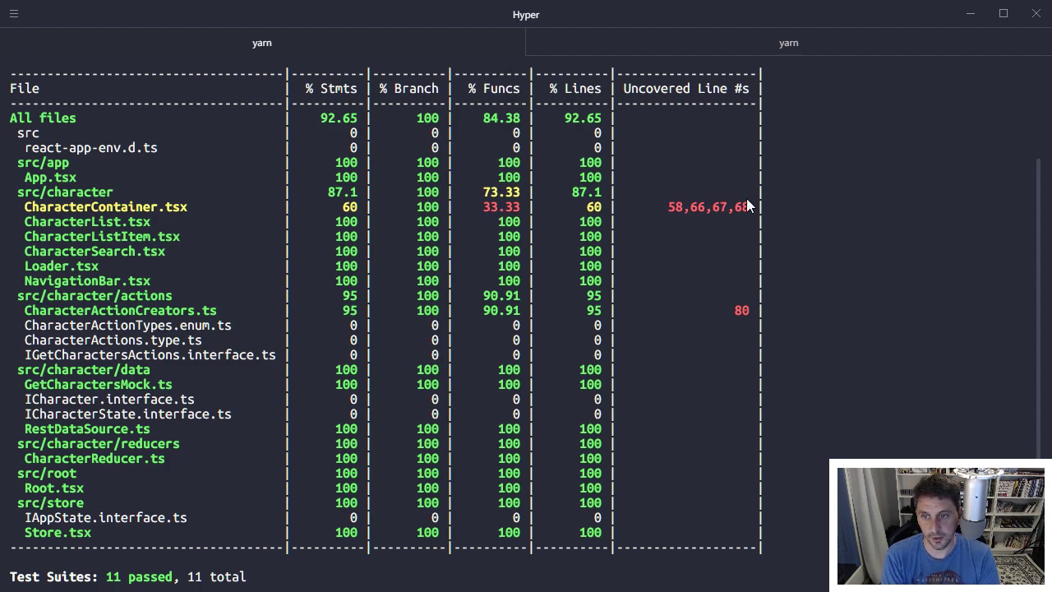
pyautogui.moveTo(710, 283)
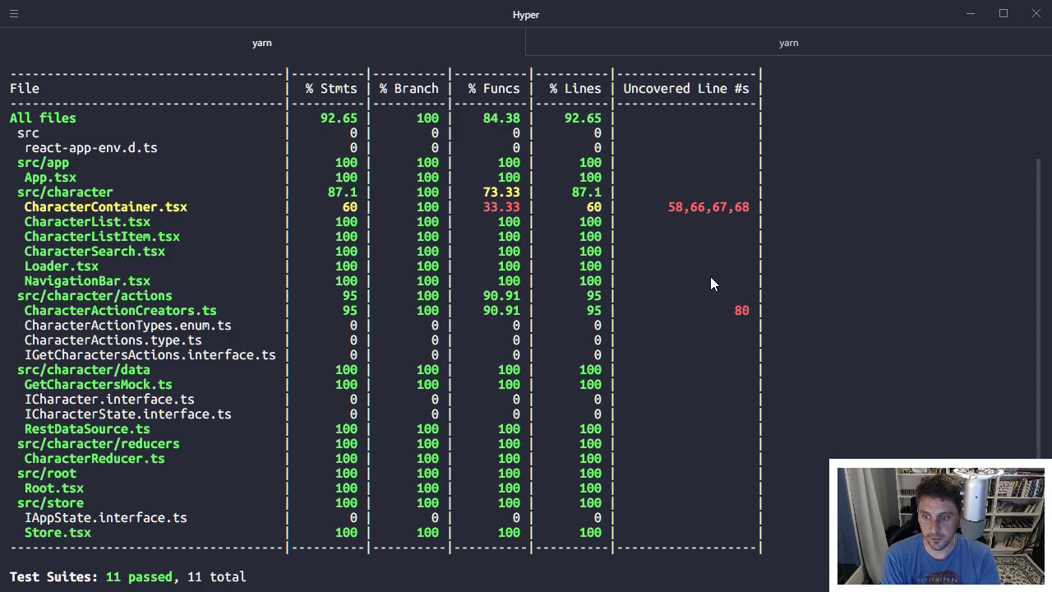
pyautogui.moveTo(137, 148)
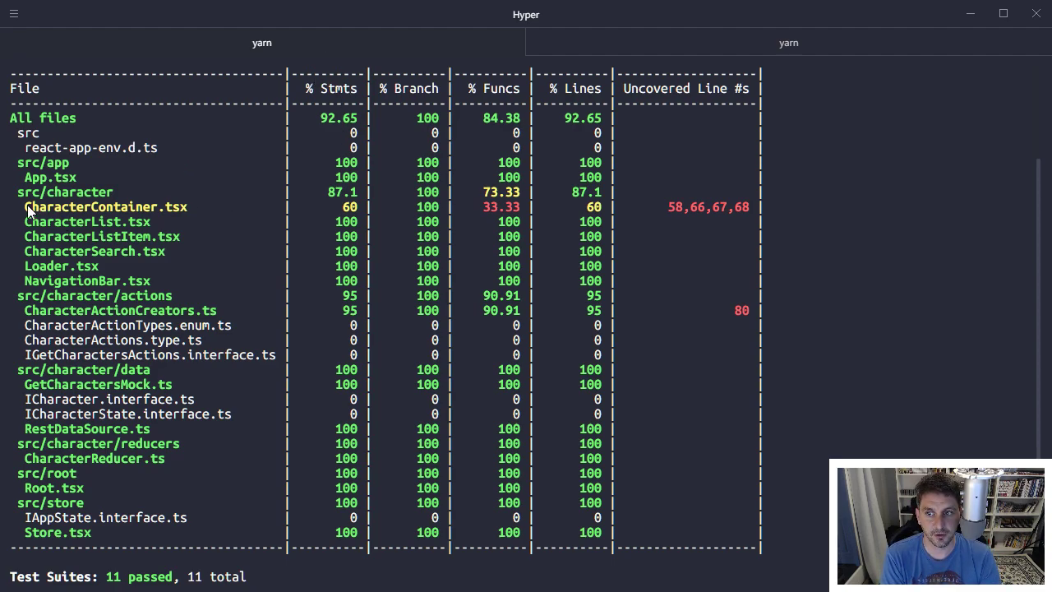
pyautogui.moveTo(164, 212)
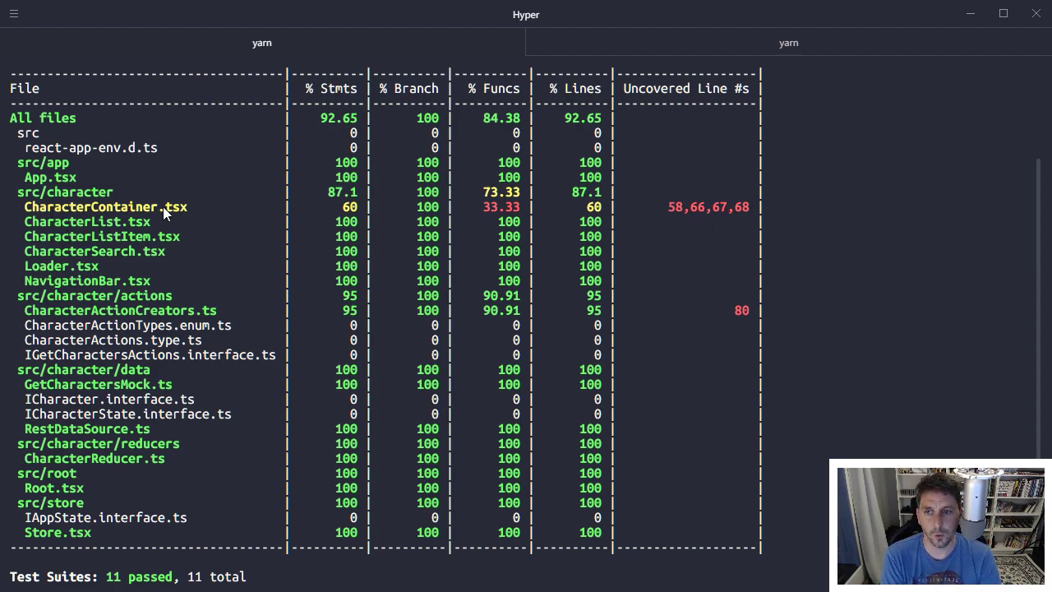
pyautogui.moveTo(122, 222)
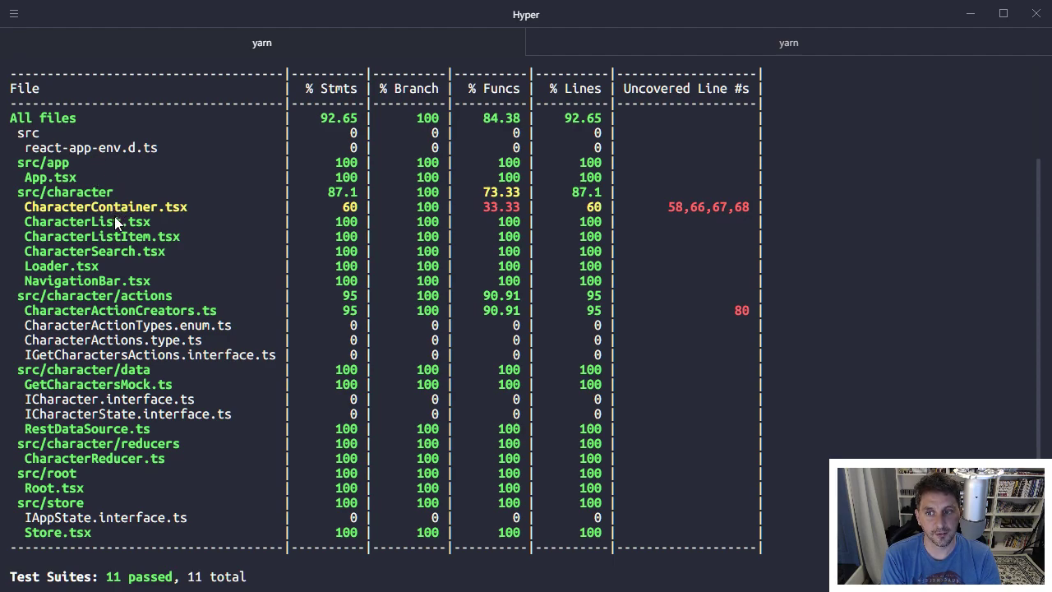
pyautogui.moveTo(85, 214)
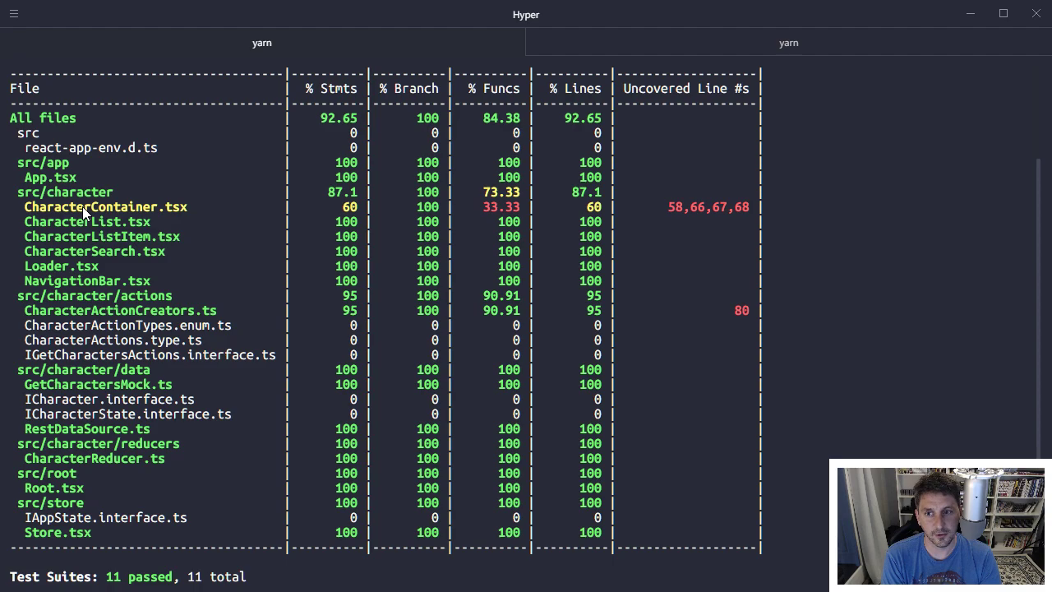
pyautogui.moveTo(90, 207)
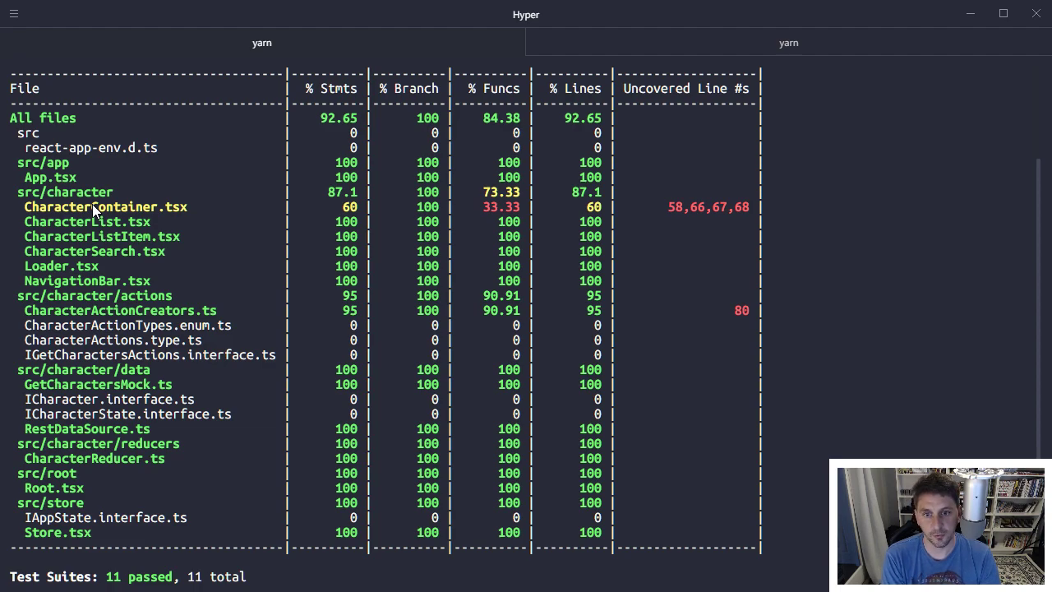
pyautogui.moveTo(196, 277)
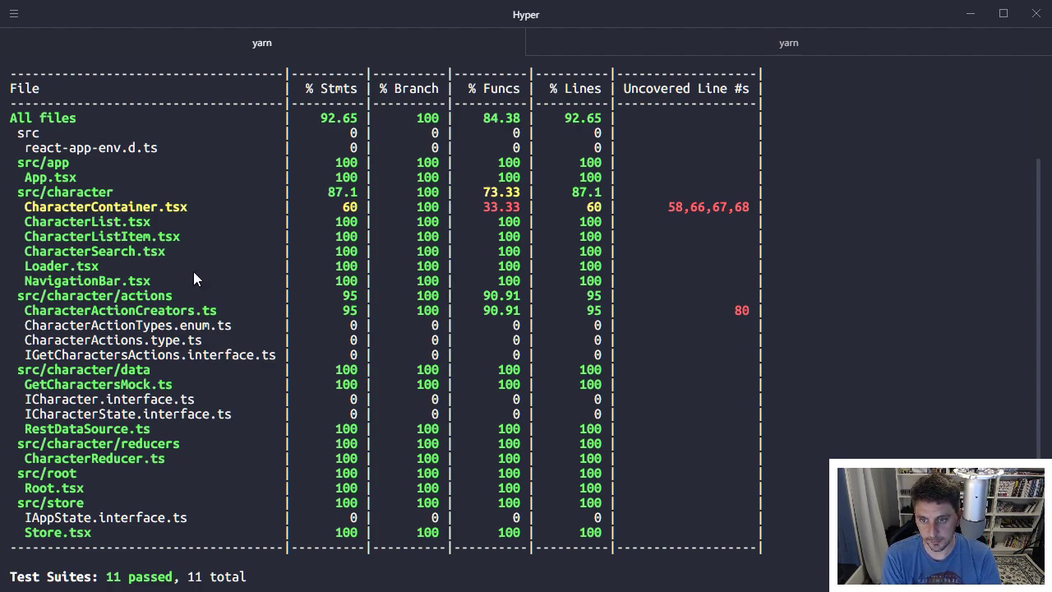
pyautogui.moveTo(656, 196)
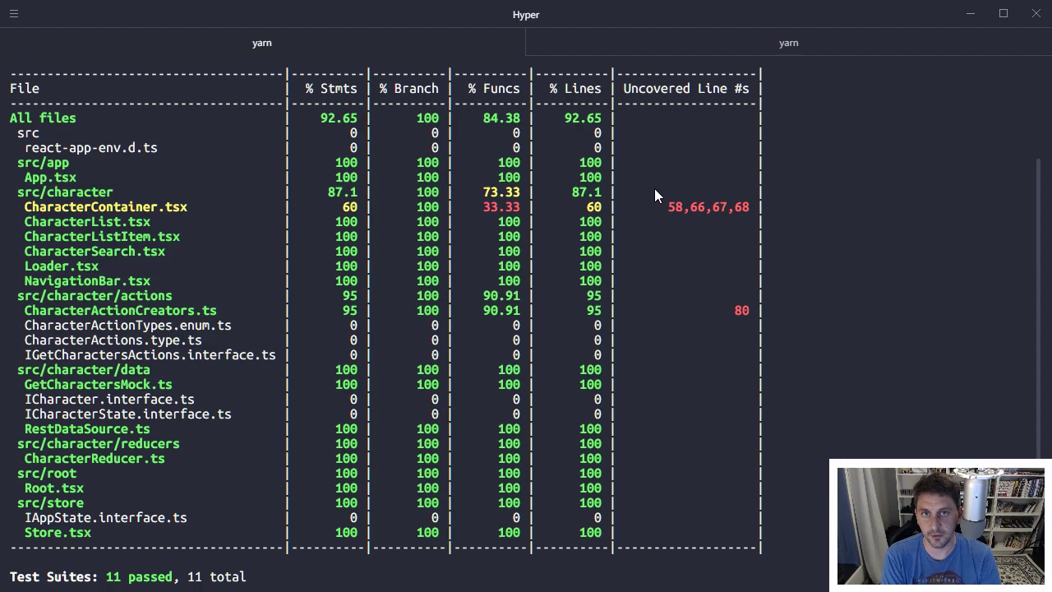
pyautogui.moveTo(97, 201)
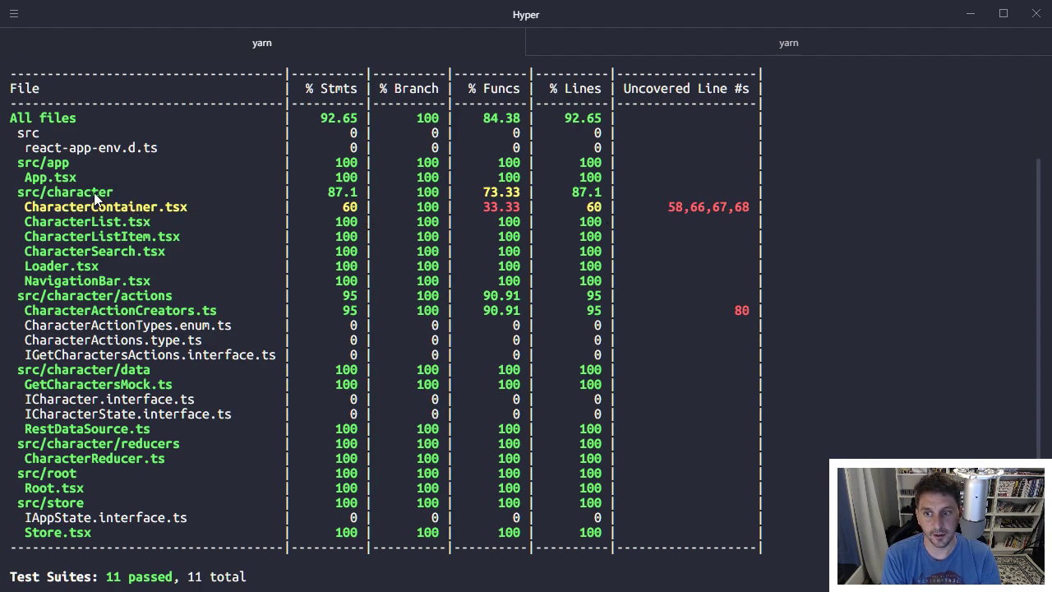
pyautogui.moveTo(146, 220)
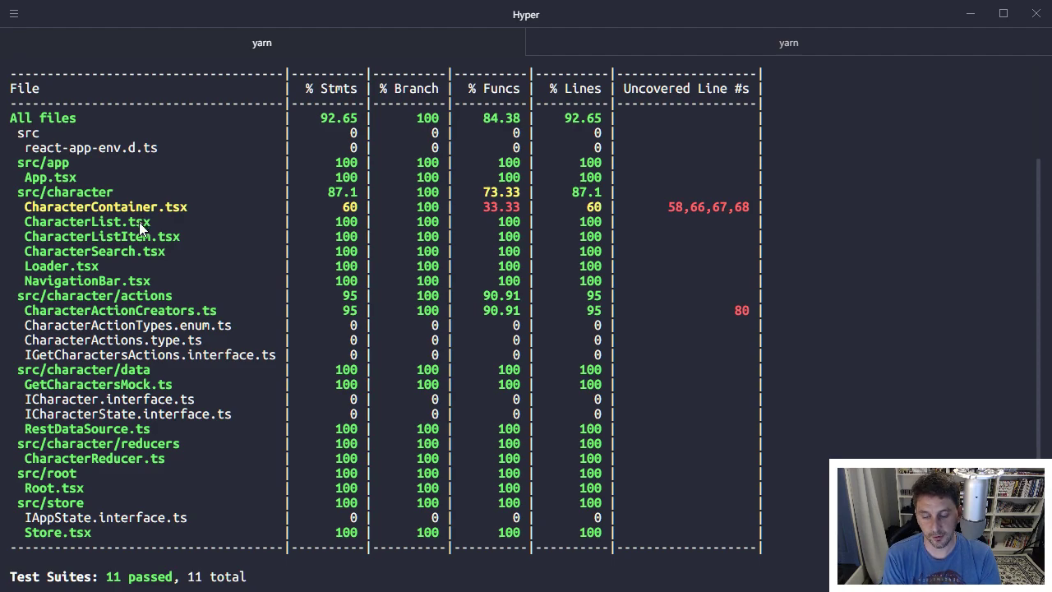
pyautogui.moveTo(722, 217)
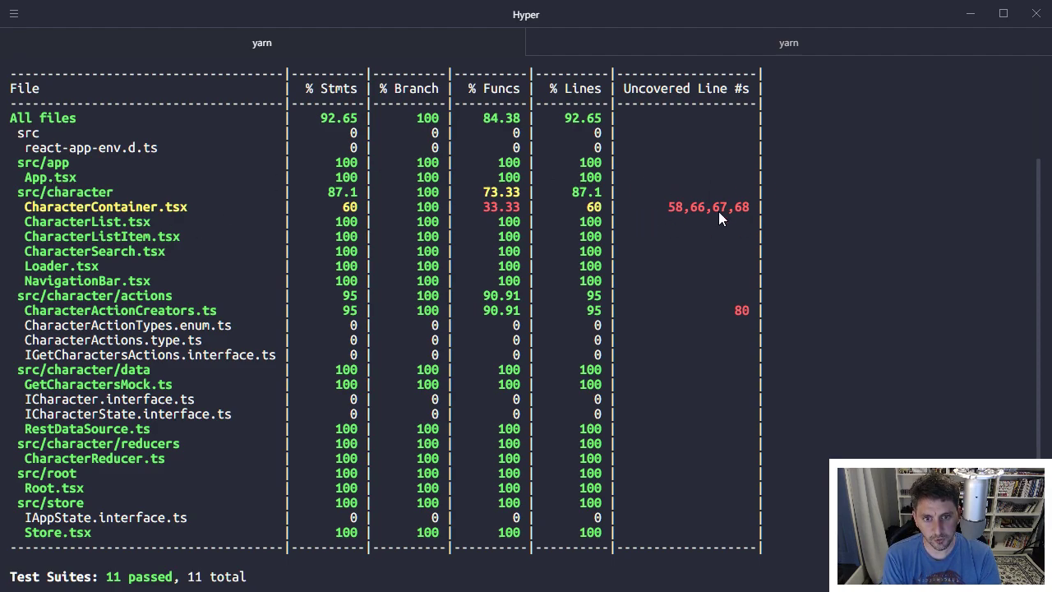
pyautogui.moveTo(632, 214)
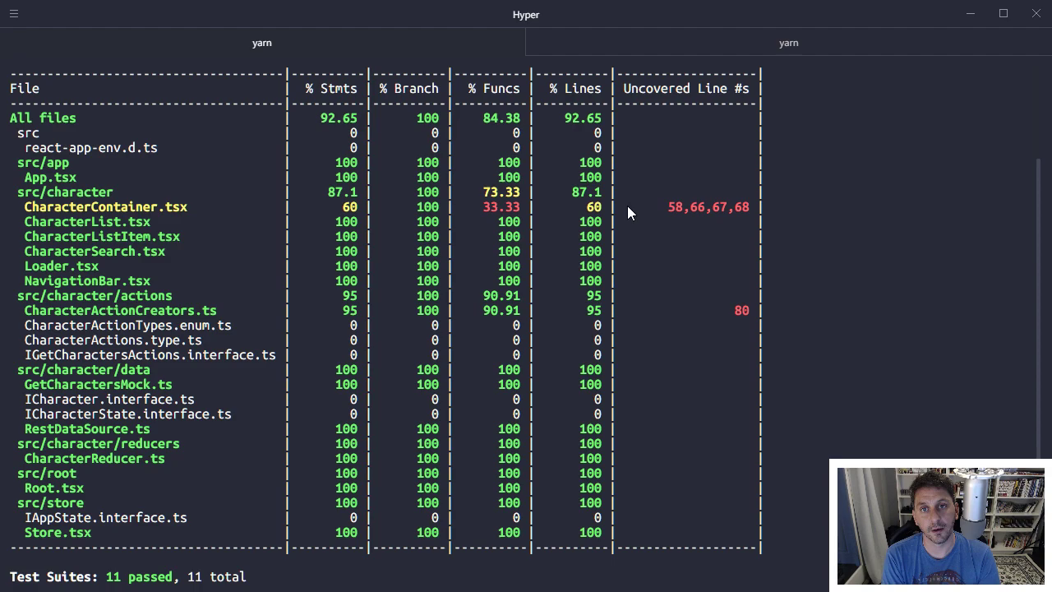
pyautogui.moveTo(674, 224)
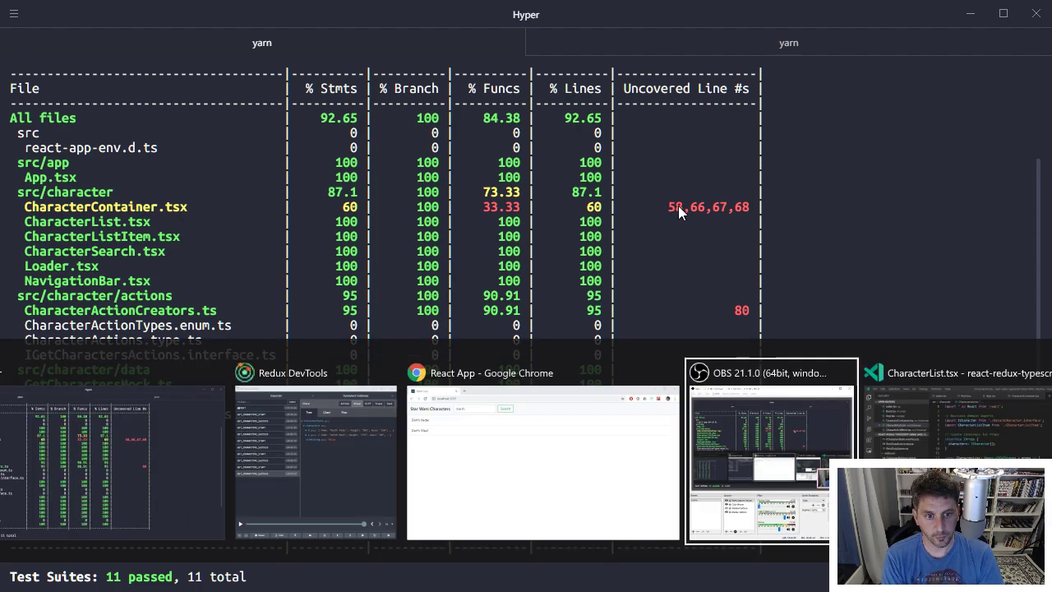
pyautogui.moveTo(759, 283)
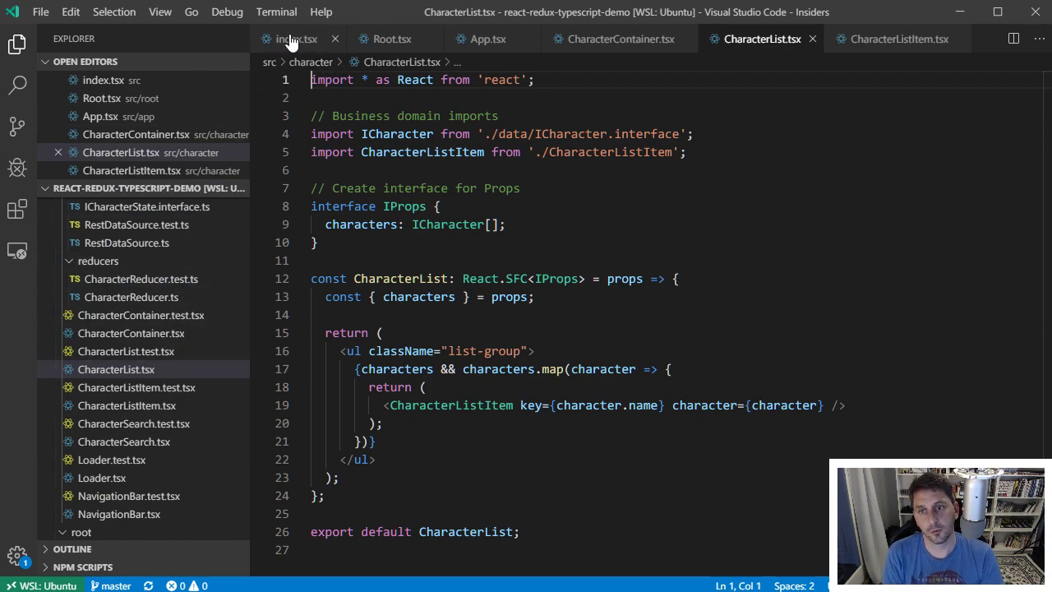
# - Show index.tsx where the store is configured and Root rendered into the root element
pyautogui.click(296, 40)
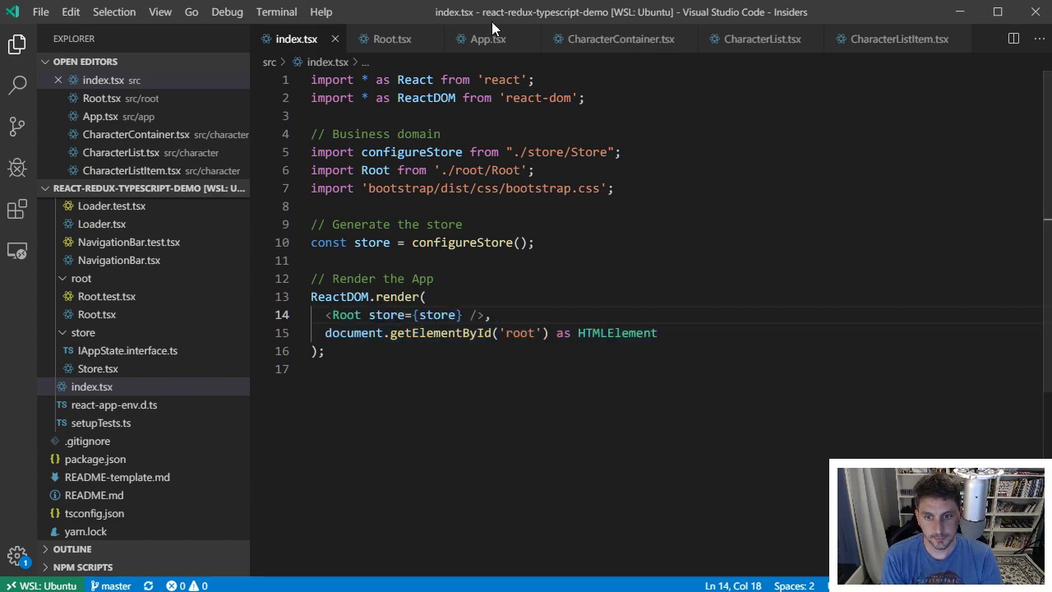
pyautogui.moveTo(391, 40)
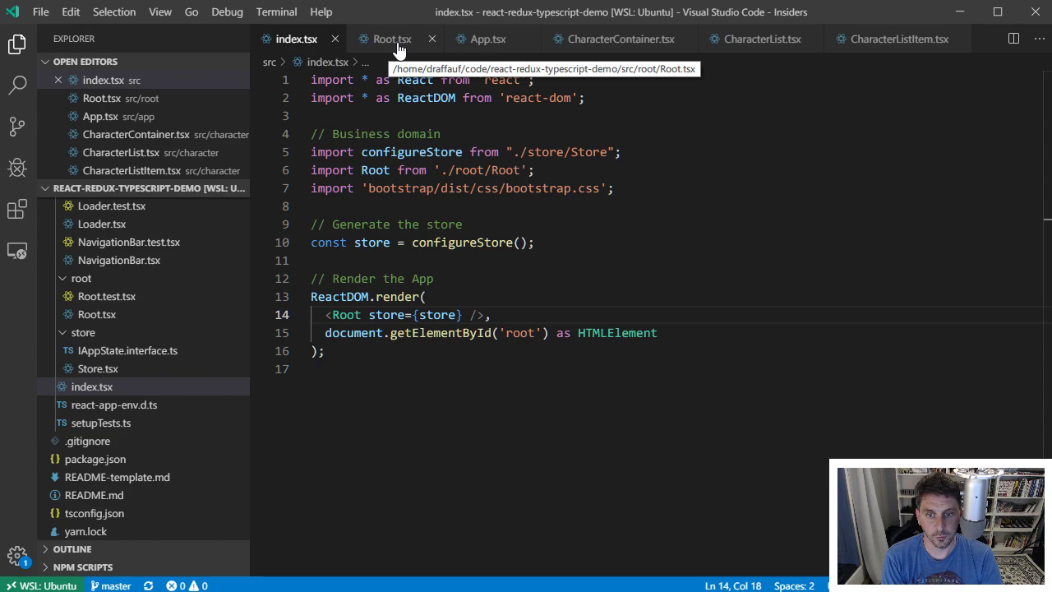
# - Show Root.tsx and highlight Provider wrapping App with the store from props
pyautogui.doubleClick(520, 332)
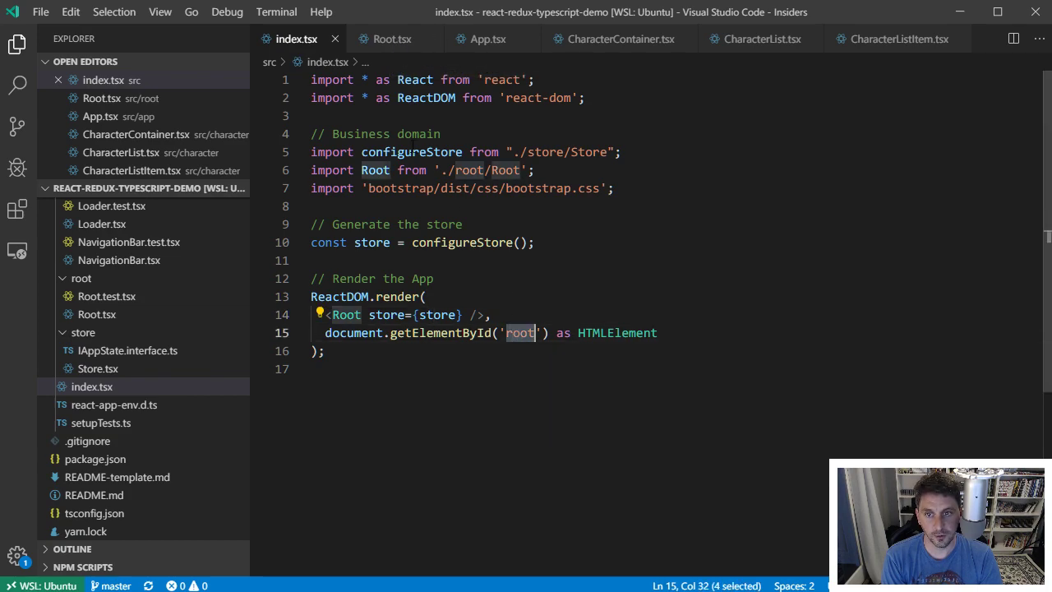
pyautogui.moveTo(391, 40)
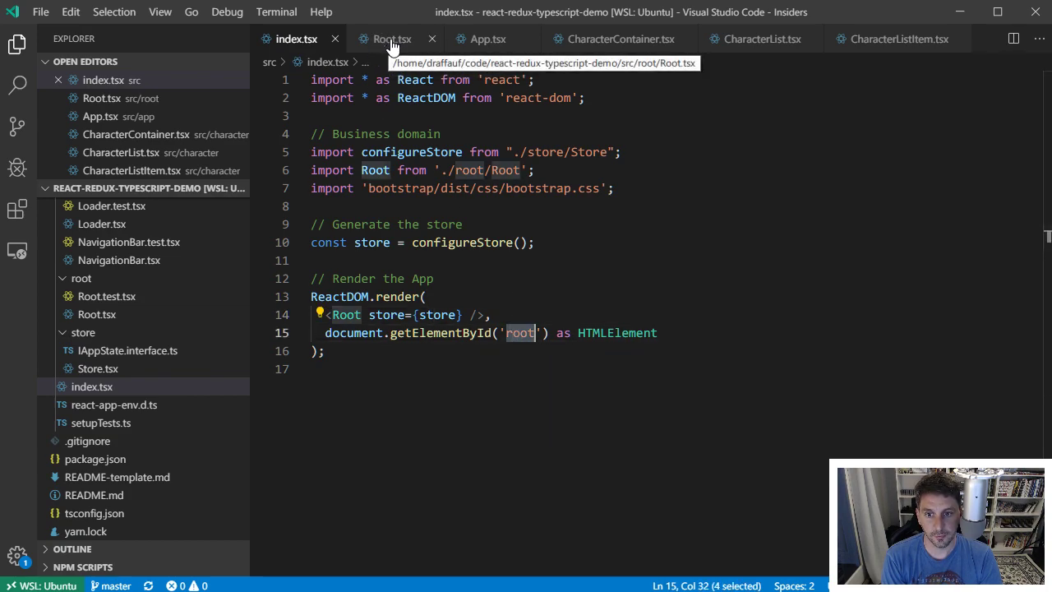
pyautogui.click(392, 40)
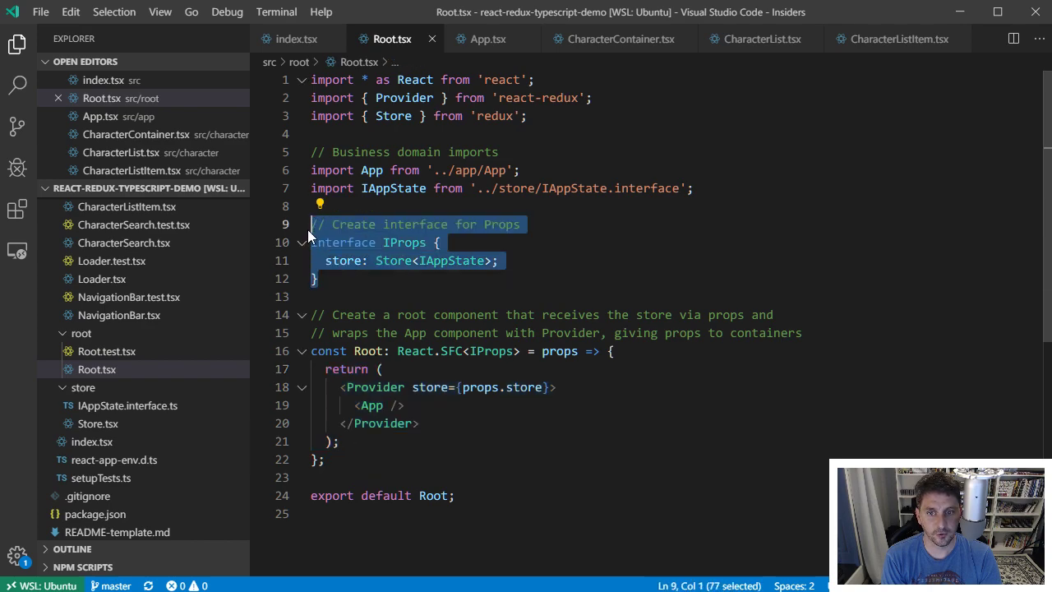
pyautogui.click(338, 441)
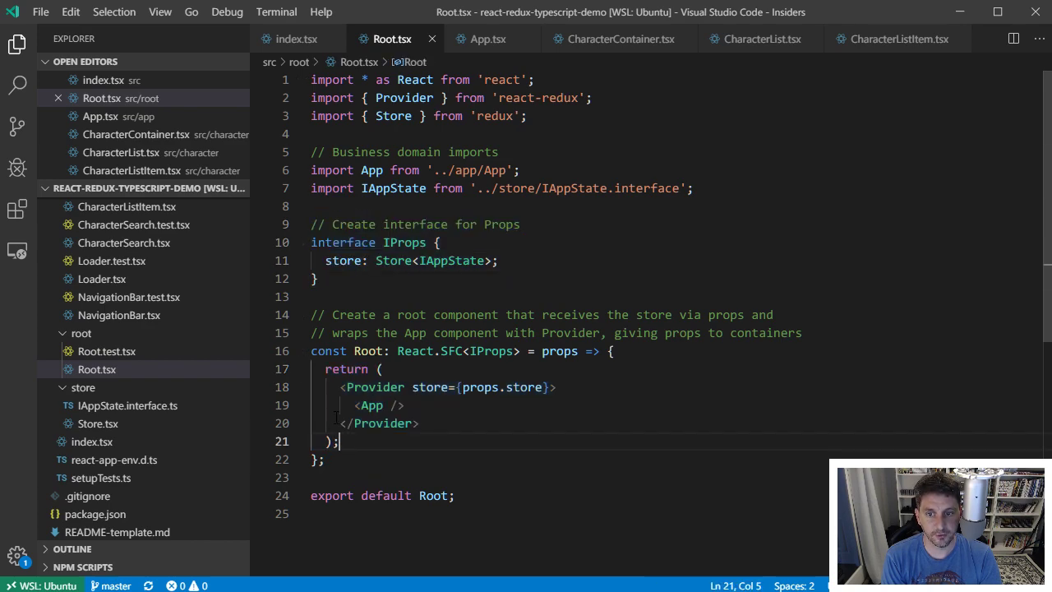
pyautogui.doubleClick(374, 388)
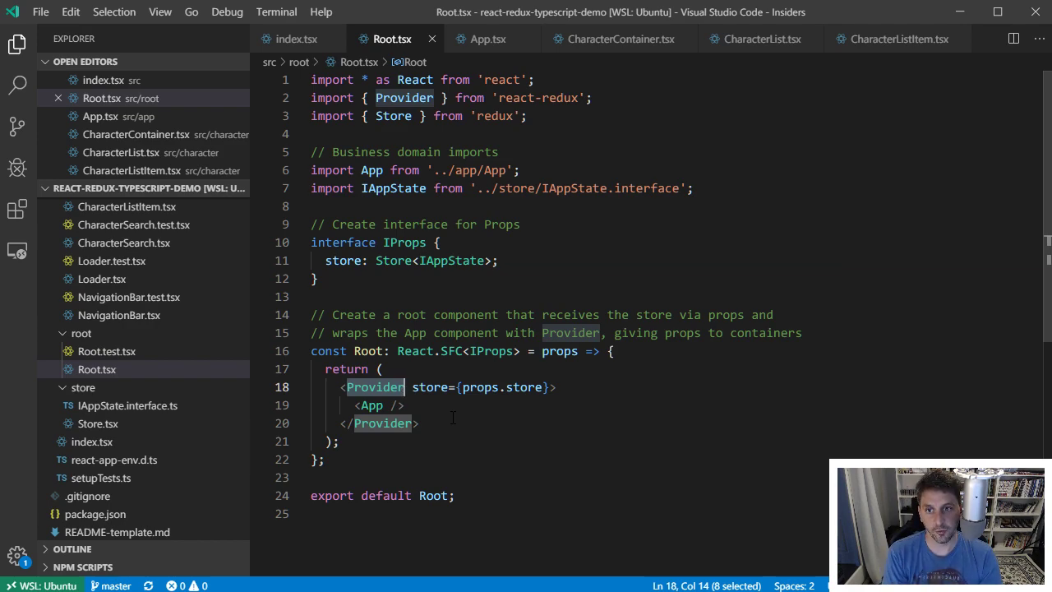
pyautogui.moveTo(391, 39)
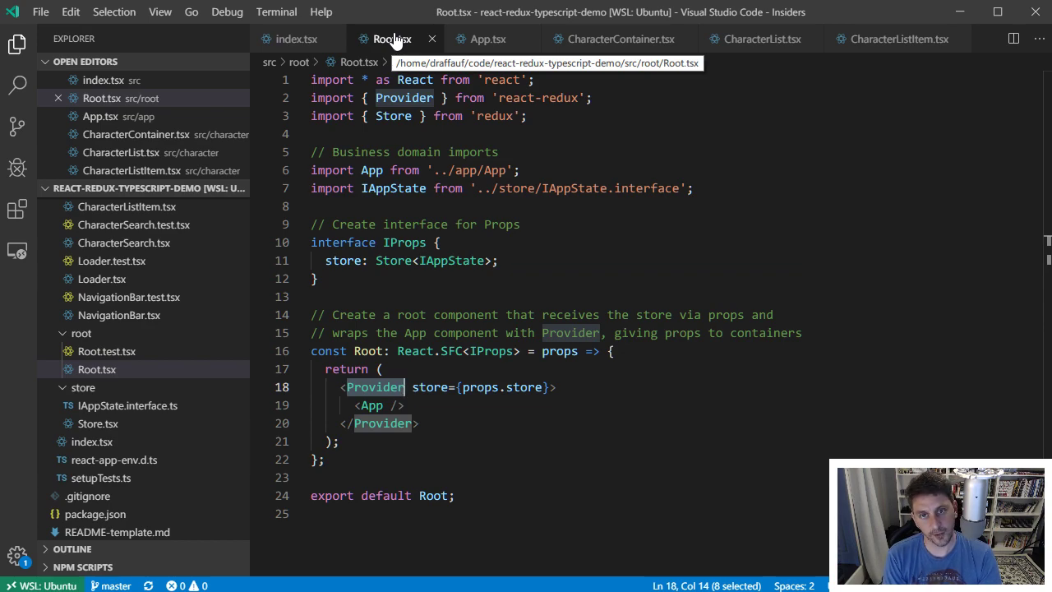
pyautogui.moveTo(487, 40)
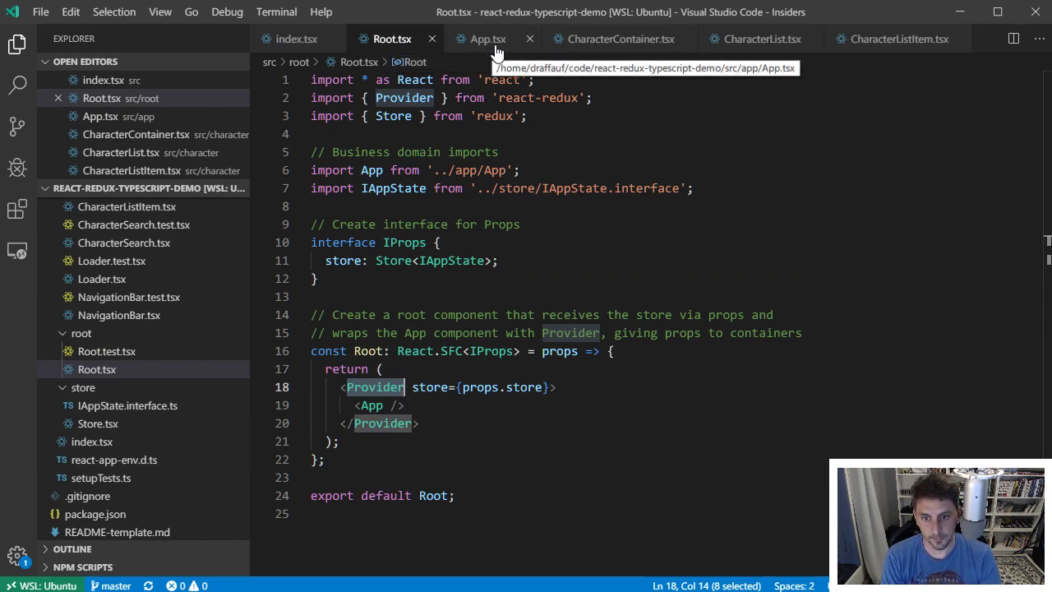
# - Show App.tsx where App simply renders CharacterContainer
pyautogui.click(486, 40)
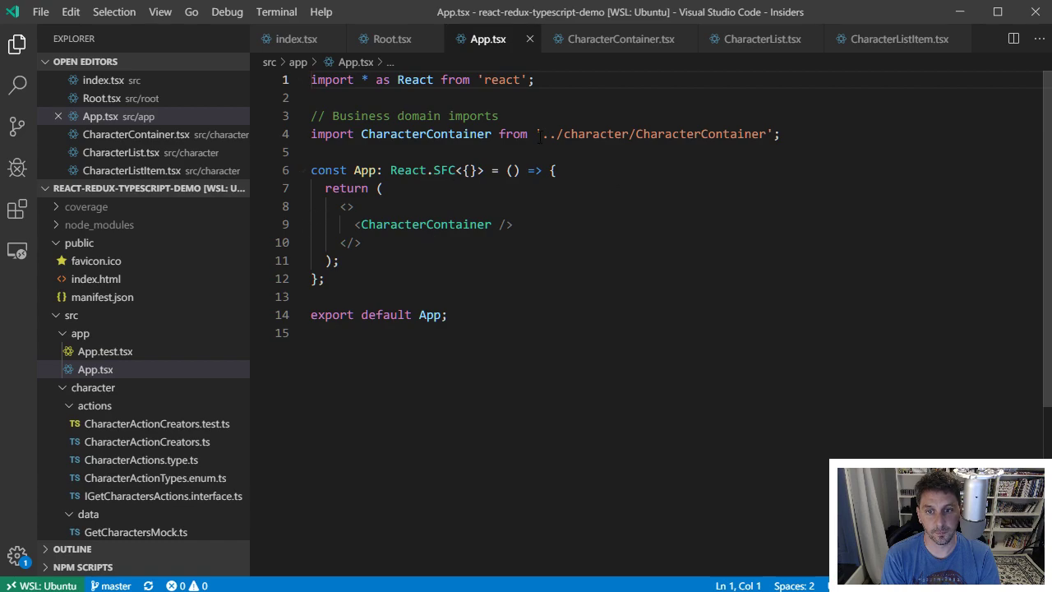
pyautogui.moveTo(621, 39)
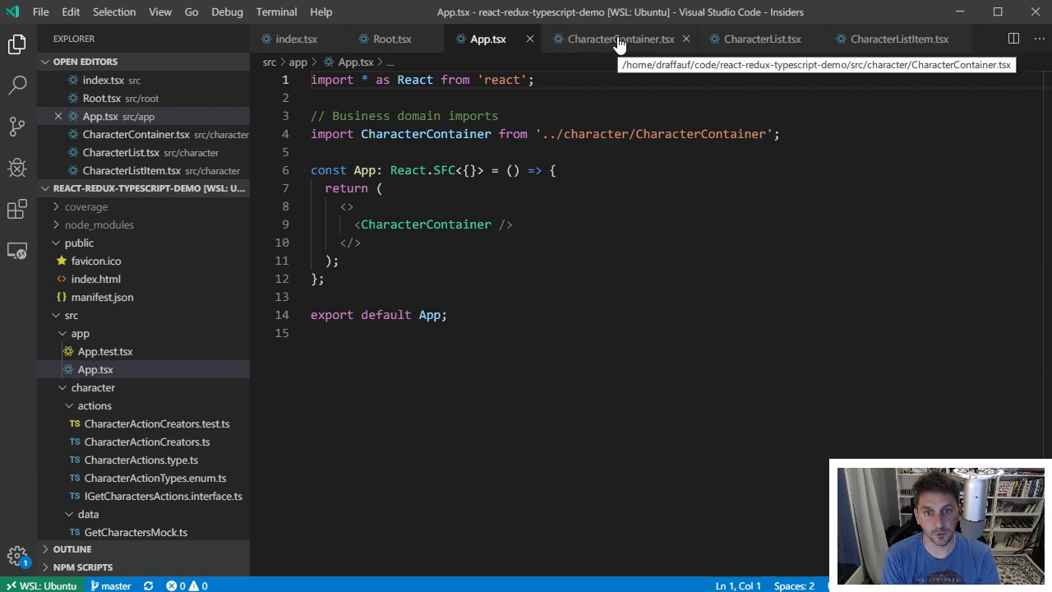
pyautogui.moveTo(651, 257)
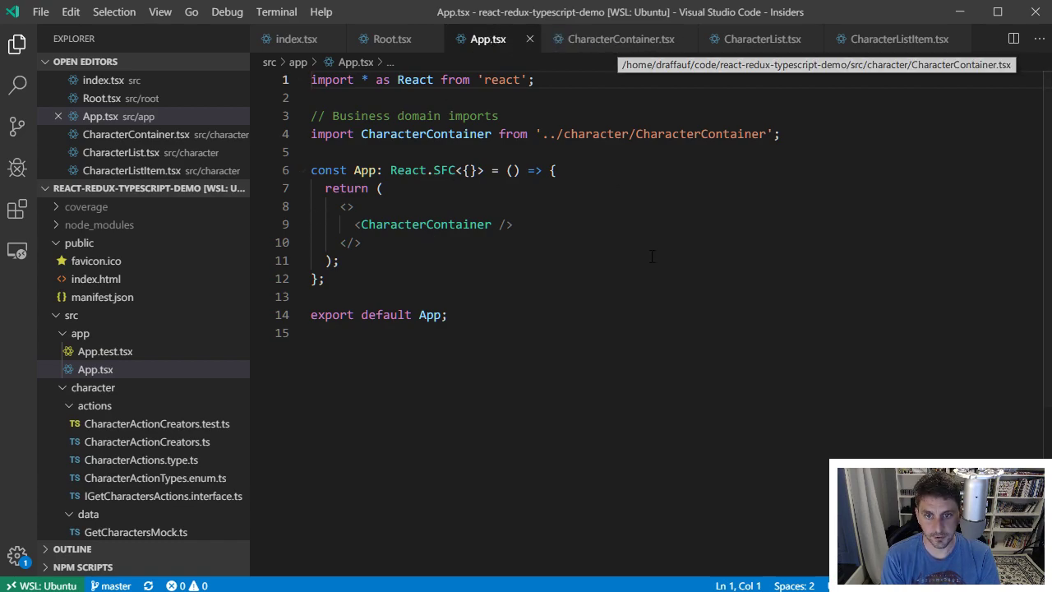
pyautogui.moveTo(621, 39)
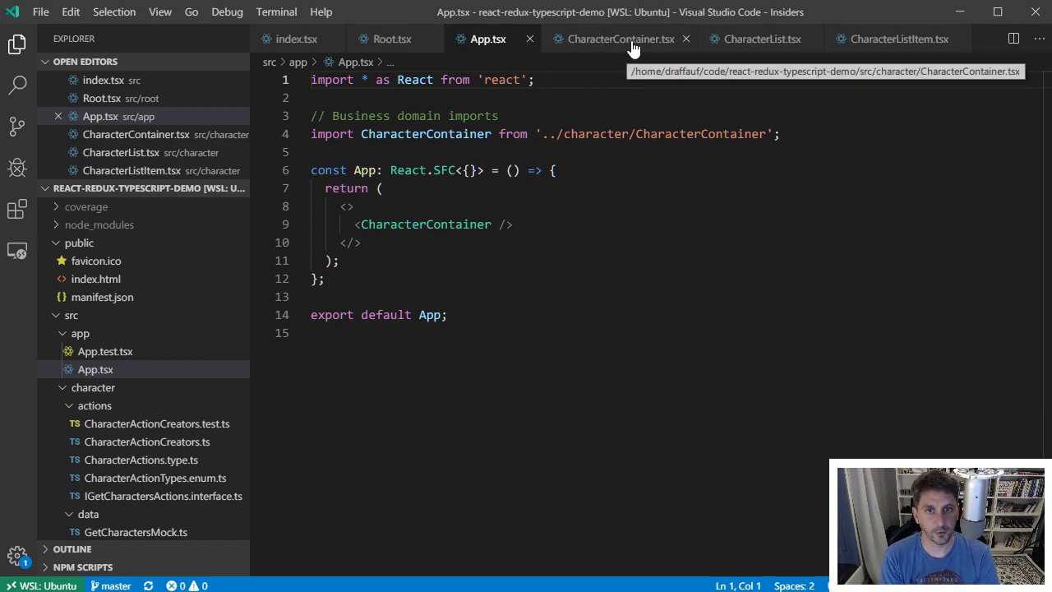
# - Show CharacterContainer.tsx's render method and select the Loader-or-CharacterList conditional block
pyautogui.click(618, 40)
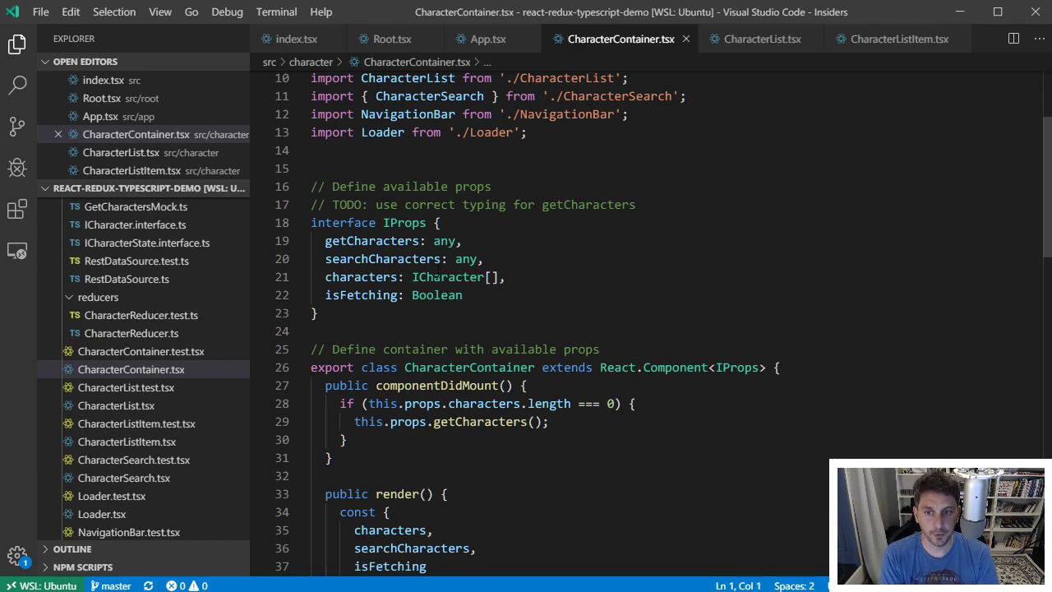
pyautogui.scroll(3)
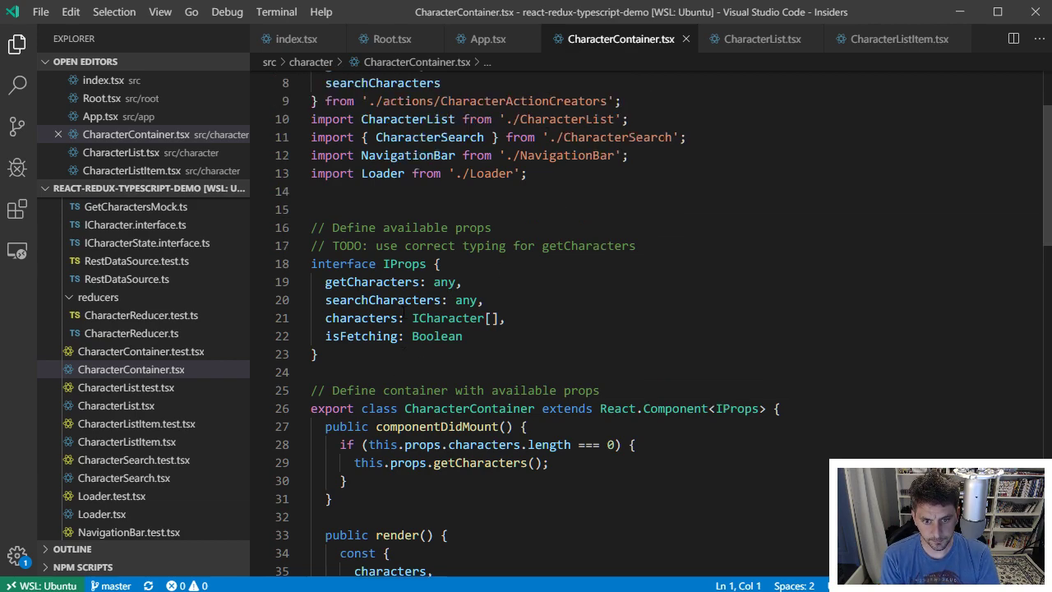
pyautogui.scroll(-3)
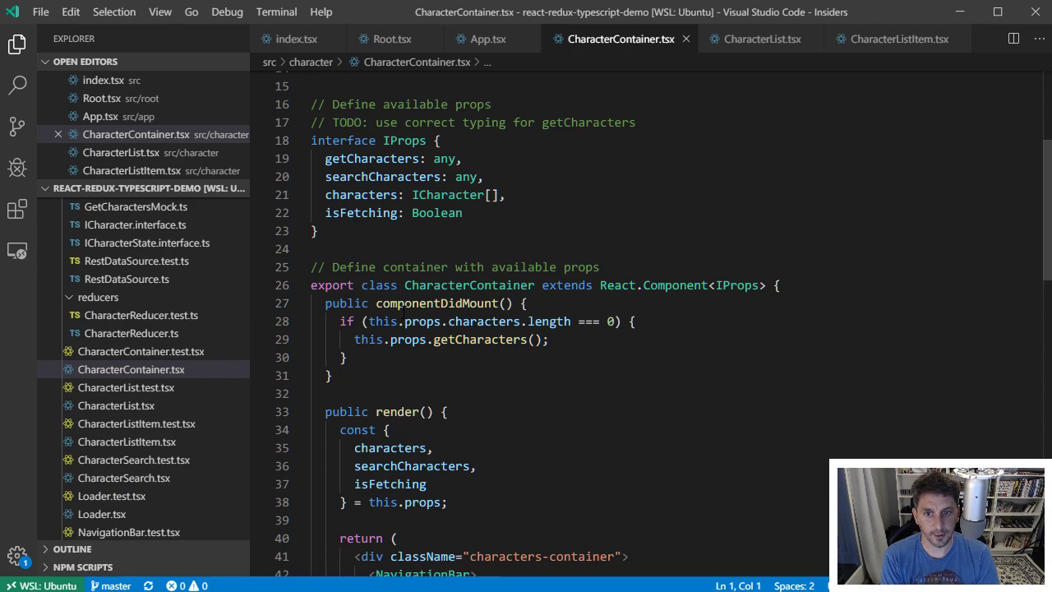
pyautogui.scroll(-3)
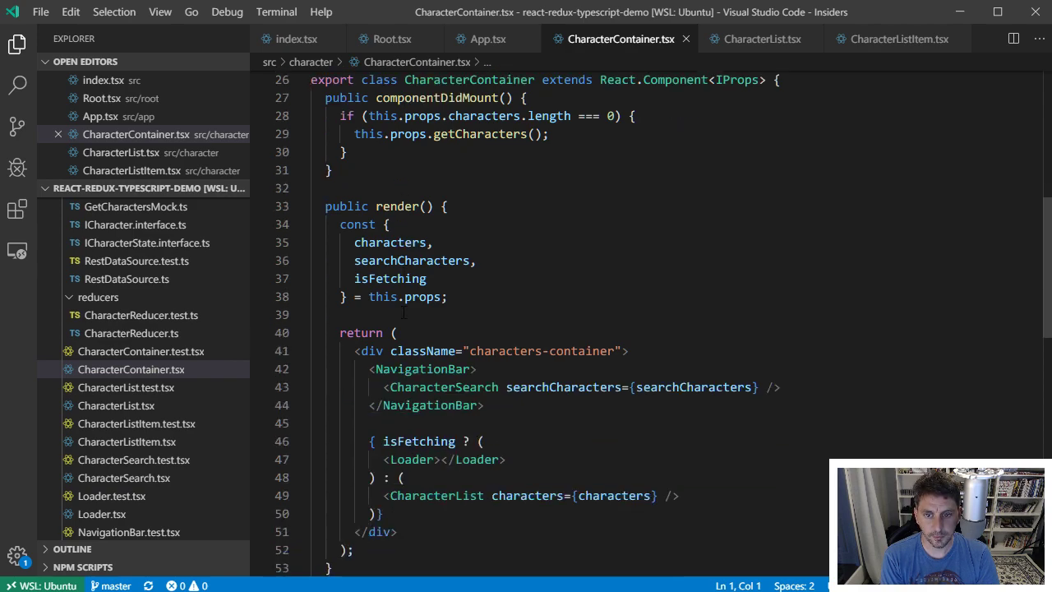
pyautogui.scroll(-3)
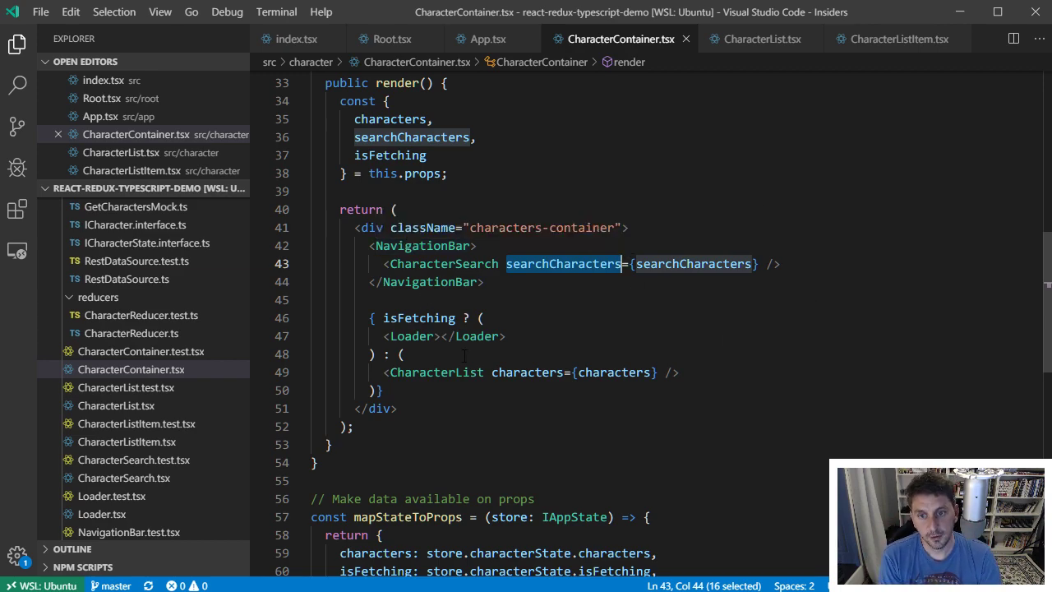
pyautogui.click(382, 390)
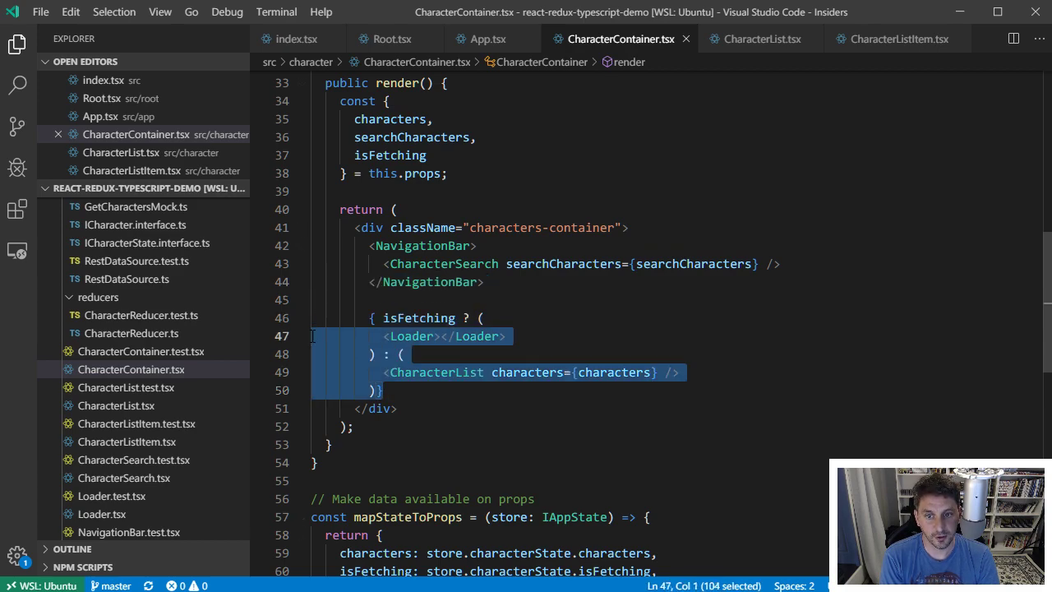
pyautogui.press('shift+up')
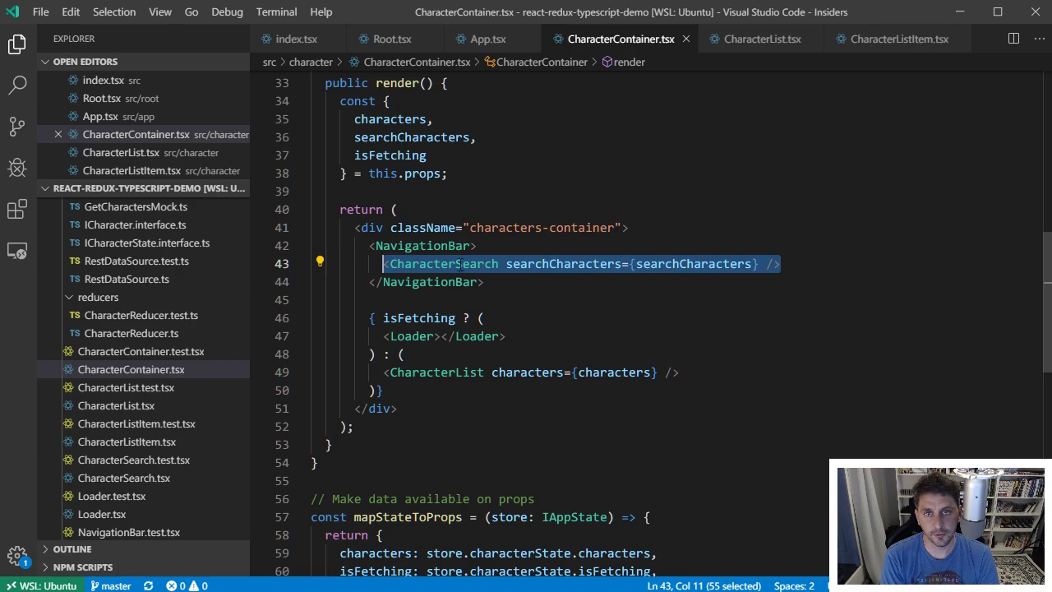
pyautogui.moveTo(421, 245)
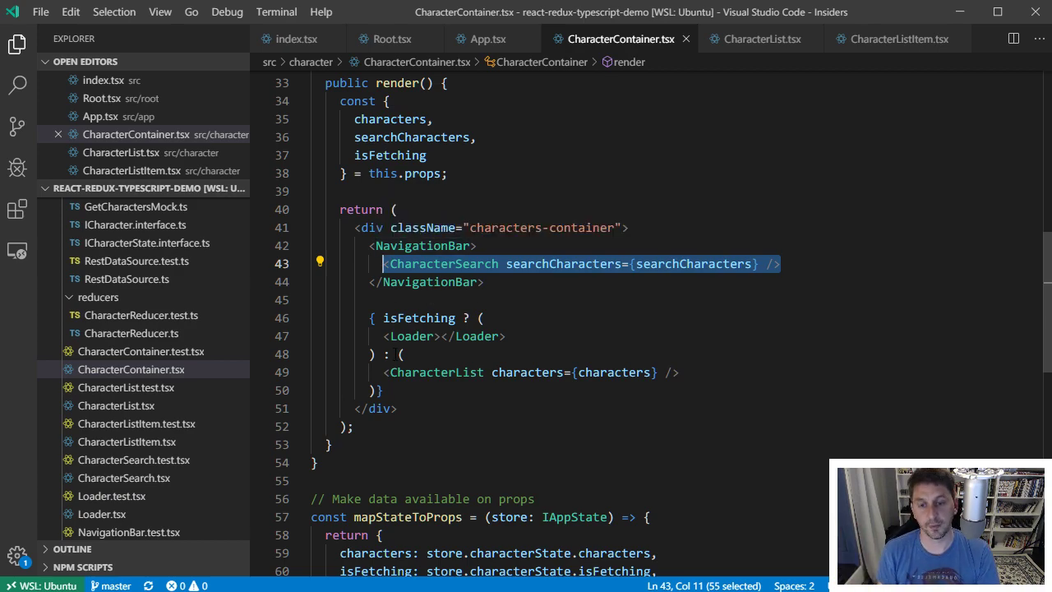
# - Highlight searchCharacters being passed to CharacterSearch in the render method
pyautogui.click(476, 247)
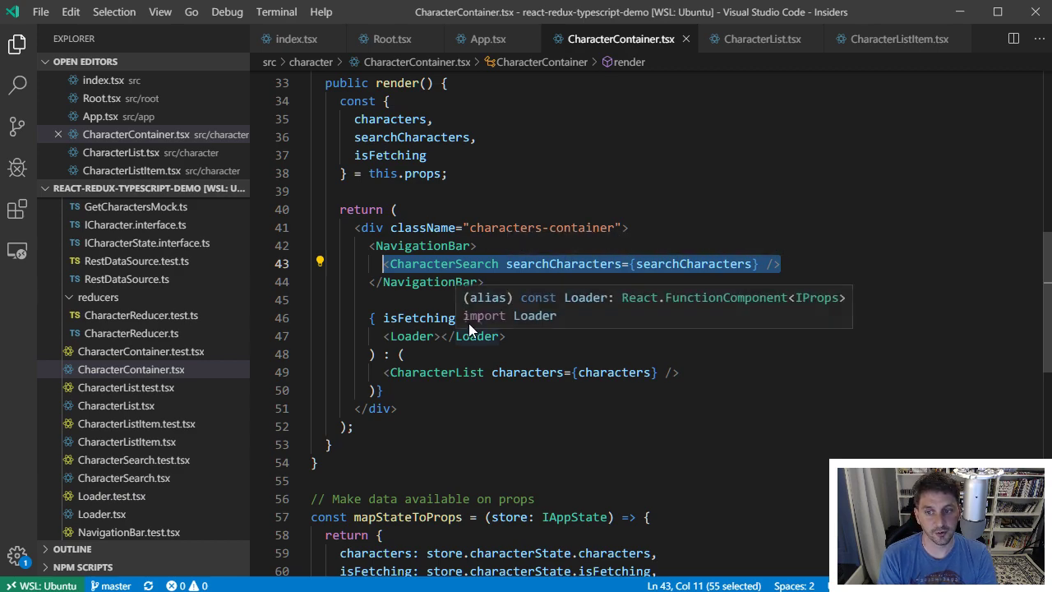
pyautogui.moveTo(473, 329)
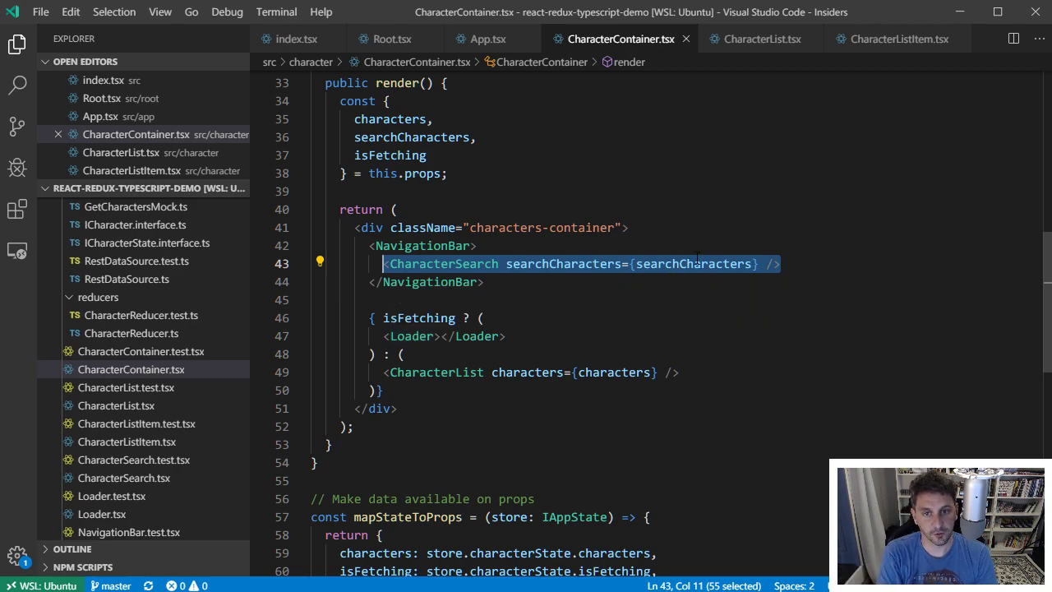
pyautogui.doubleClick(693, 263)
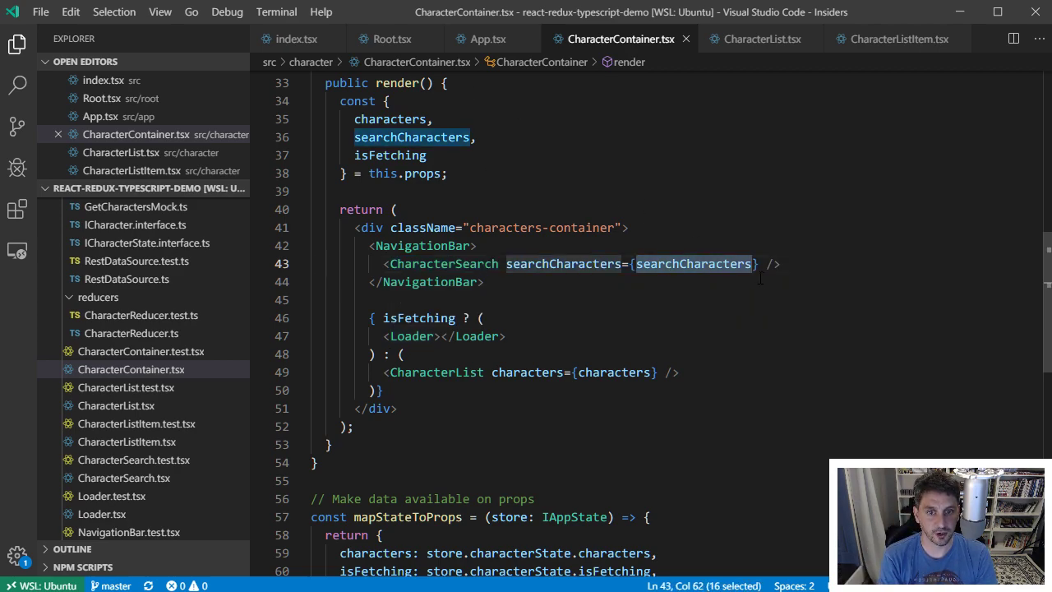
pyautogui.moveTo(411, 138)
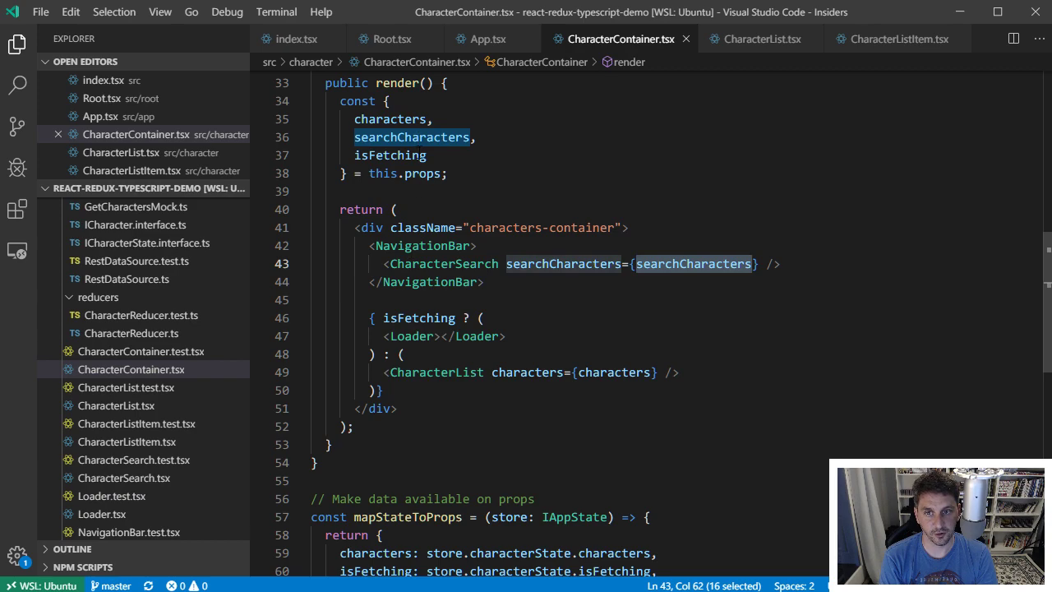
pyautogui.scroll(3)
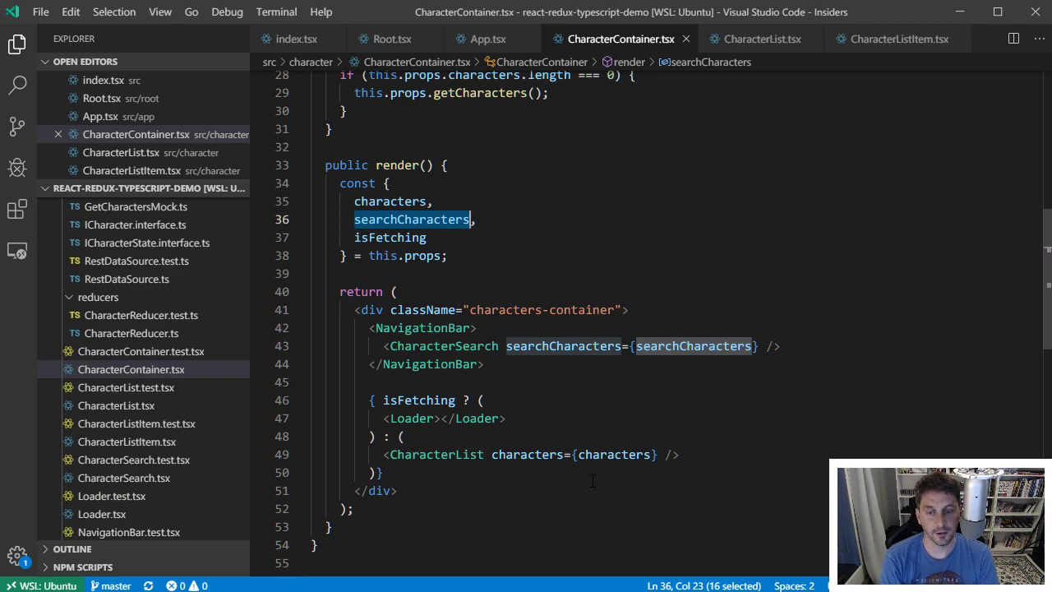
pyautogui.moveTo(597, 394)
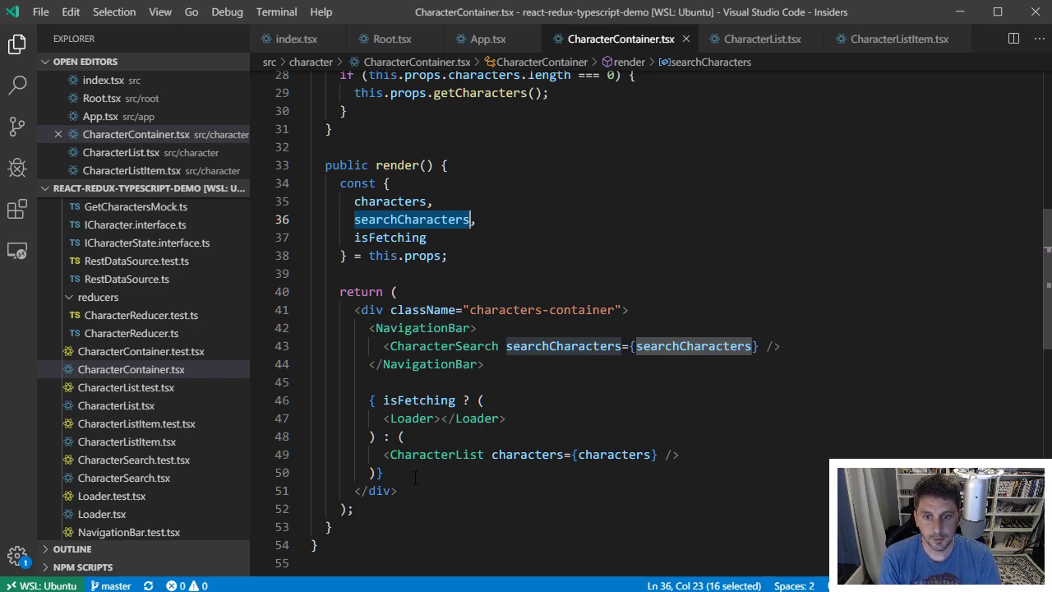
pyautogui.moveTo(749, 39)
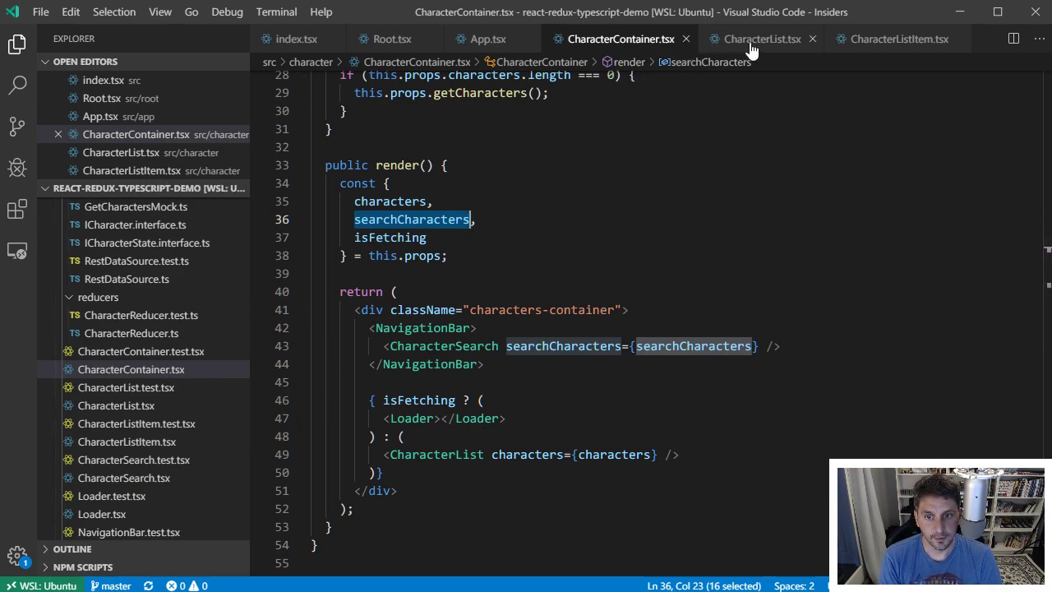
# - Show CharacterList.tsx and highlight characters mapped into CharacterListItem with the character prop
pyautogui.click(760, 40)
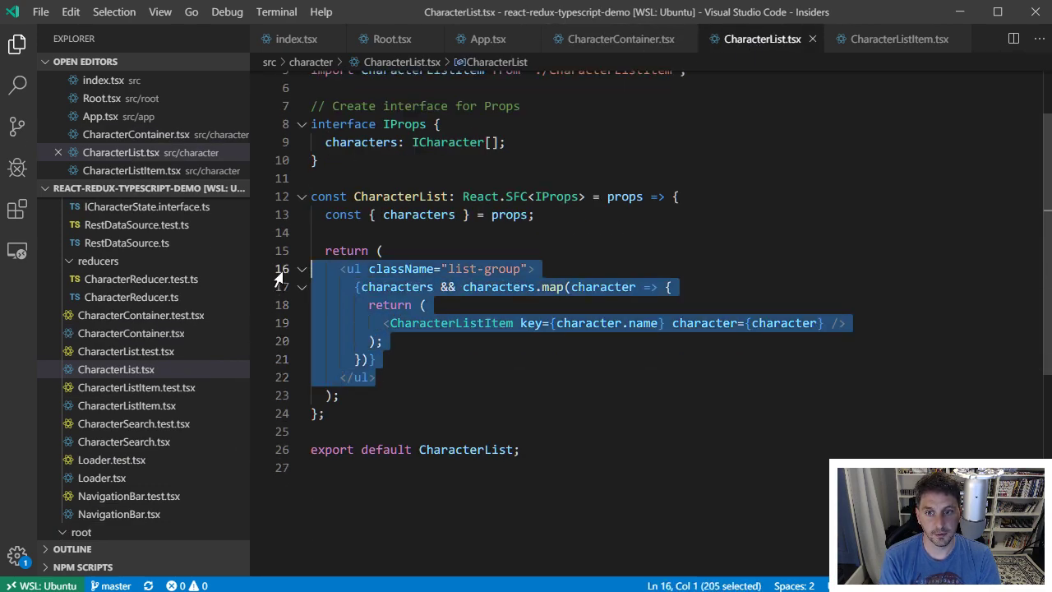
pyautogui.moveTo(510, 214)
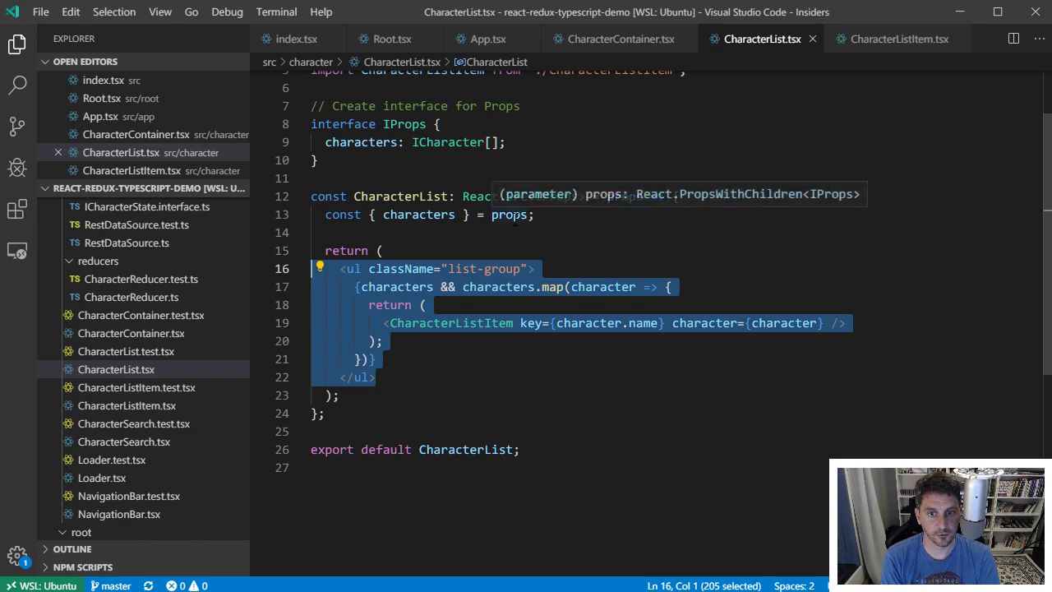
pyautogui.doubleClick(417, 213)
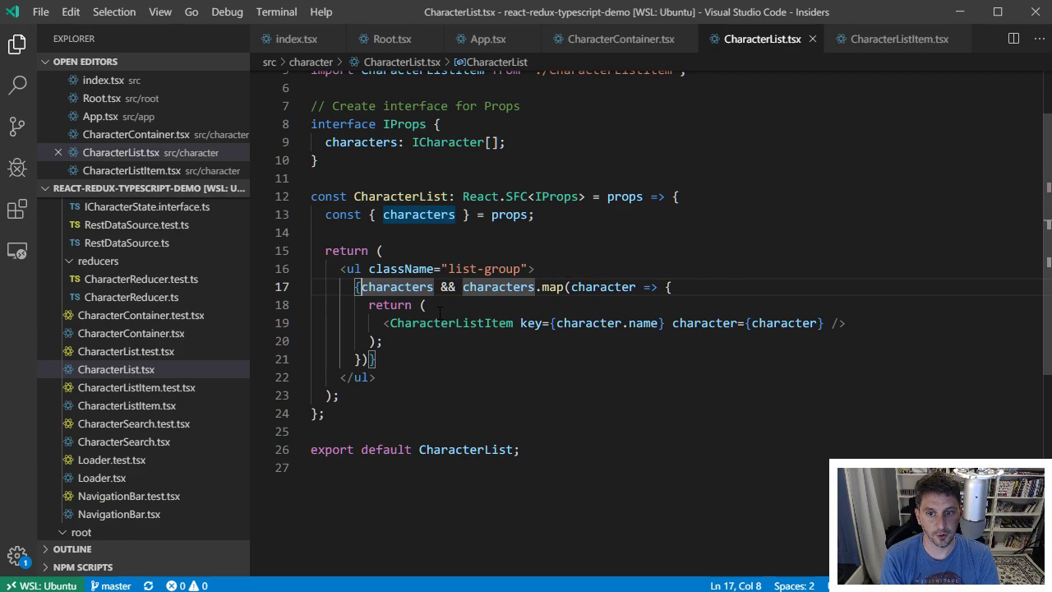
pyautogui.doubleClick(450, 322)
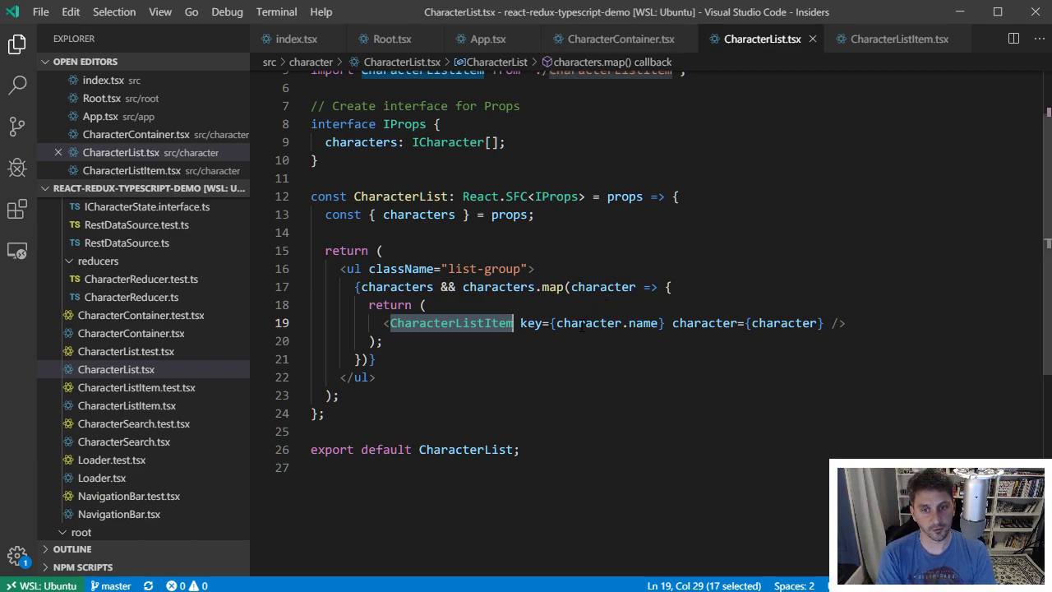
pyautogui.click(424, 304)
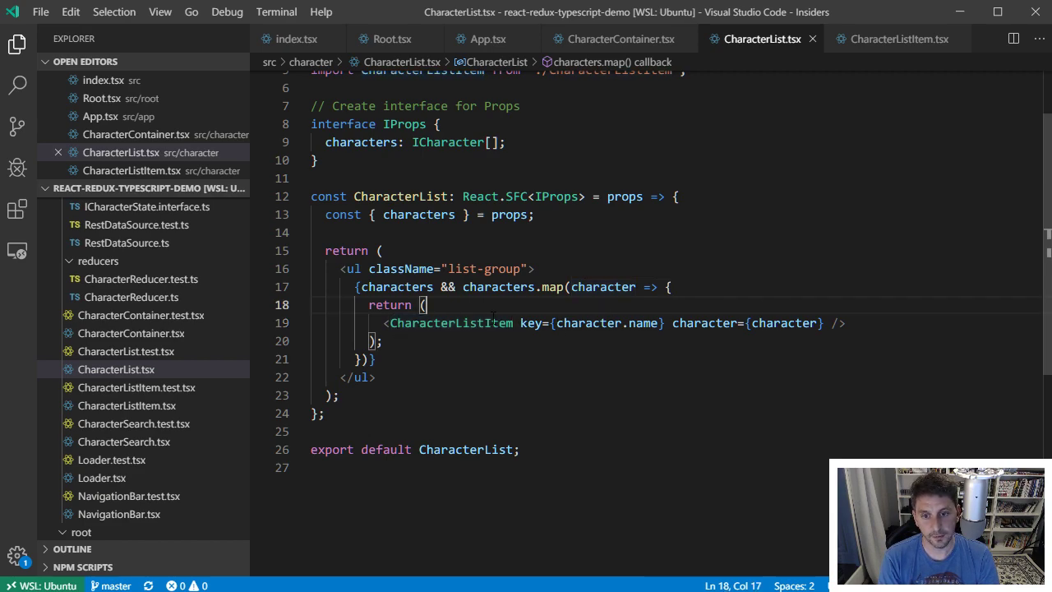
pyautogui.doubleClick(586, 322)
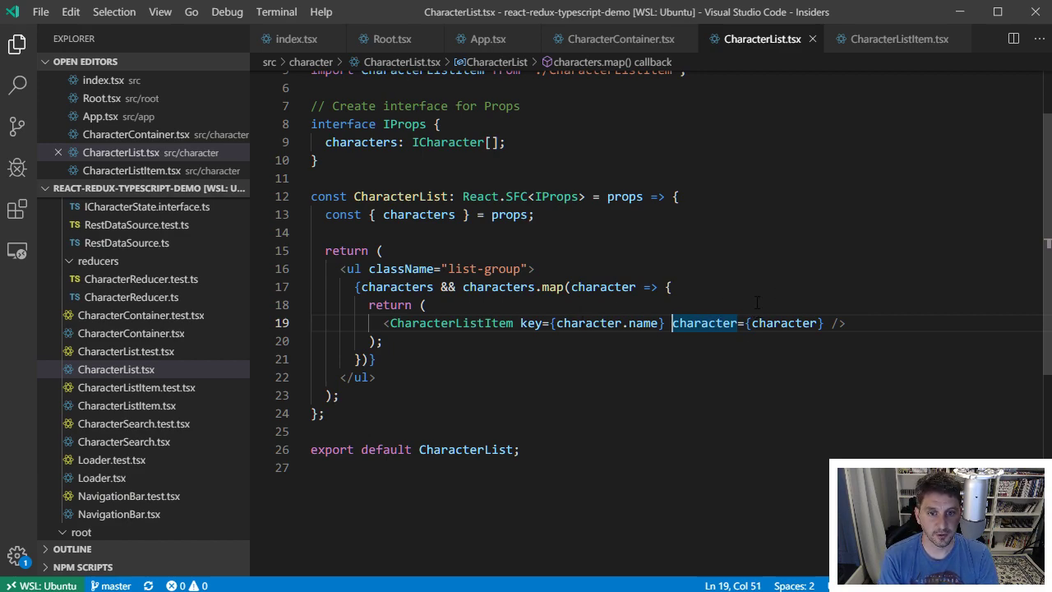
pyautogui.doubleClick(704, 322)
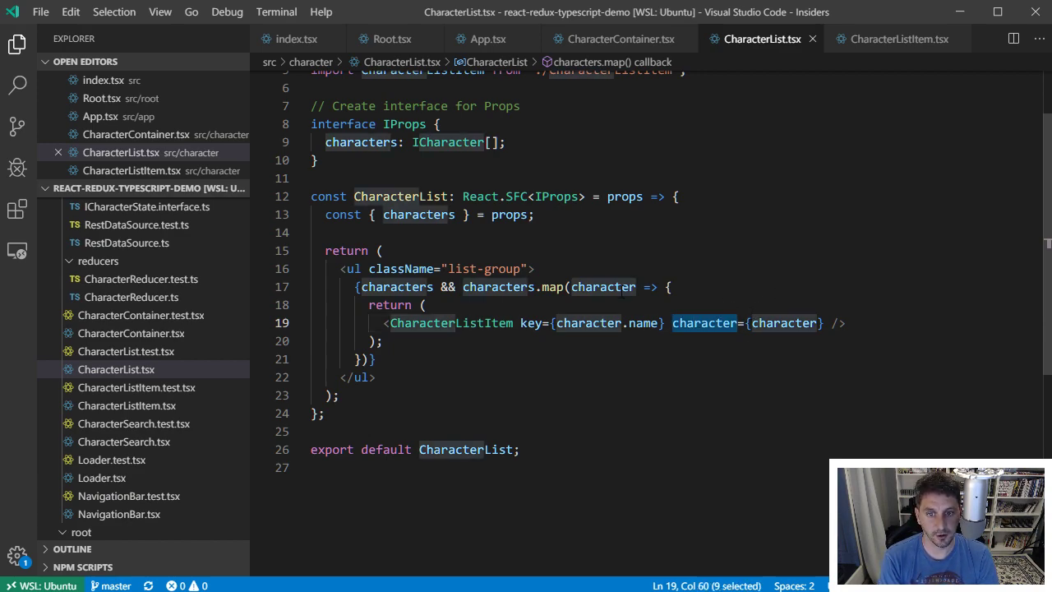
# - Review CharacterListItem.tsx, highlighting the character prop and the rendered character.name expression
pyautogui.click(896, 39)
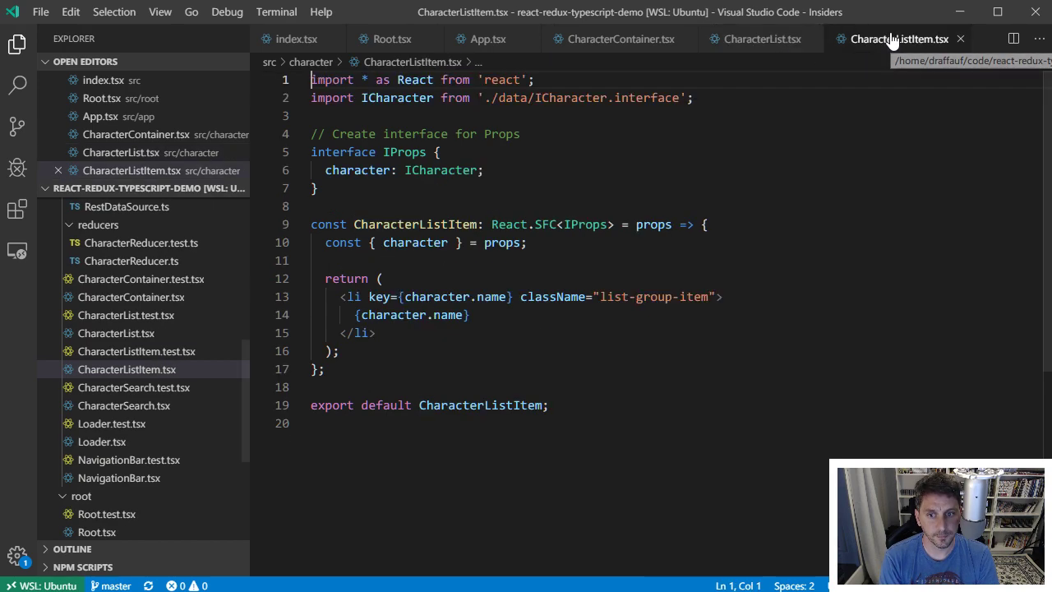
pyautogui.moveTo(493, 267)
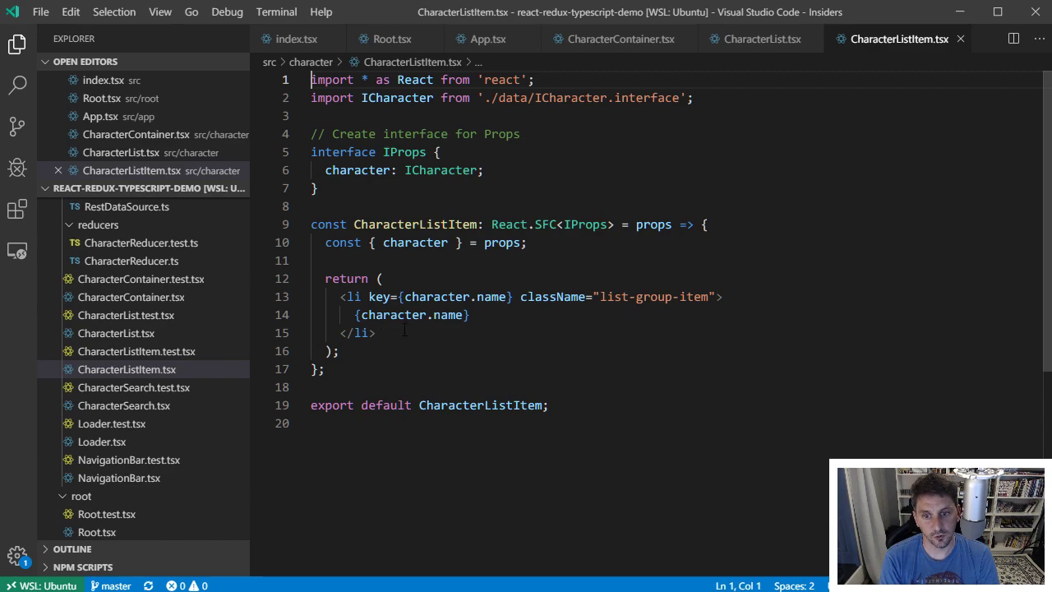
pyautogui.click(417, 242)
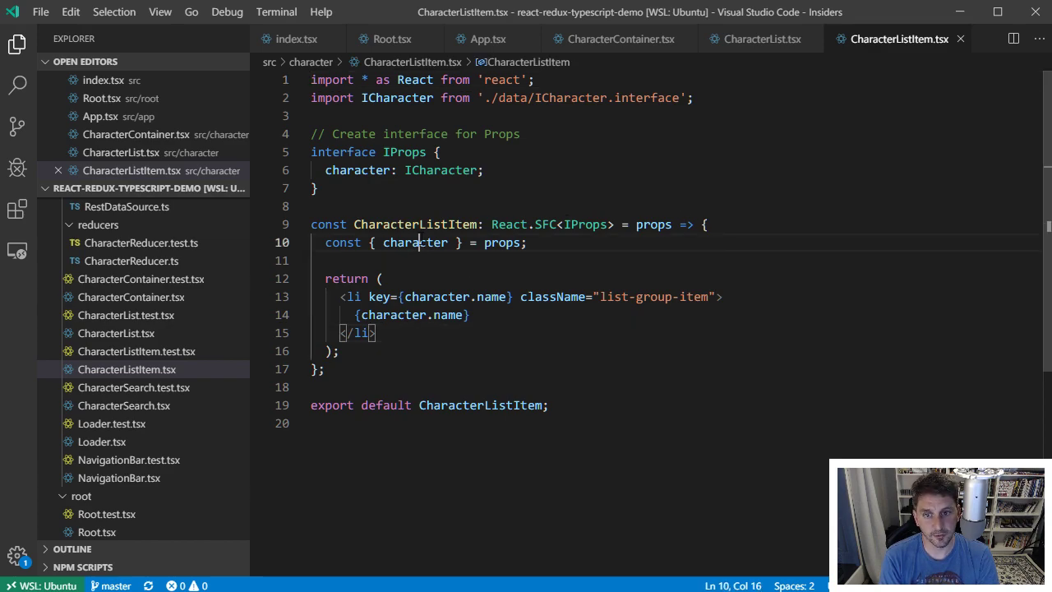
pyautogui.doubleClick(414, 243)
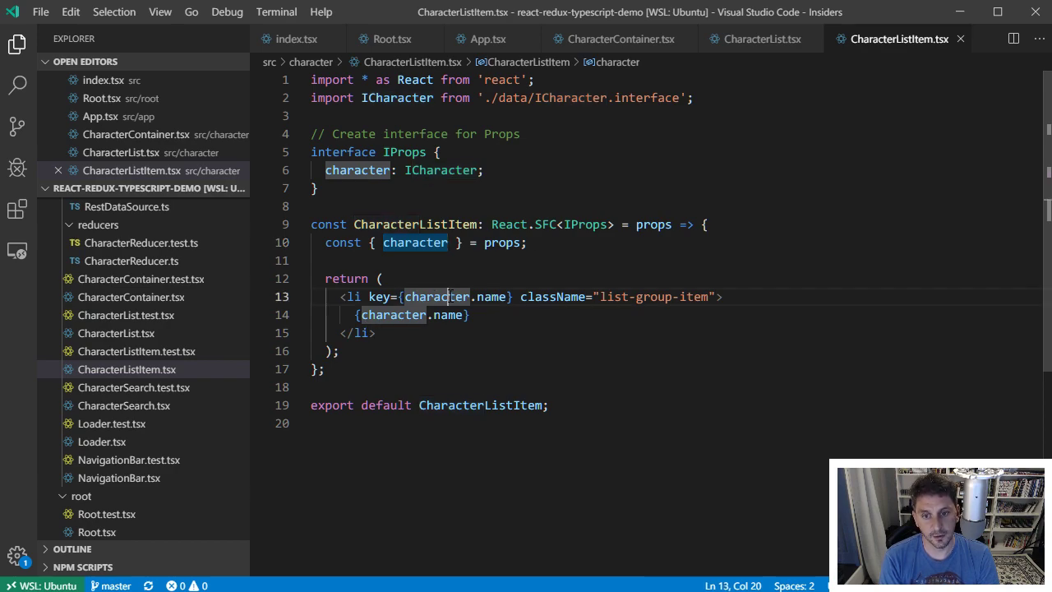
pyautogui.doubleClick(436, 295)
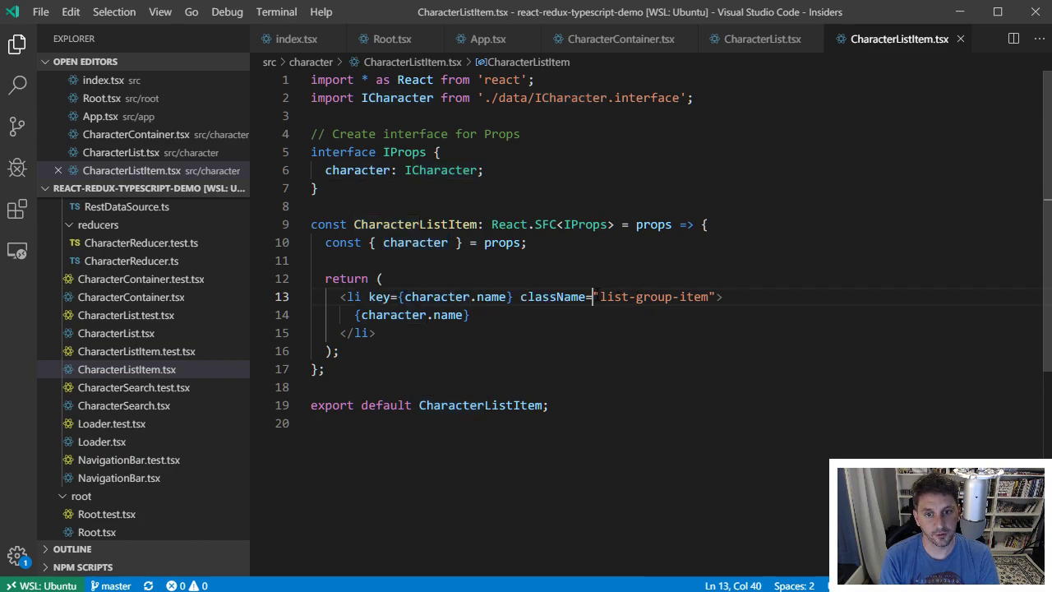
pyautogui.doubleClick(654, 296)
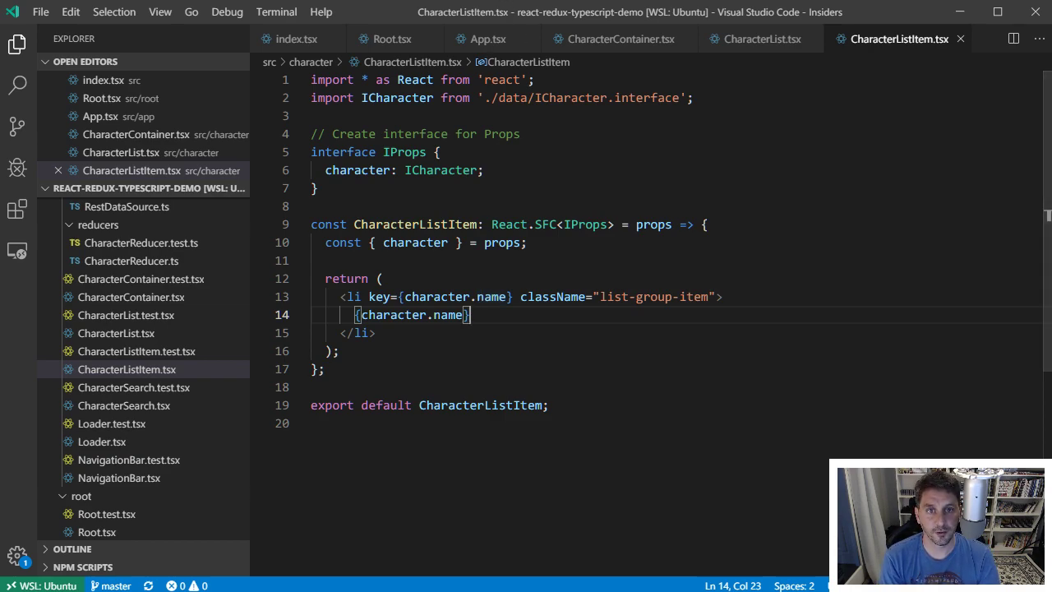
pyautogui.moveTo(756, 39)
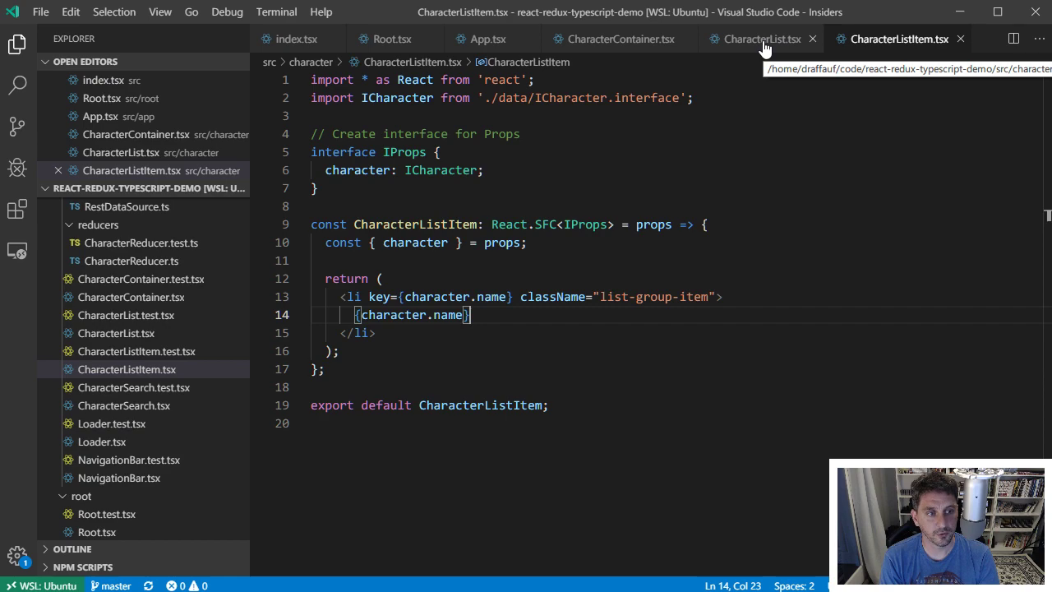
# - Return to CharacterList.tsx and select the CharacterListItem line inside characters.map
pyautogui.click(753, 40)
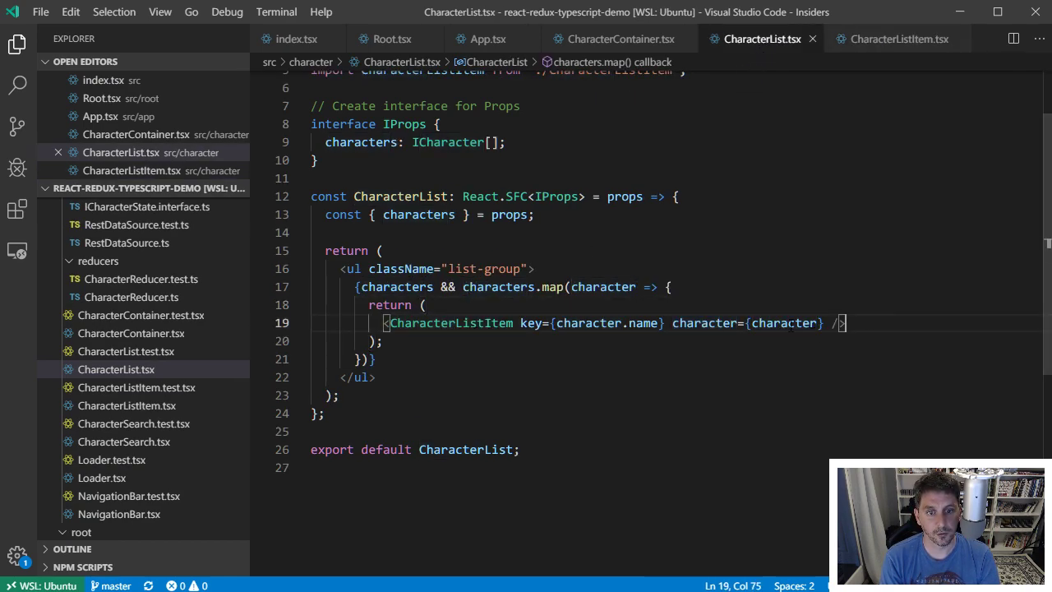
pyautogui.moveTo(845, 322); pyautogui.dragTo(392, 322)
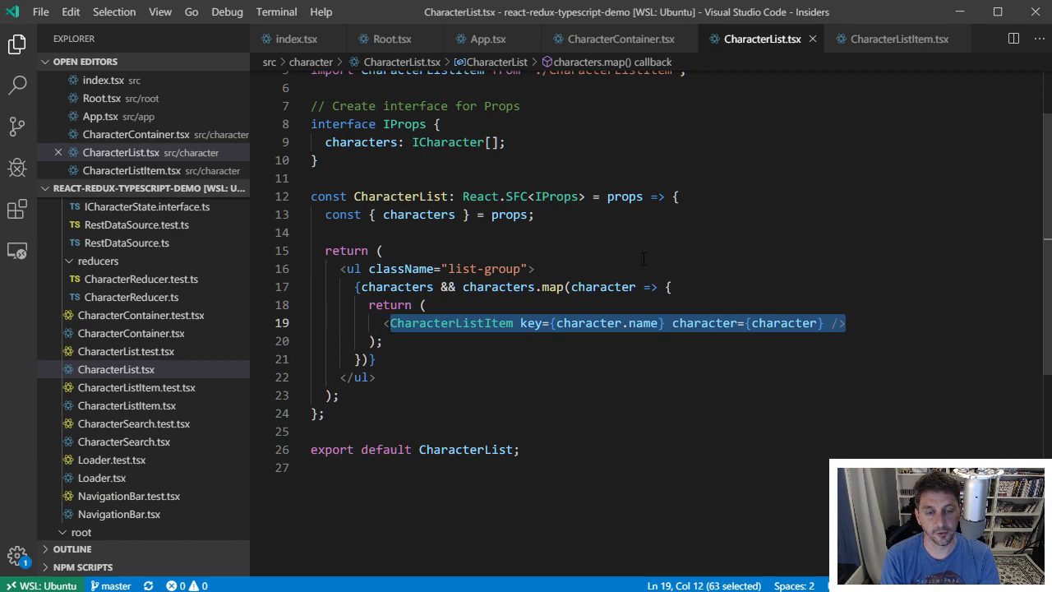
pyautogui.moveTo(895, 39)
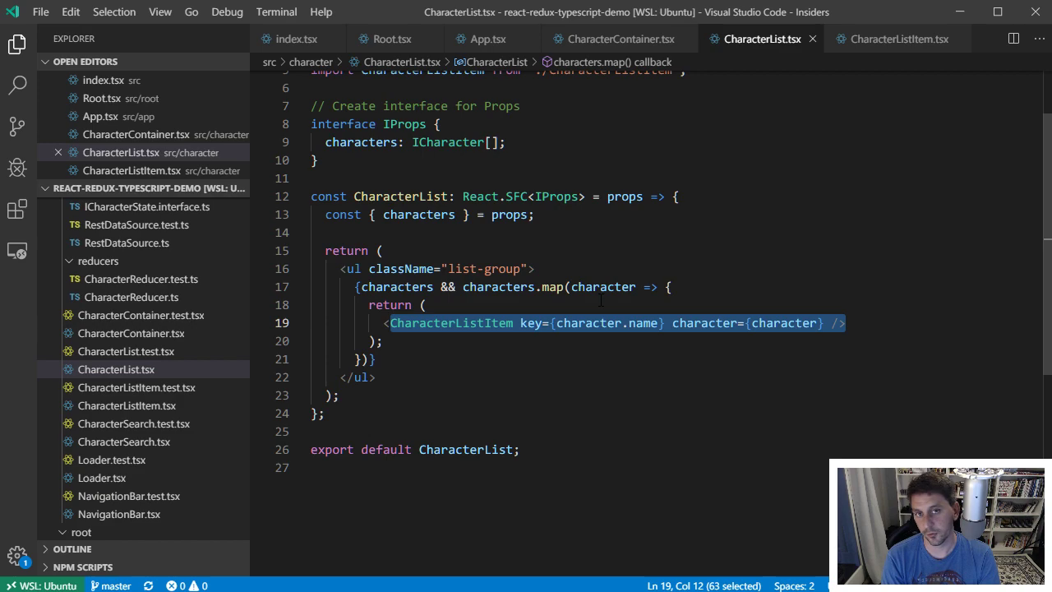
pyautogui.moveTo(617, 39)
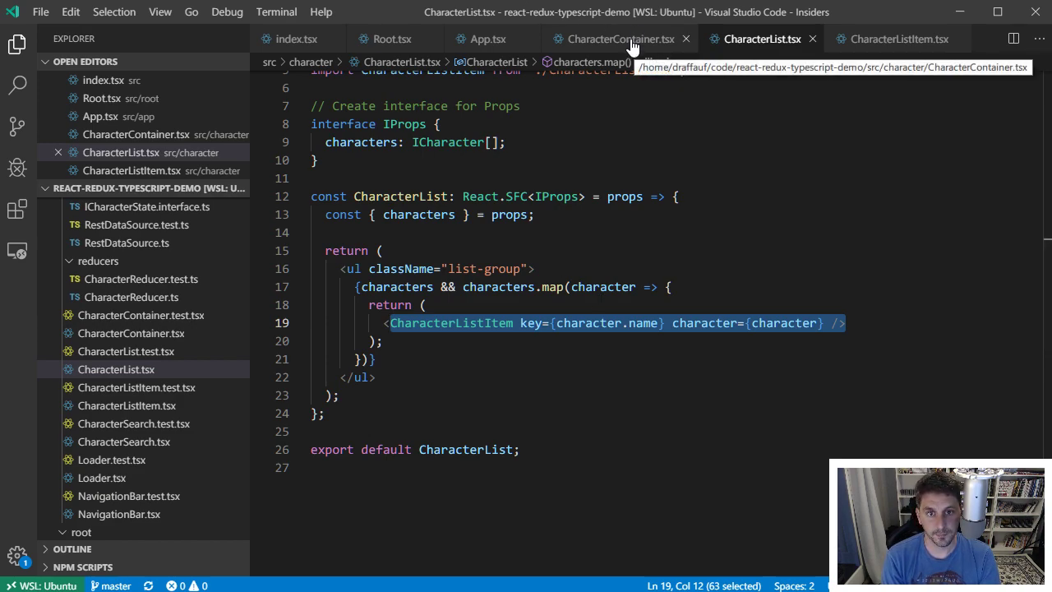
pyautogui.moveTo(869, 29)
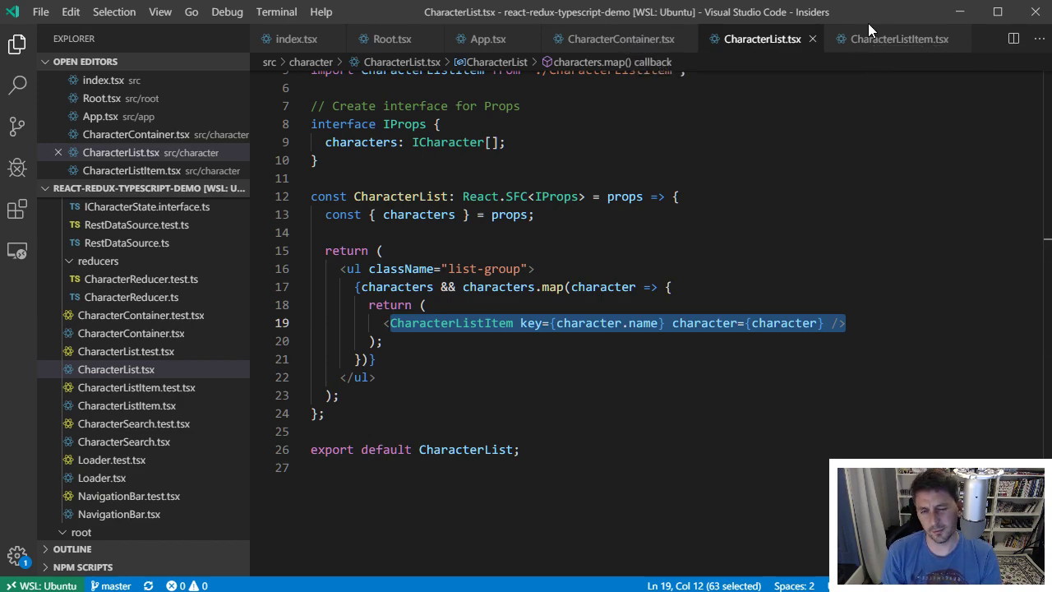
pyautogui.moveTo(875, 66)
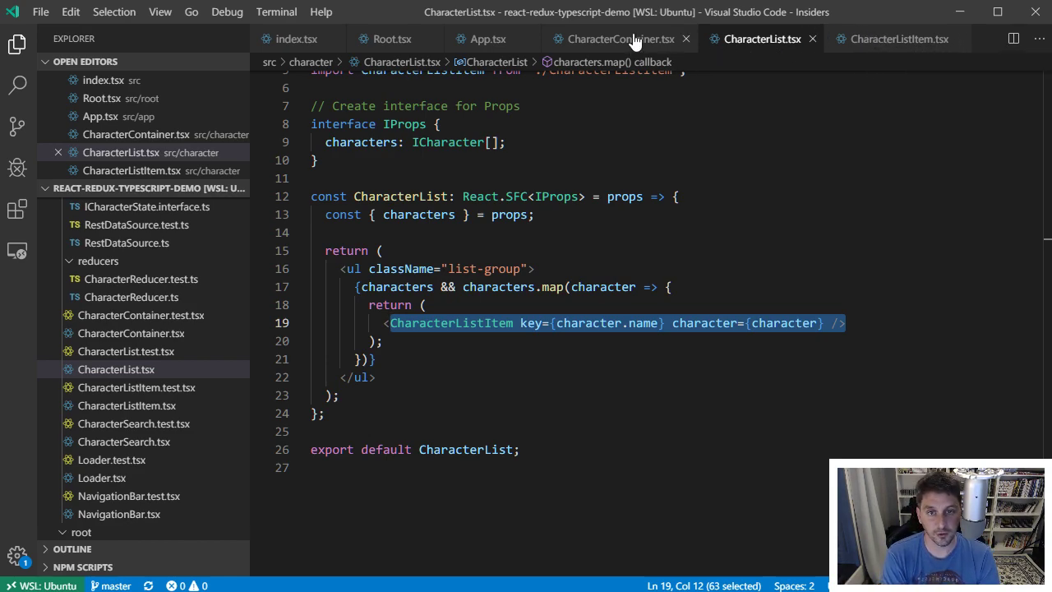
pyautogui.moveTo(618, 39)
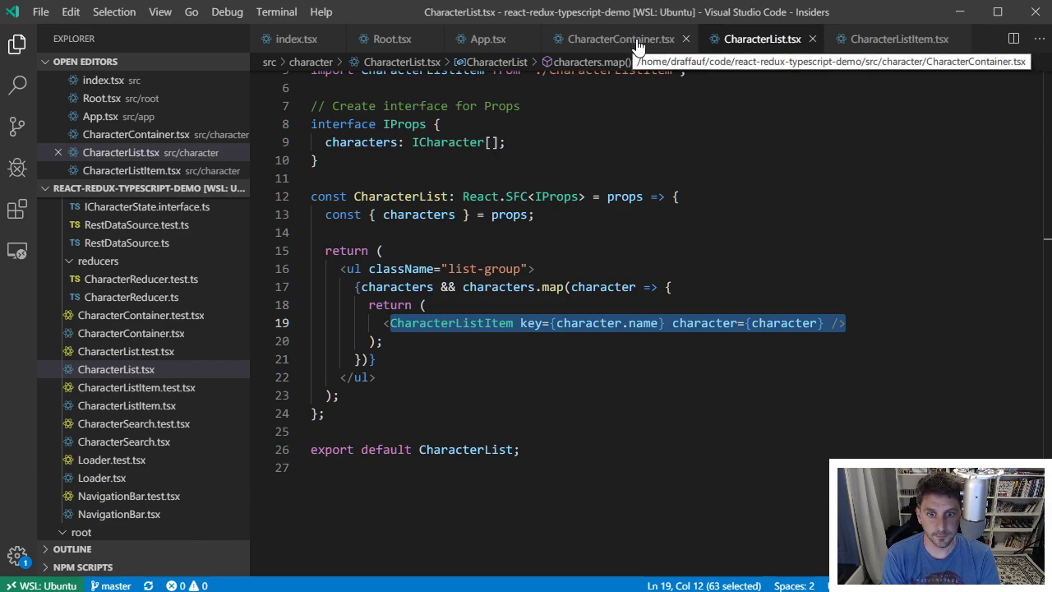
# - Reopen CharacterContainer.tsx and view its imports and the IProps interface at the top
pyautogui.click(620, 39)
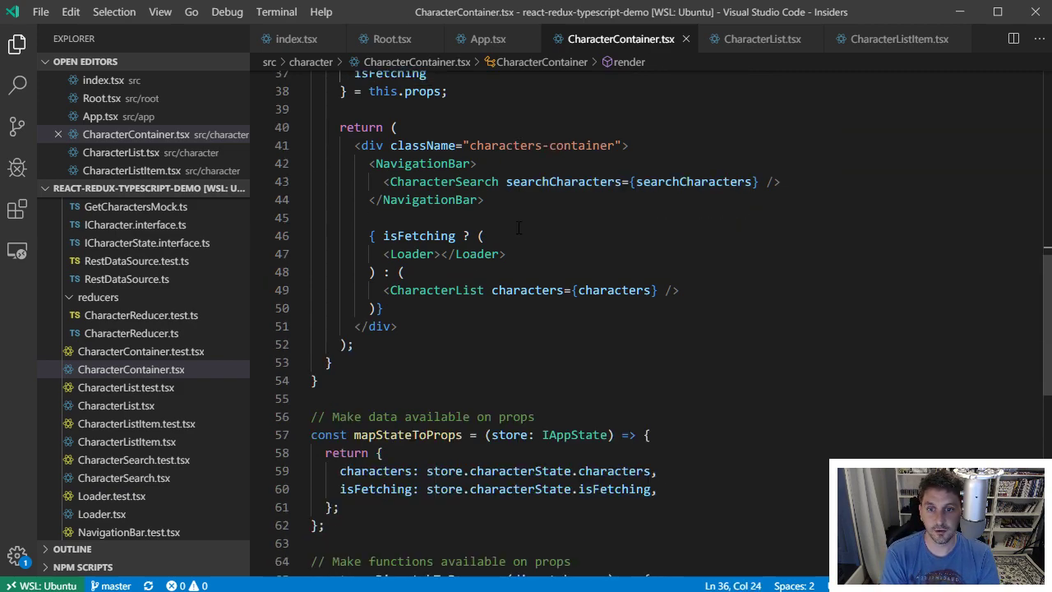
pyautogui.scroll(3)
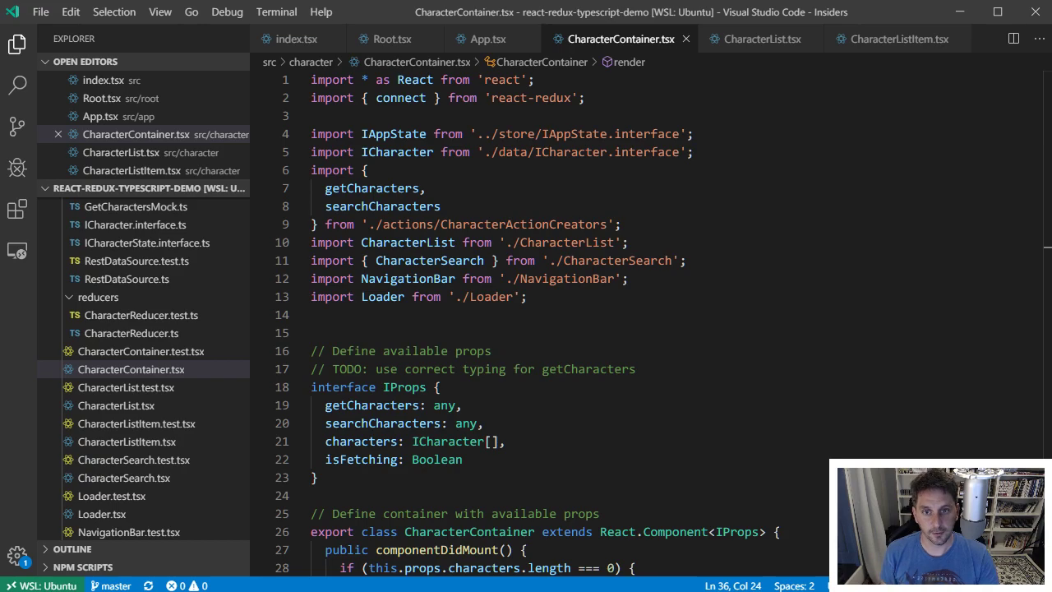
pyautogui.moveTo(417, 63)
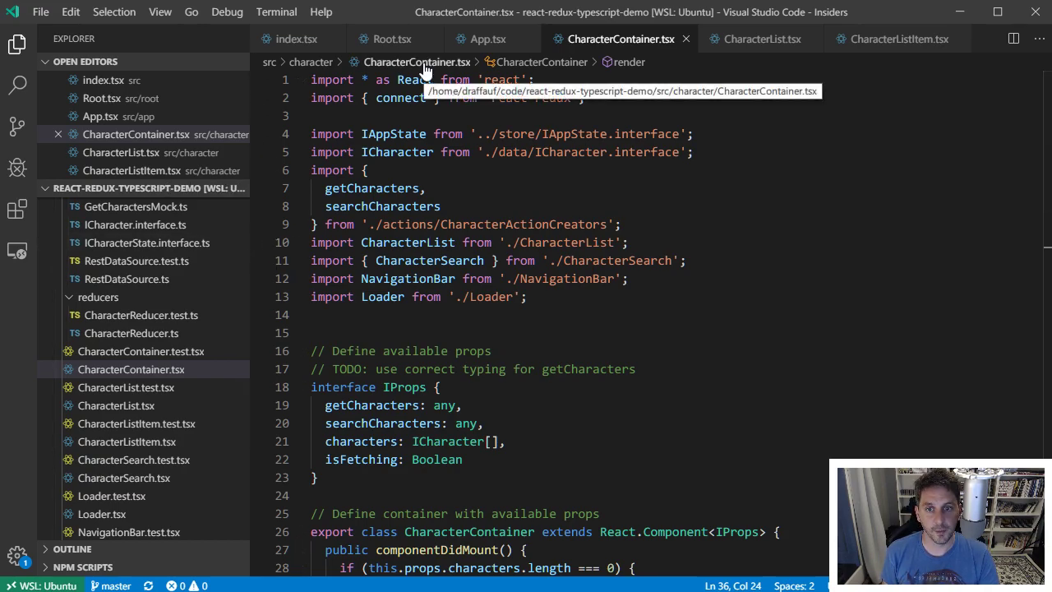
pyautogui.moveTo(657, 344)
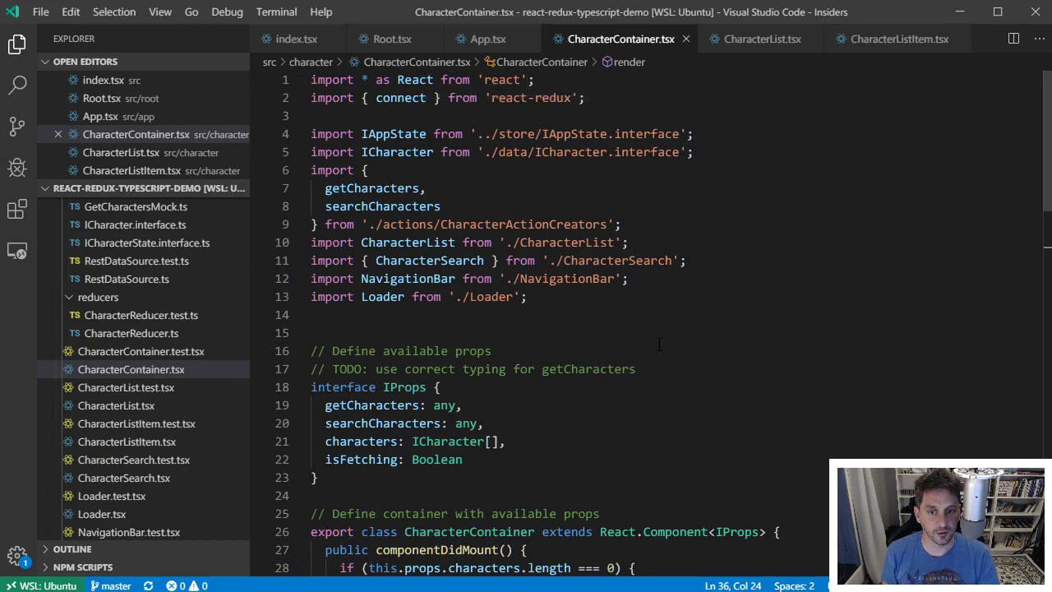